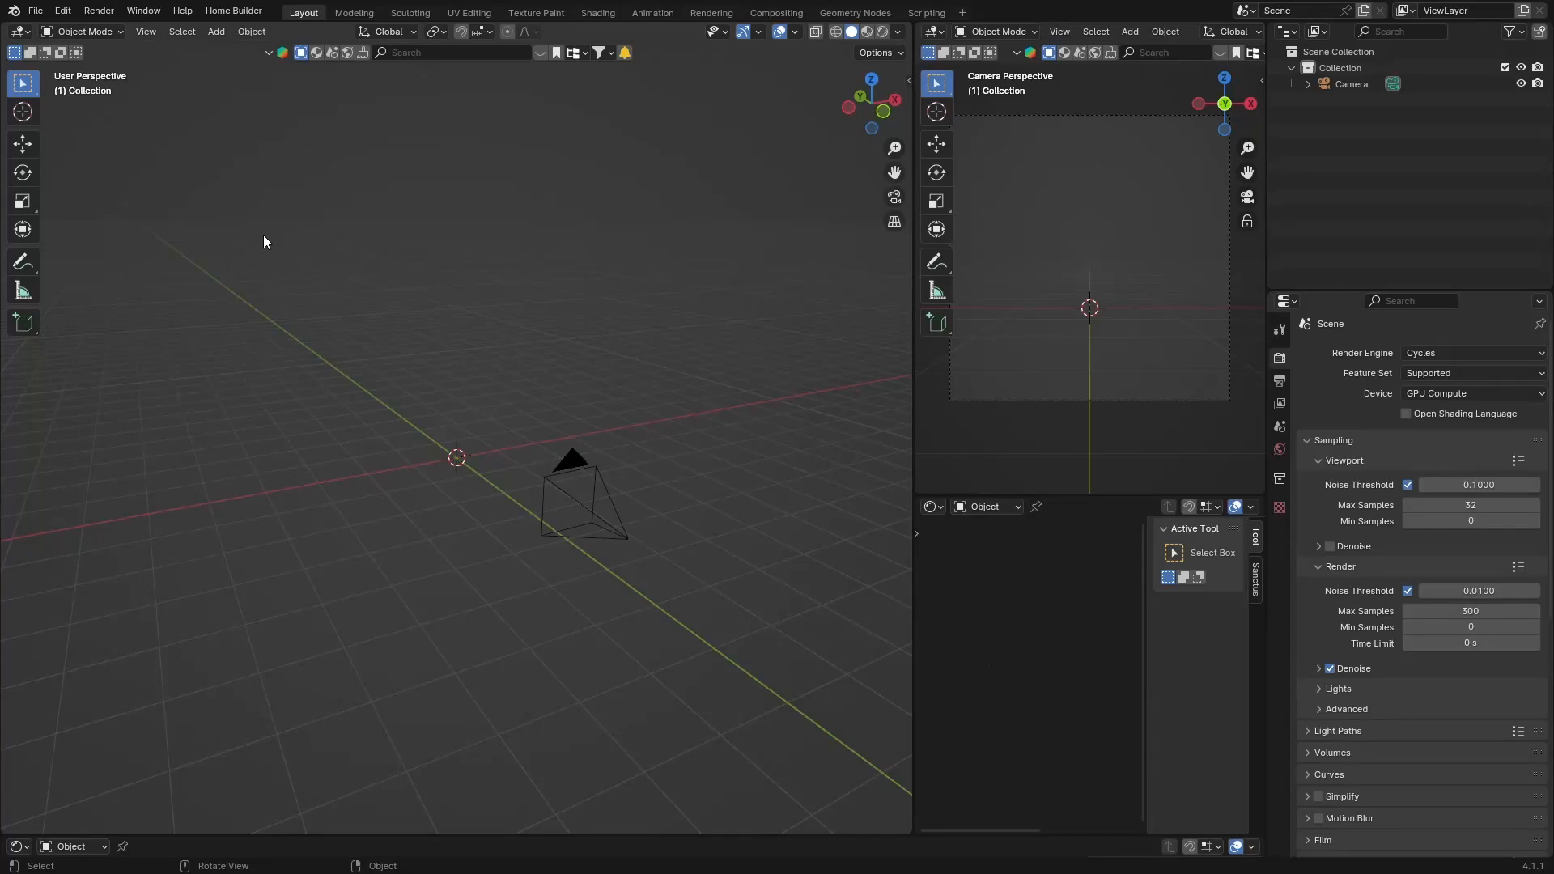
{"action": "mouse_move", "coordinate": [346, 508]}
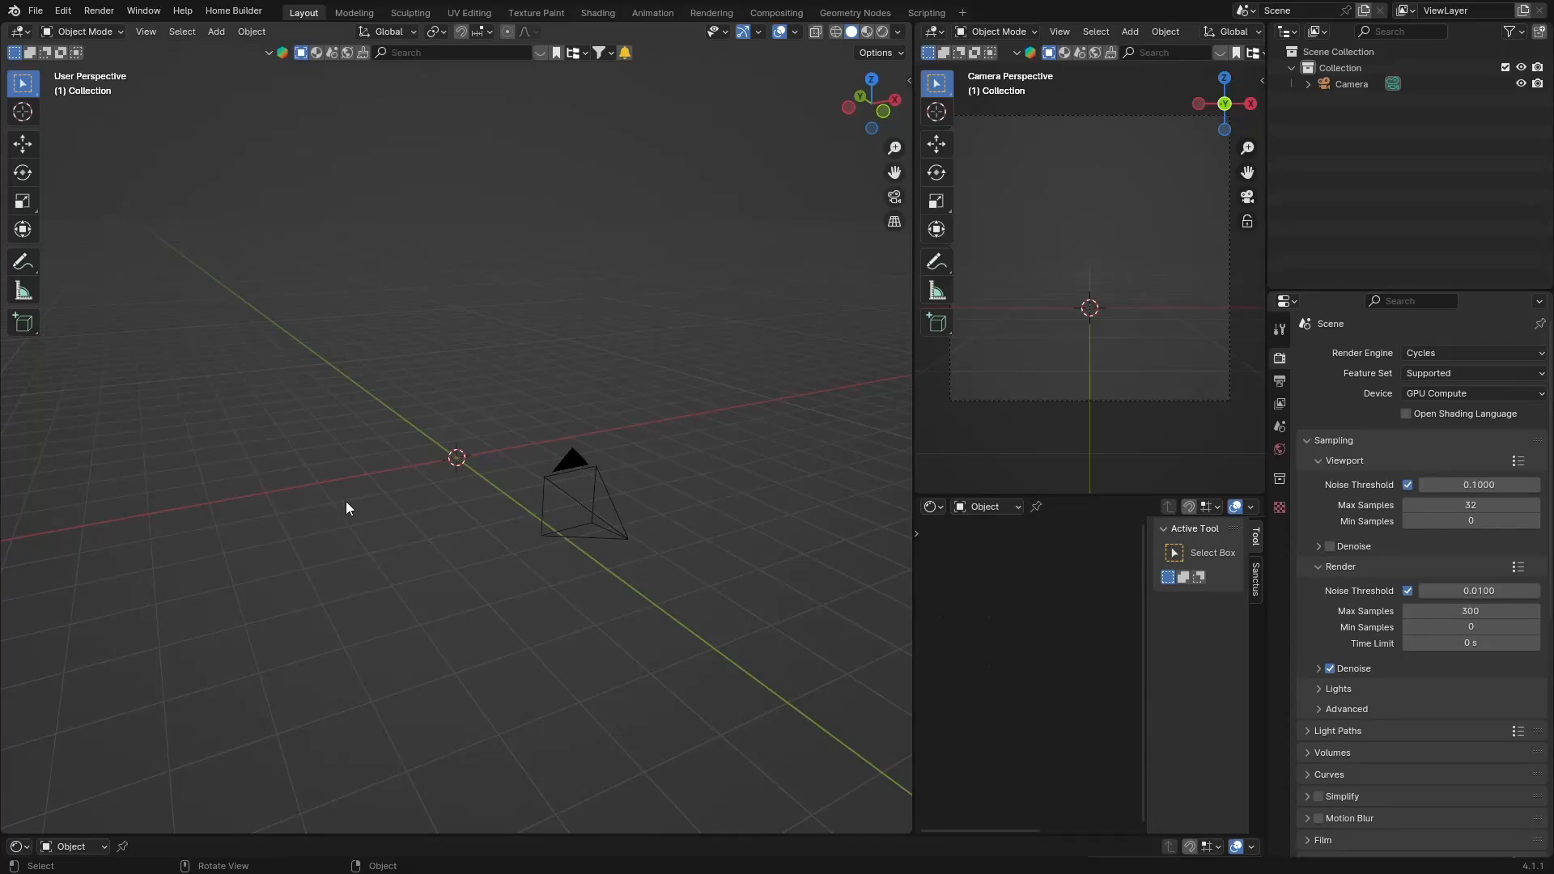
{"action": "mouse_move", "coordinate": [435, 401]}
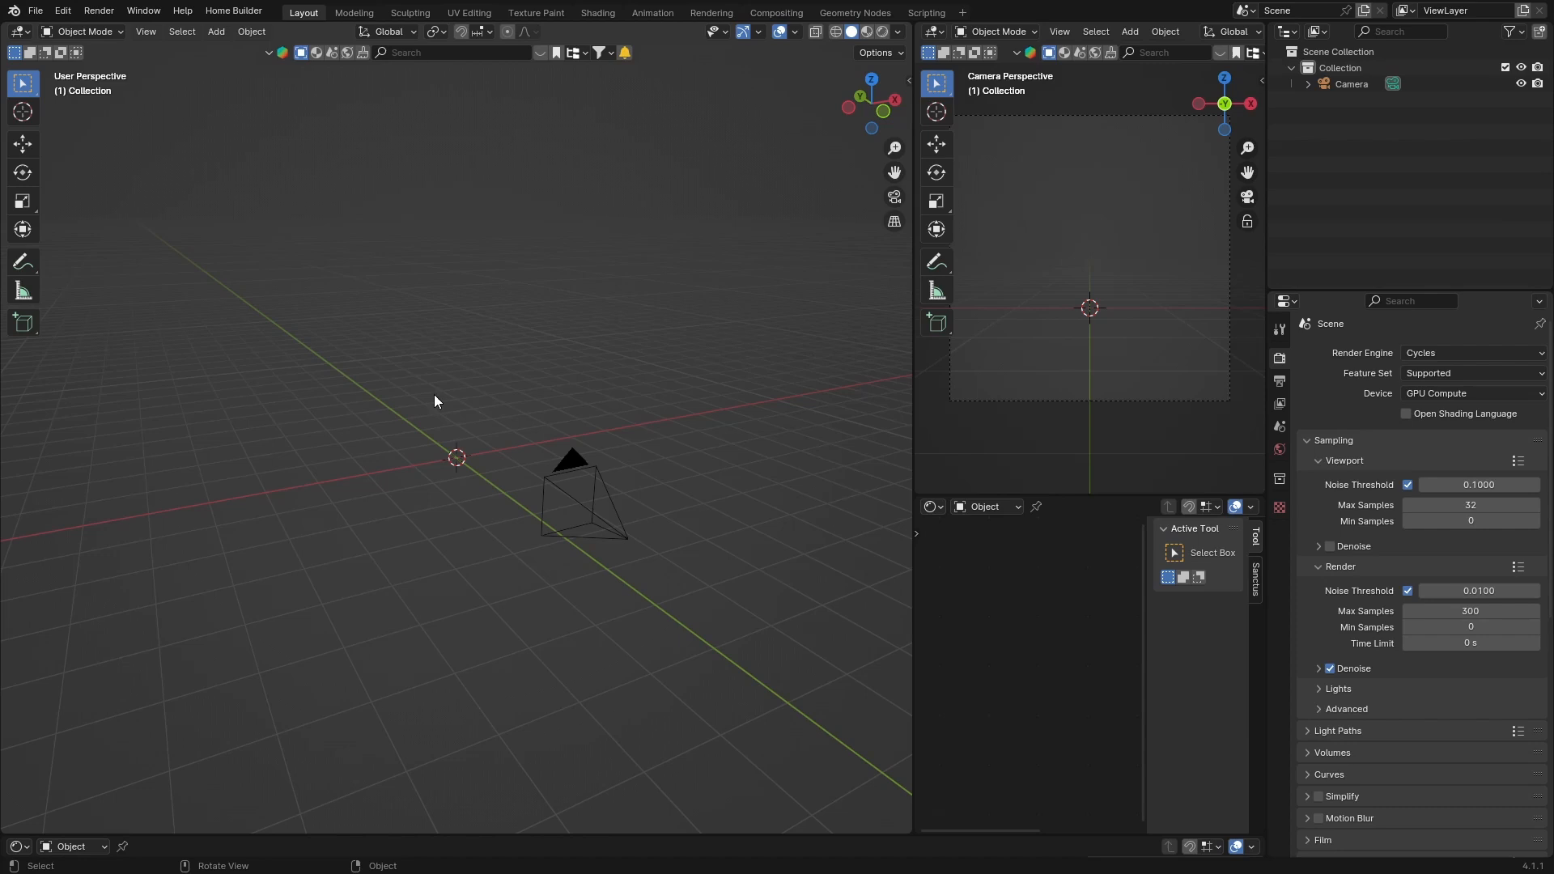
{"action": "mouse_move", "coordinate": [402, 394]}
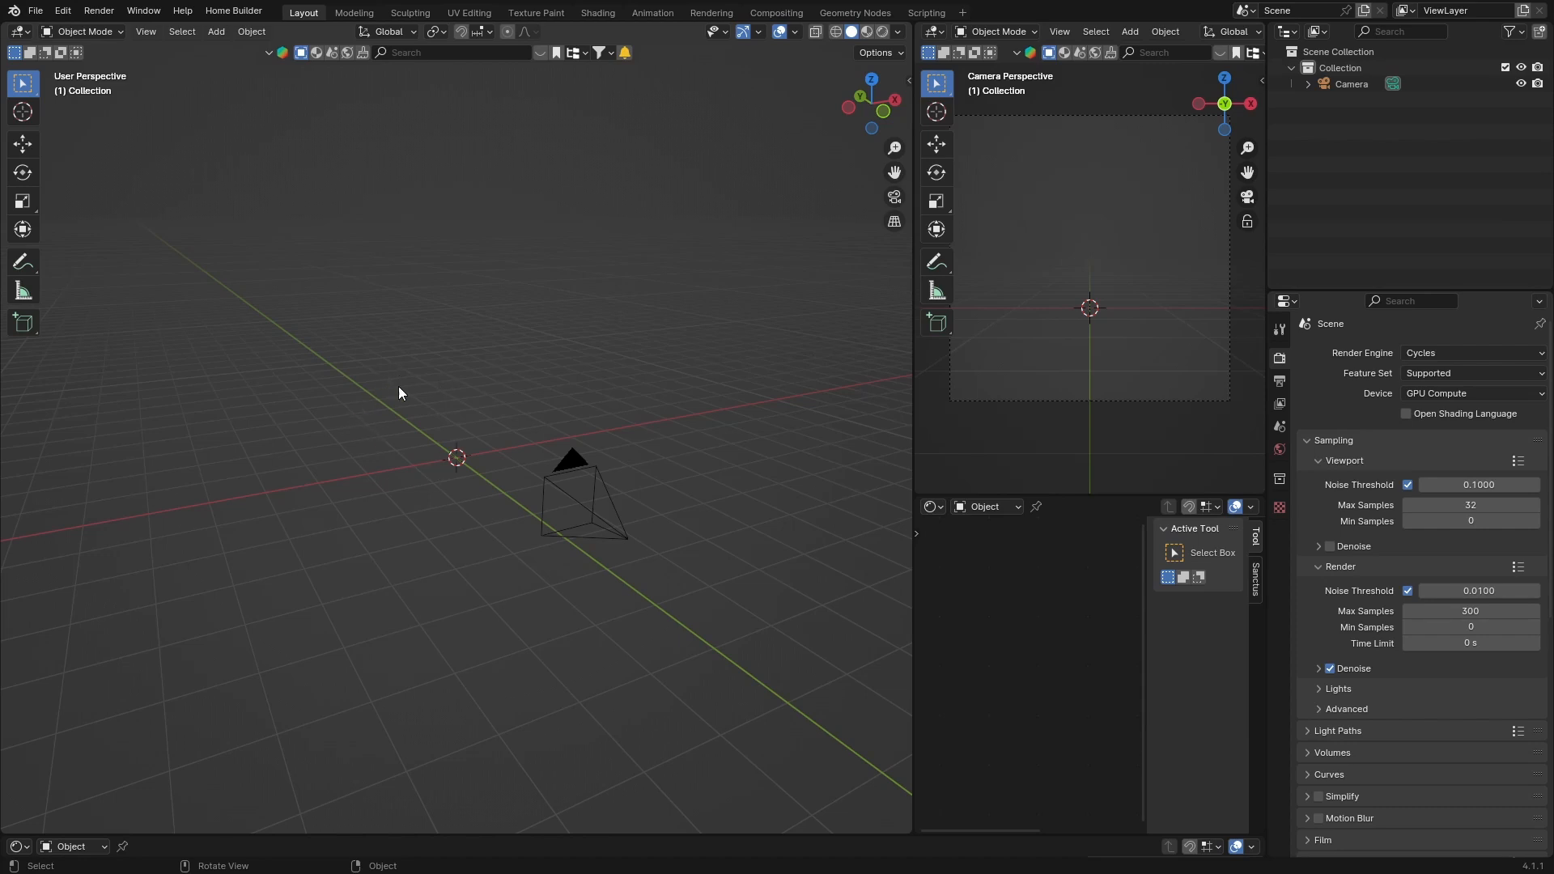
{"action": "mouse_move", "coordinate": [508, 199]}
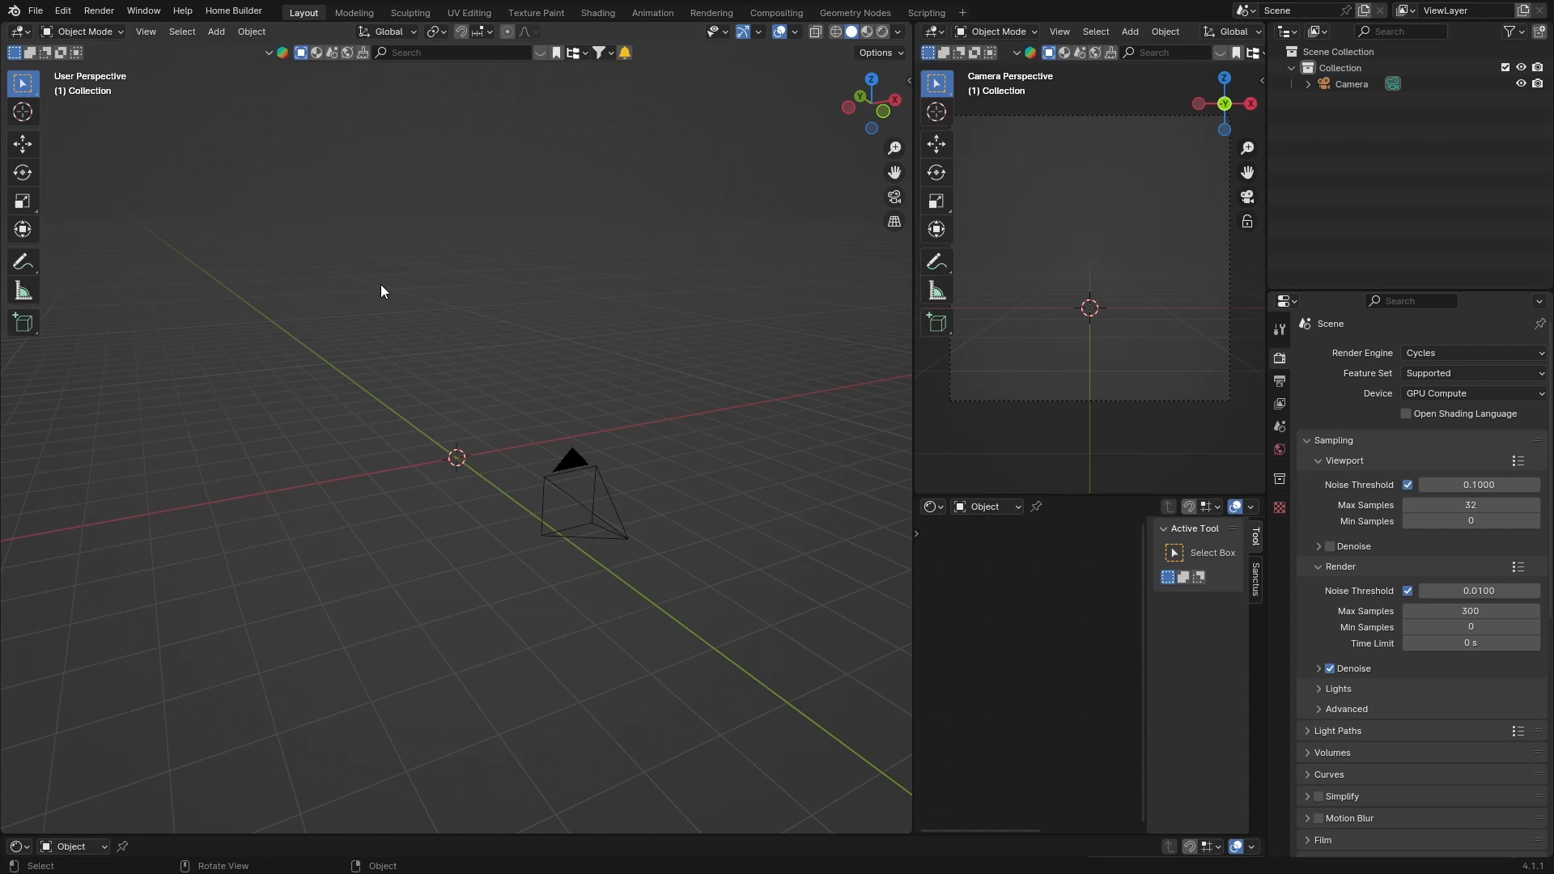
{"action": "mouse_move", "coordinate": [532, 470]}
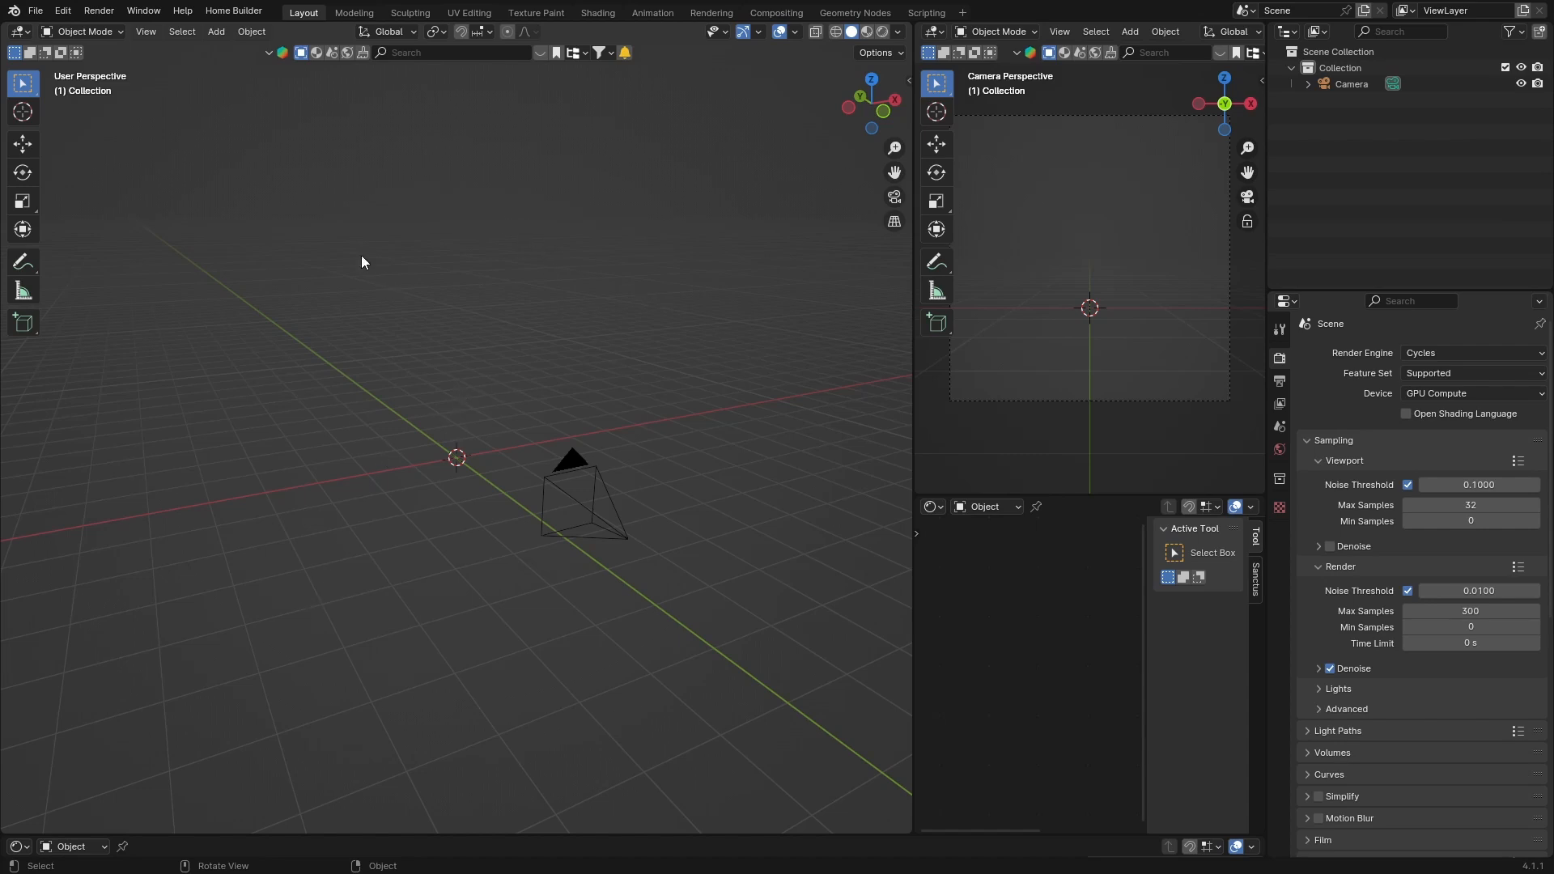
{"action": "mouse_move", "coordinate": [508, 276]}
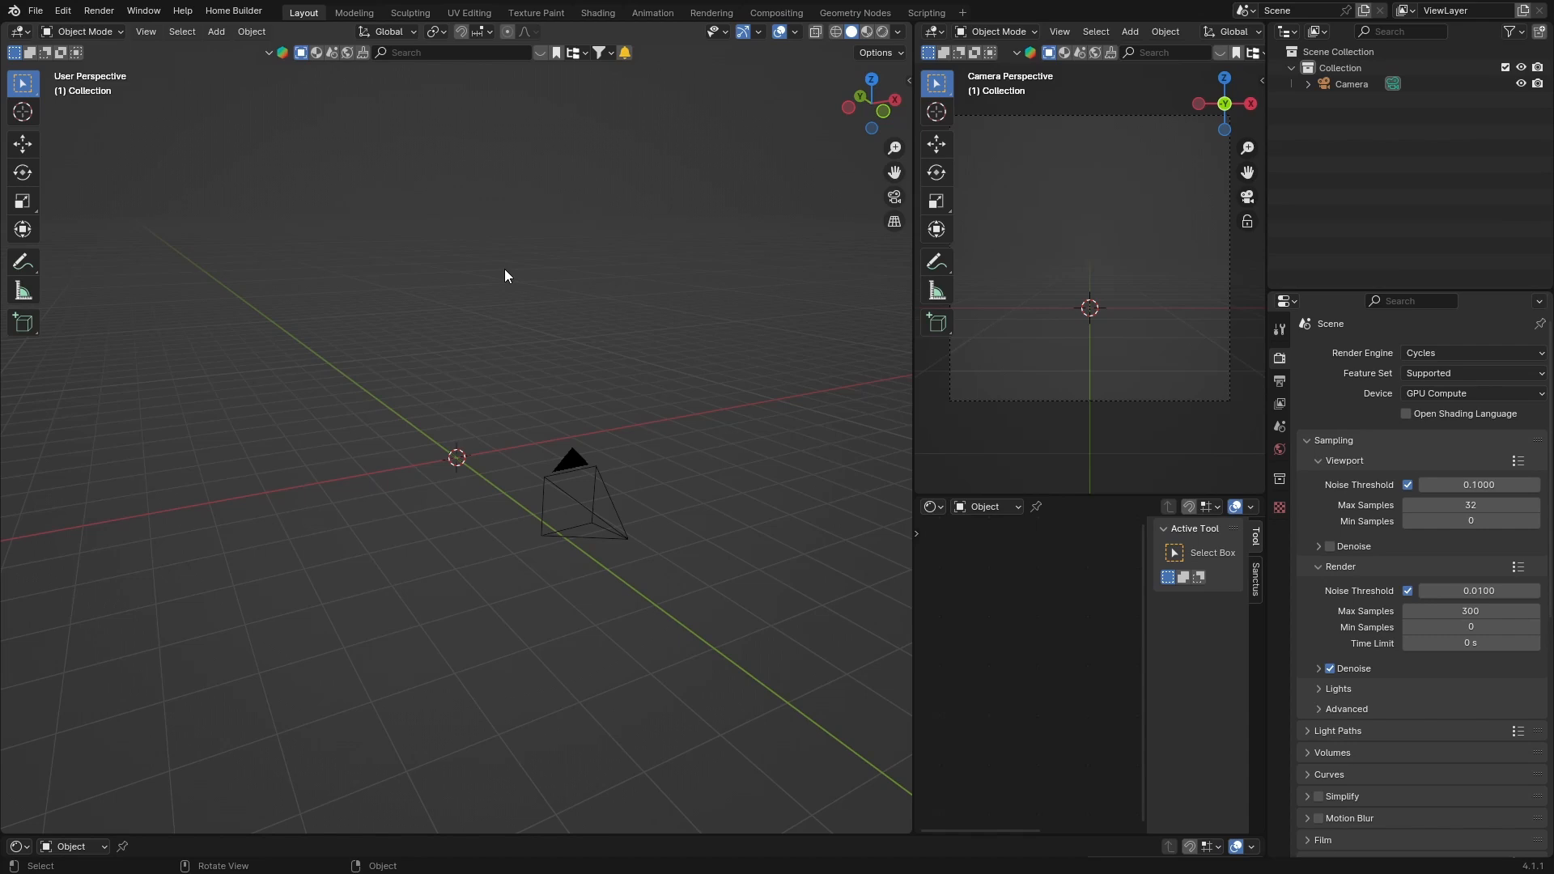
{"action": "mouse_move", "coordinate": [308, 274]}
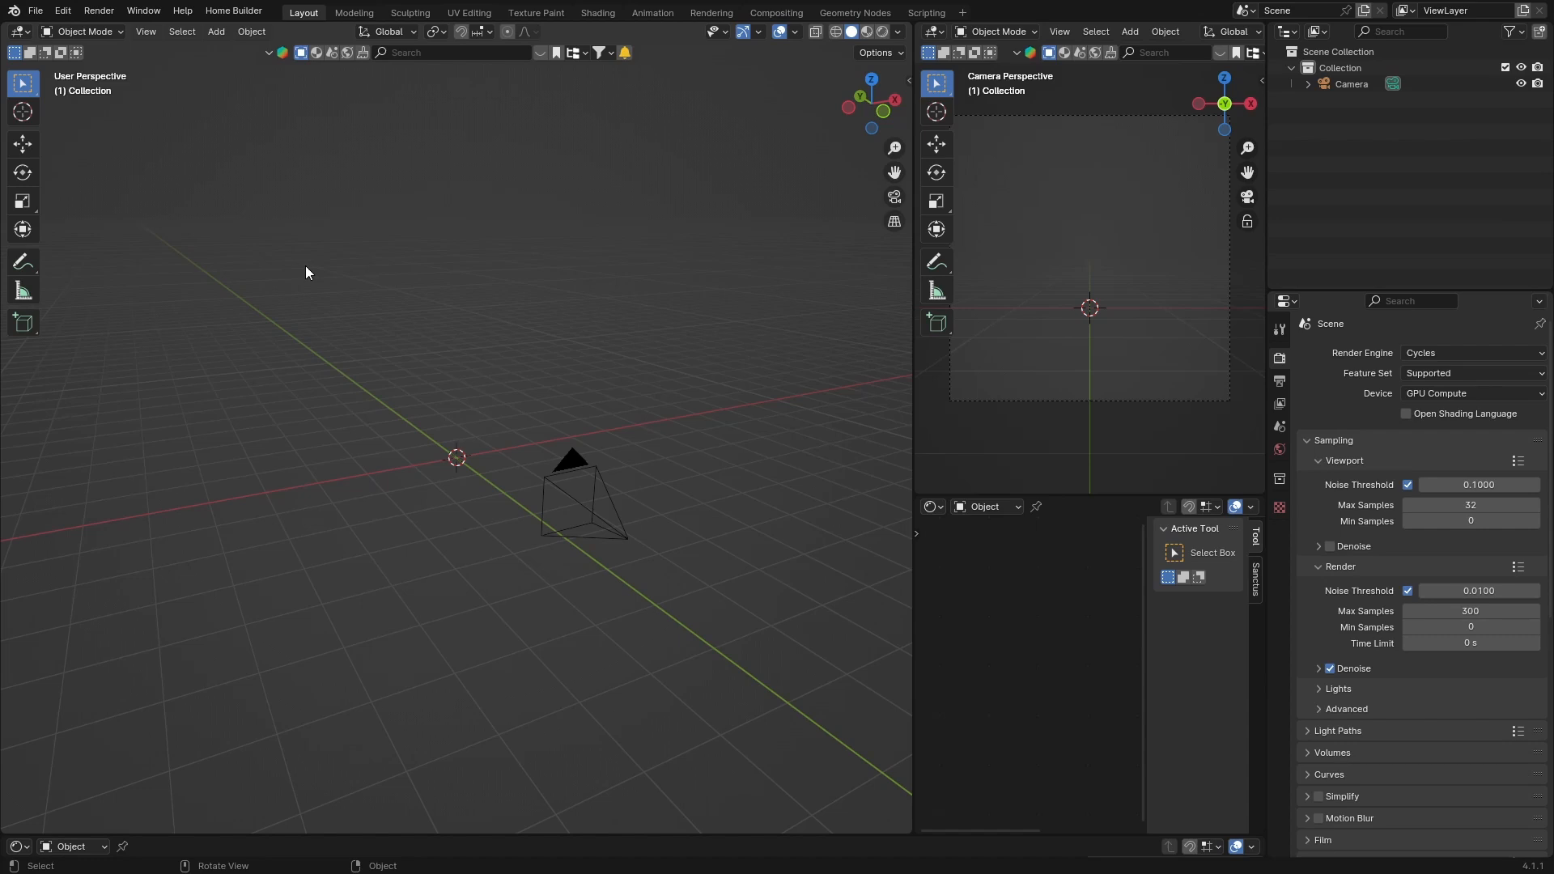
{"action": "mouse_move", "coordinate": [198, 223]}
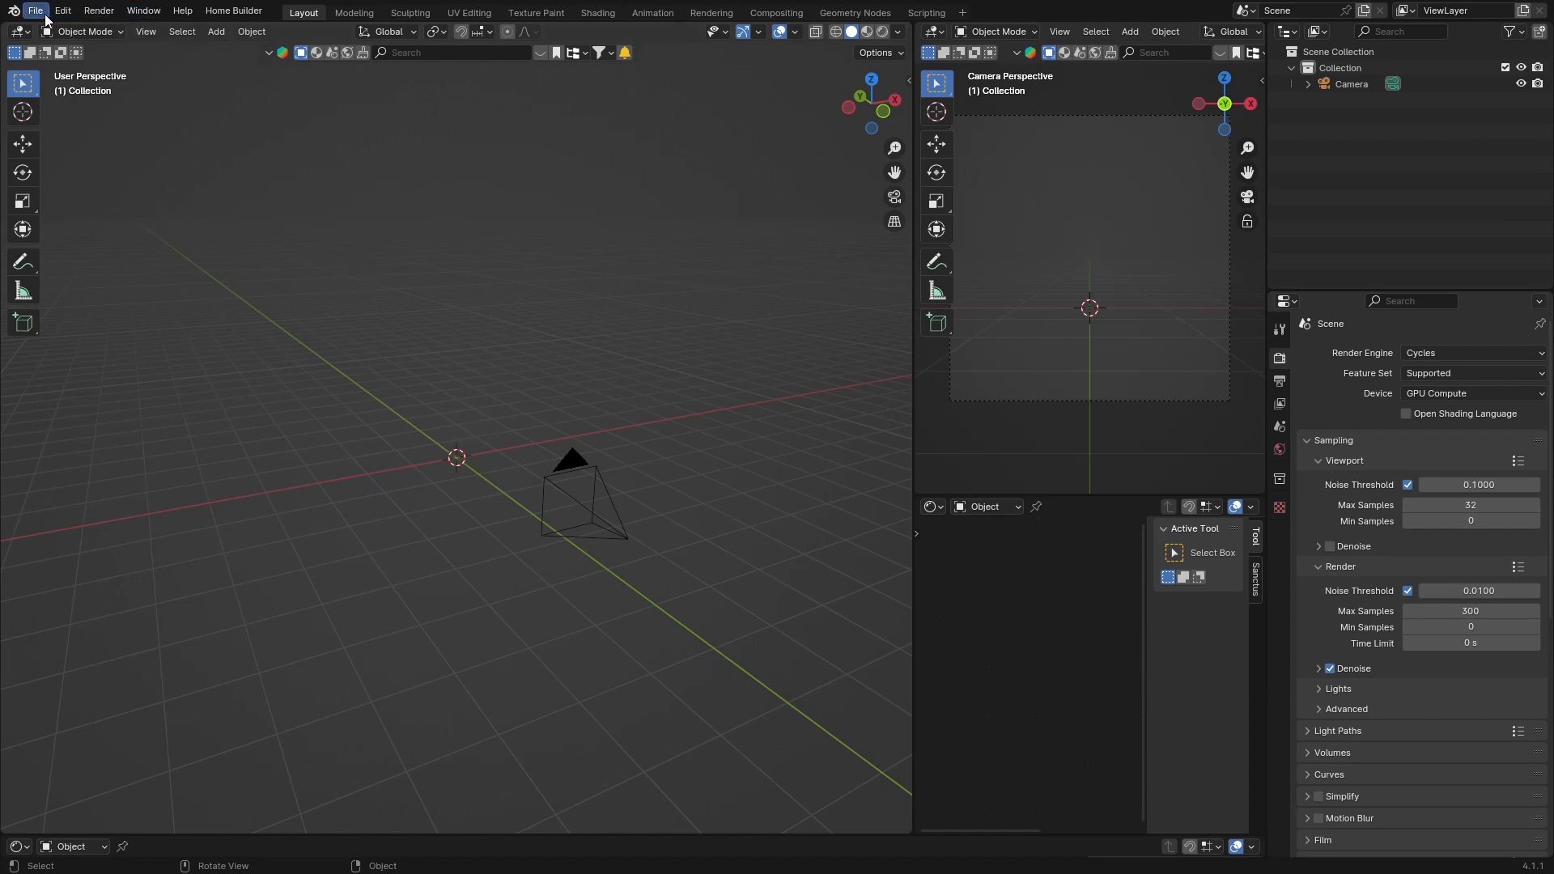
Save the camera-only Cycles scene as the startup file via File > Defaults and confirm.
{"action": "left_click", "coordinate": [35, 10]}
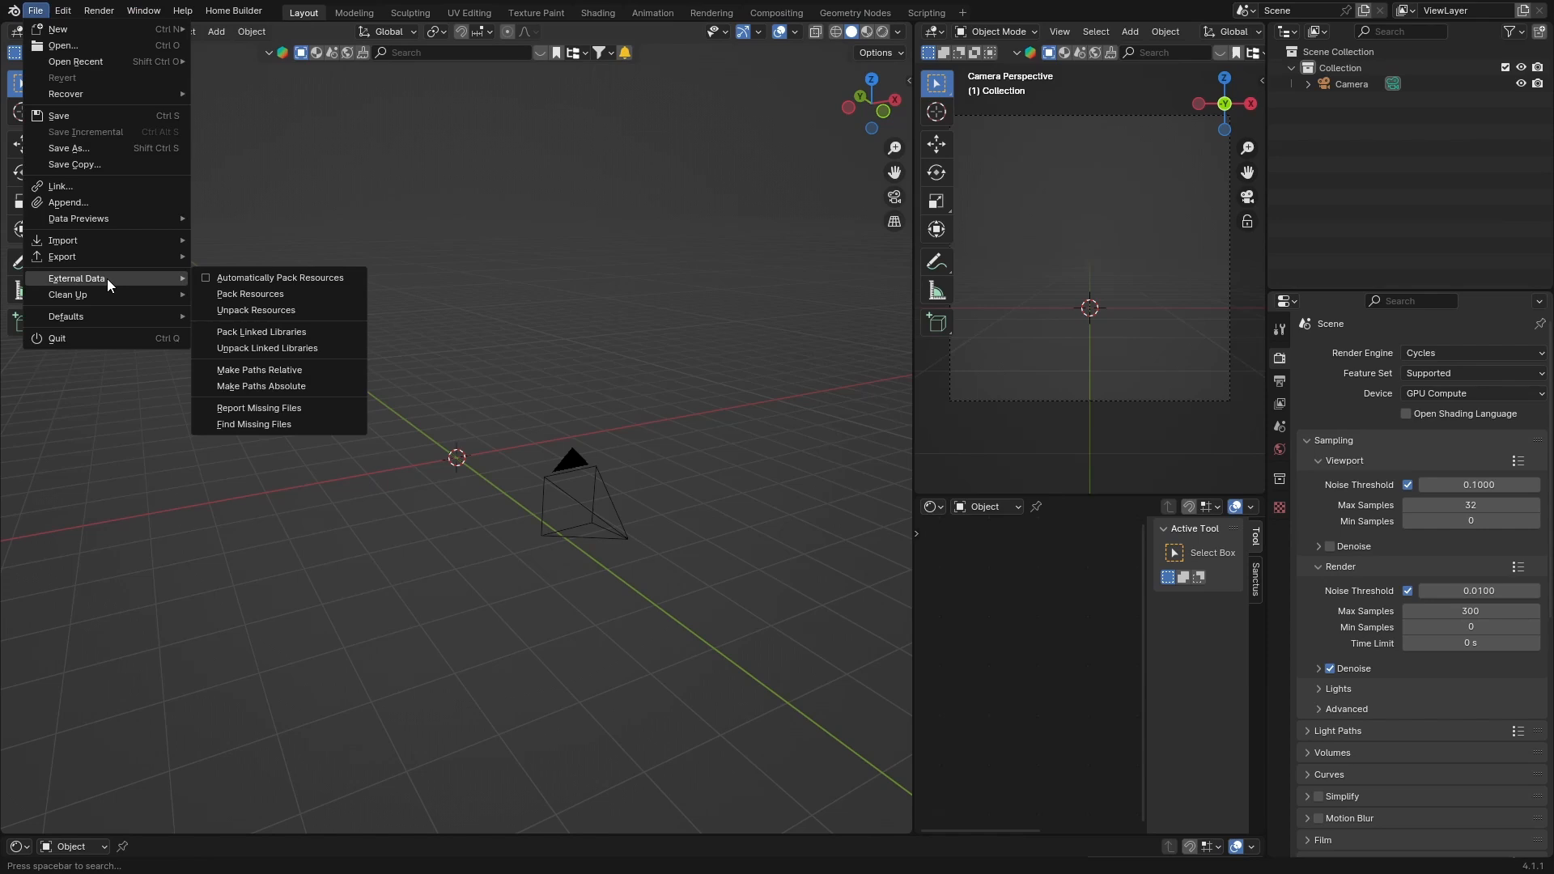
{"action": "left_click", "coordinate": [1101, 667]}
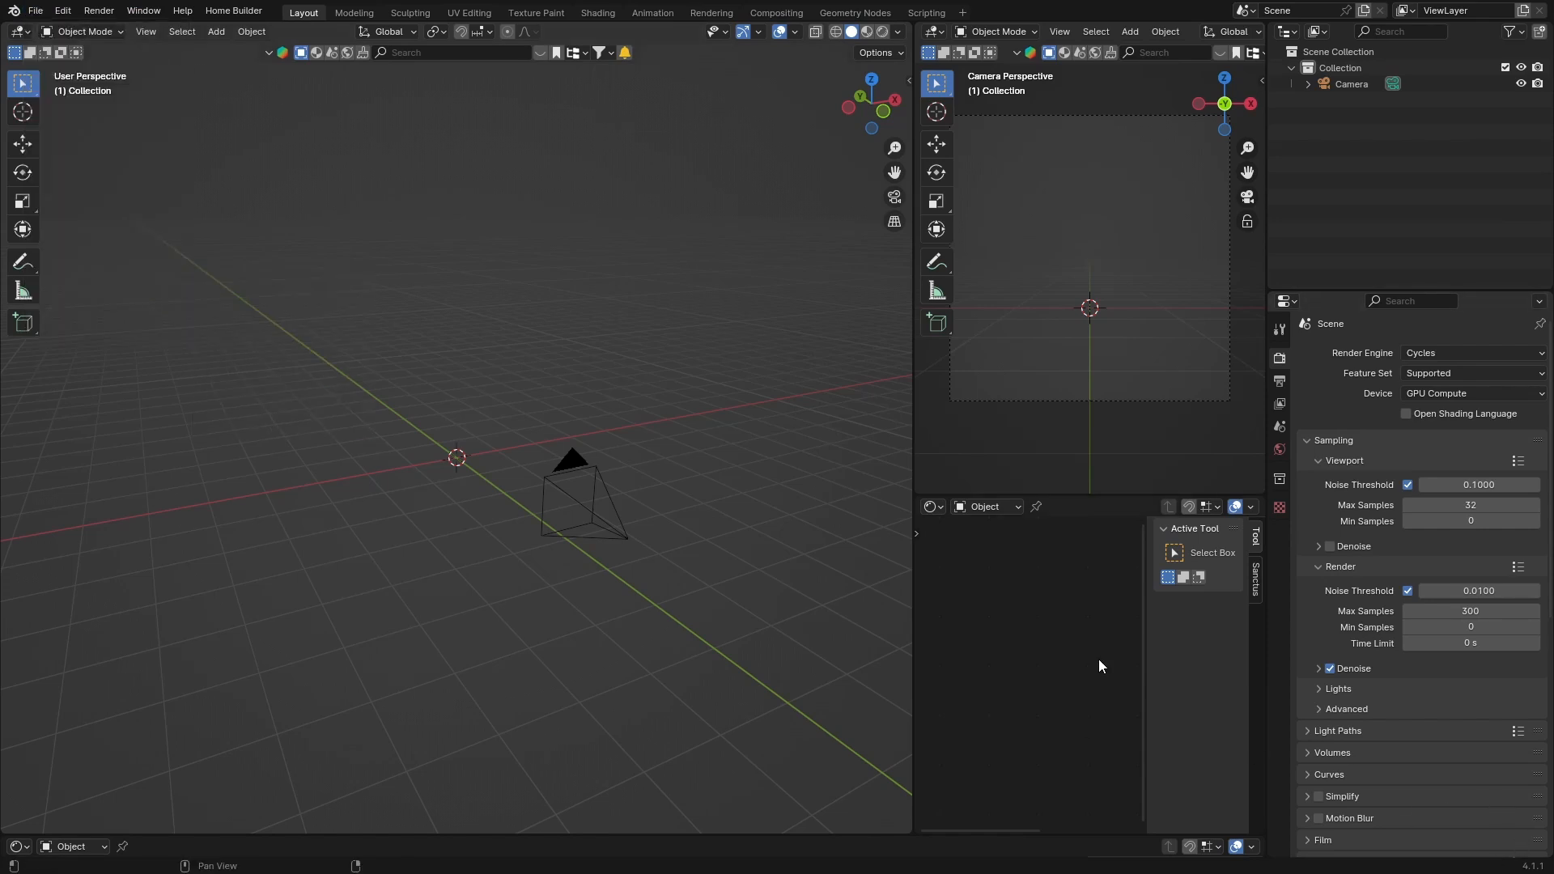
{"action": "left_click", "coordinate": [34, 10]}
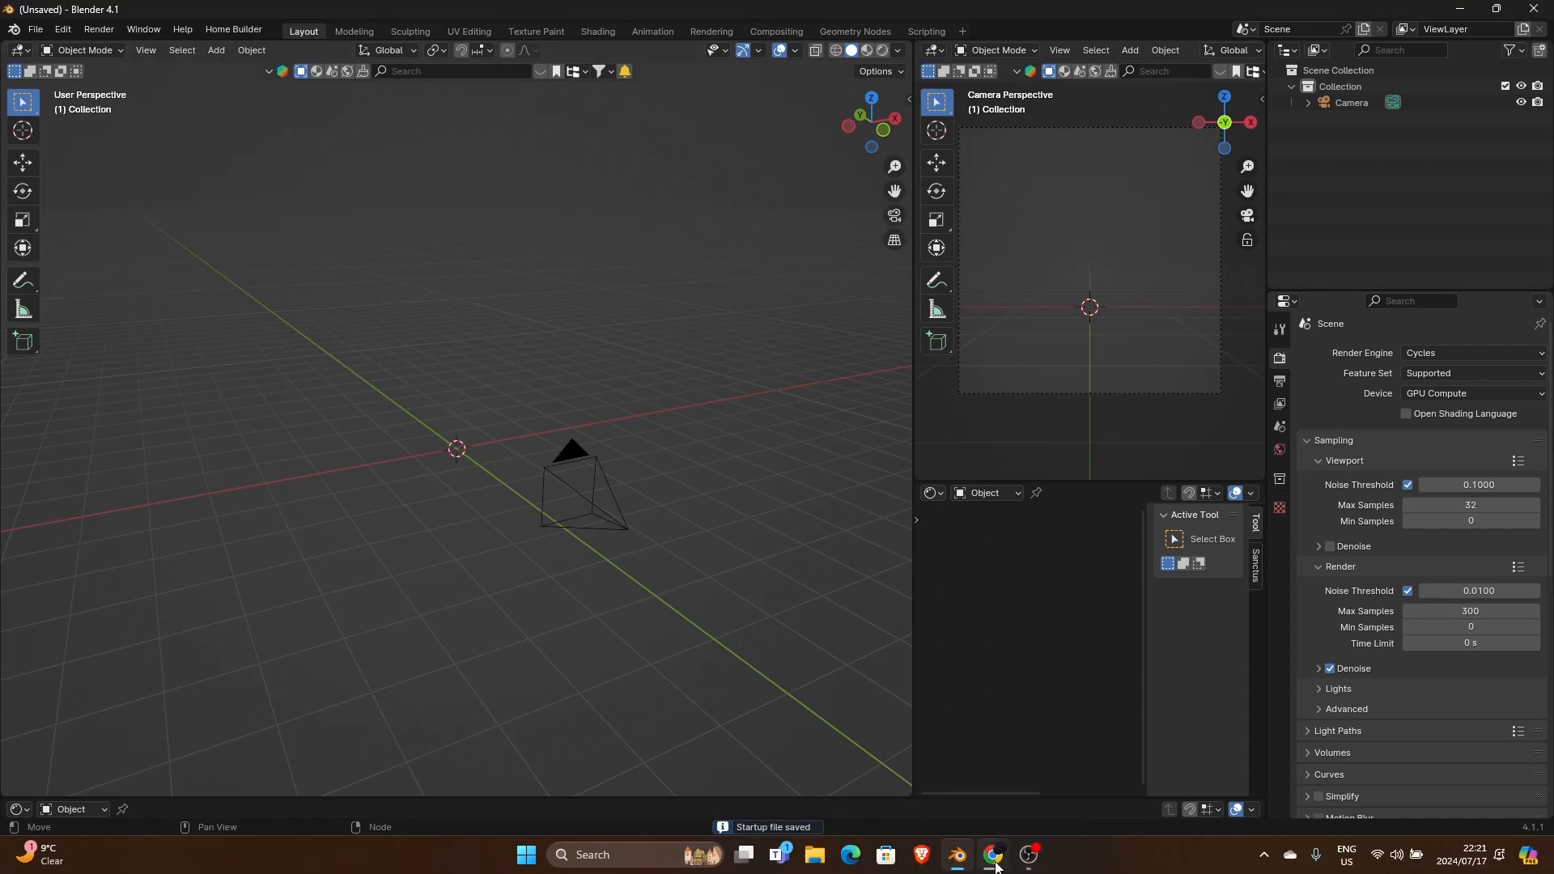
Switch to Chrome and show the recent downloads with the Blender 4.2.0 installer.
{"action": "left_click", "coordinate": [995, 855]}
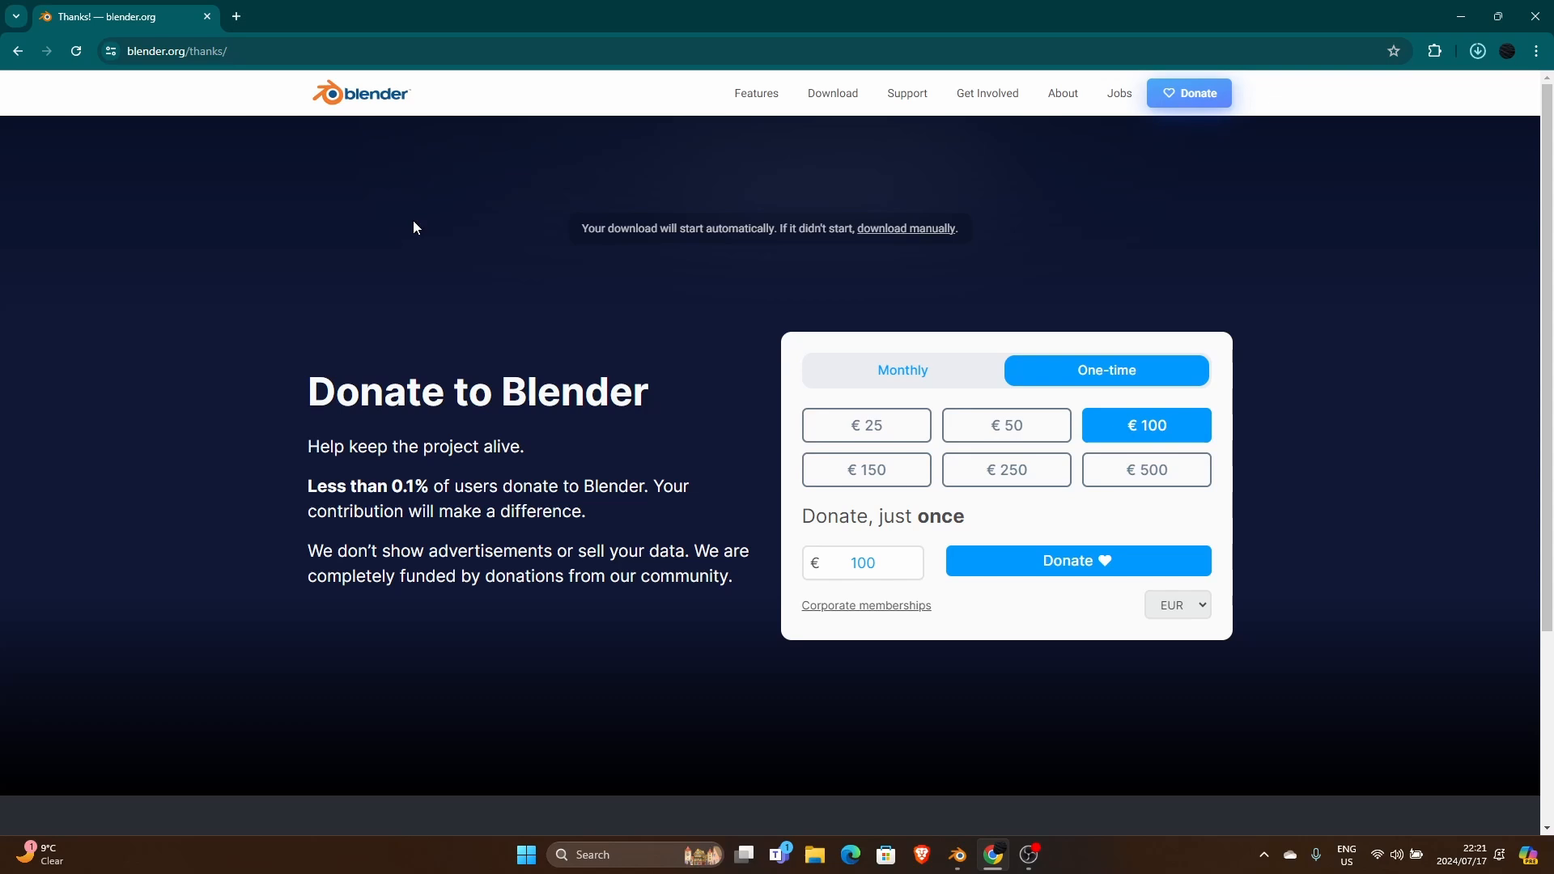
{"action": "mouse_move", "coordinate": [298, 303]}
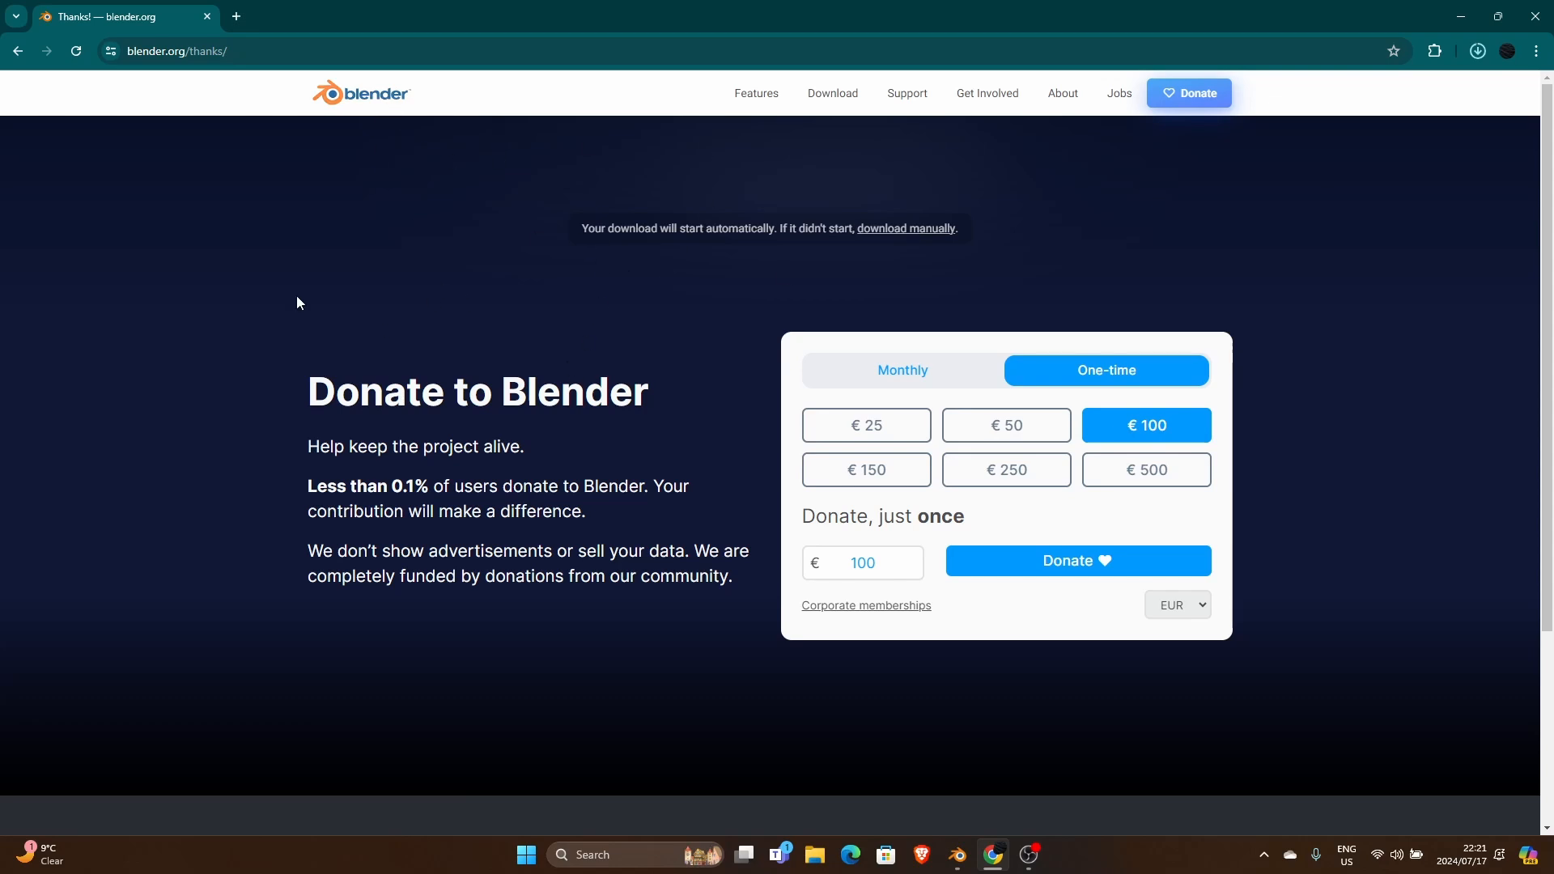
{"action": "mouse_move", "coordinate": [831, 306]}
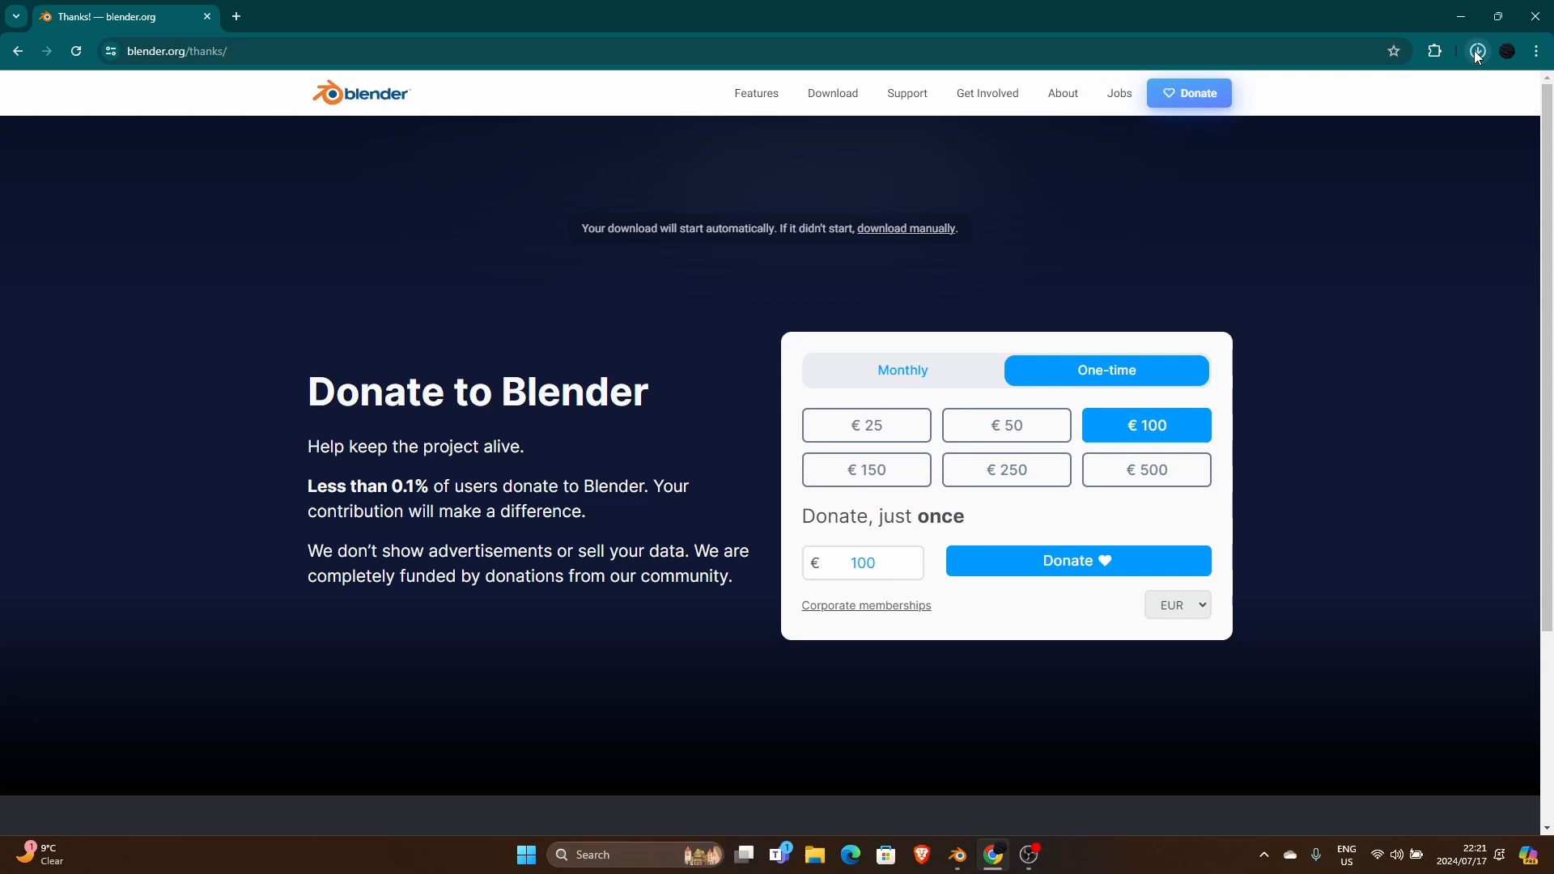
{"action": "left_click", "coordinate": [1477, 50]}
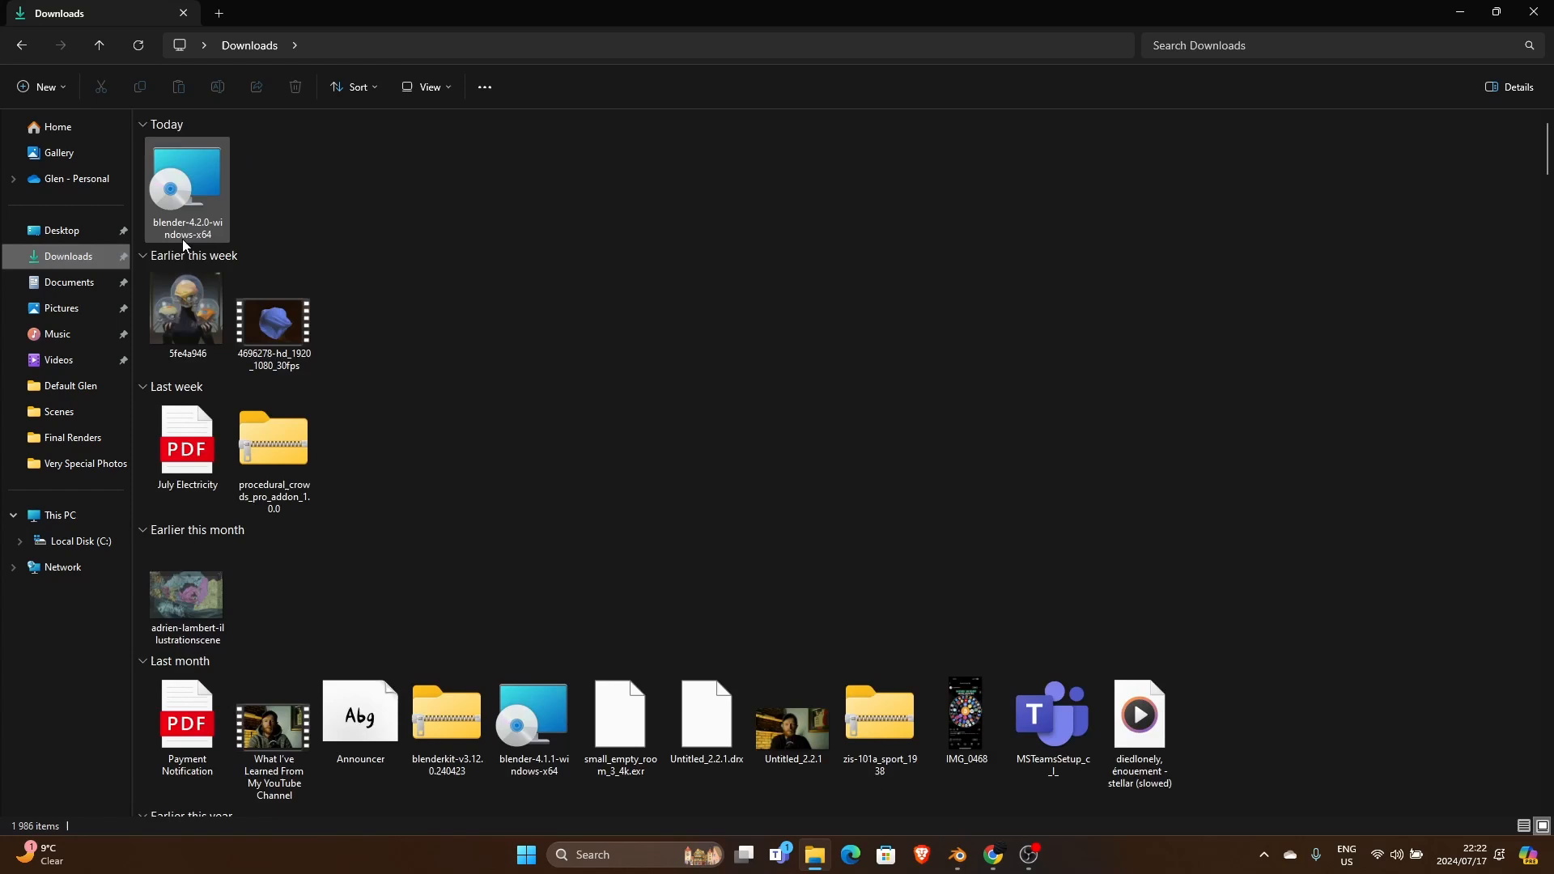
Launch blender-4.2.0-windows-x64.msi from Downloads and choose Run anyway at the SmartScreen warning.
{"action": "left_click", "coordinate": [186, 184]}
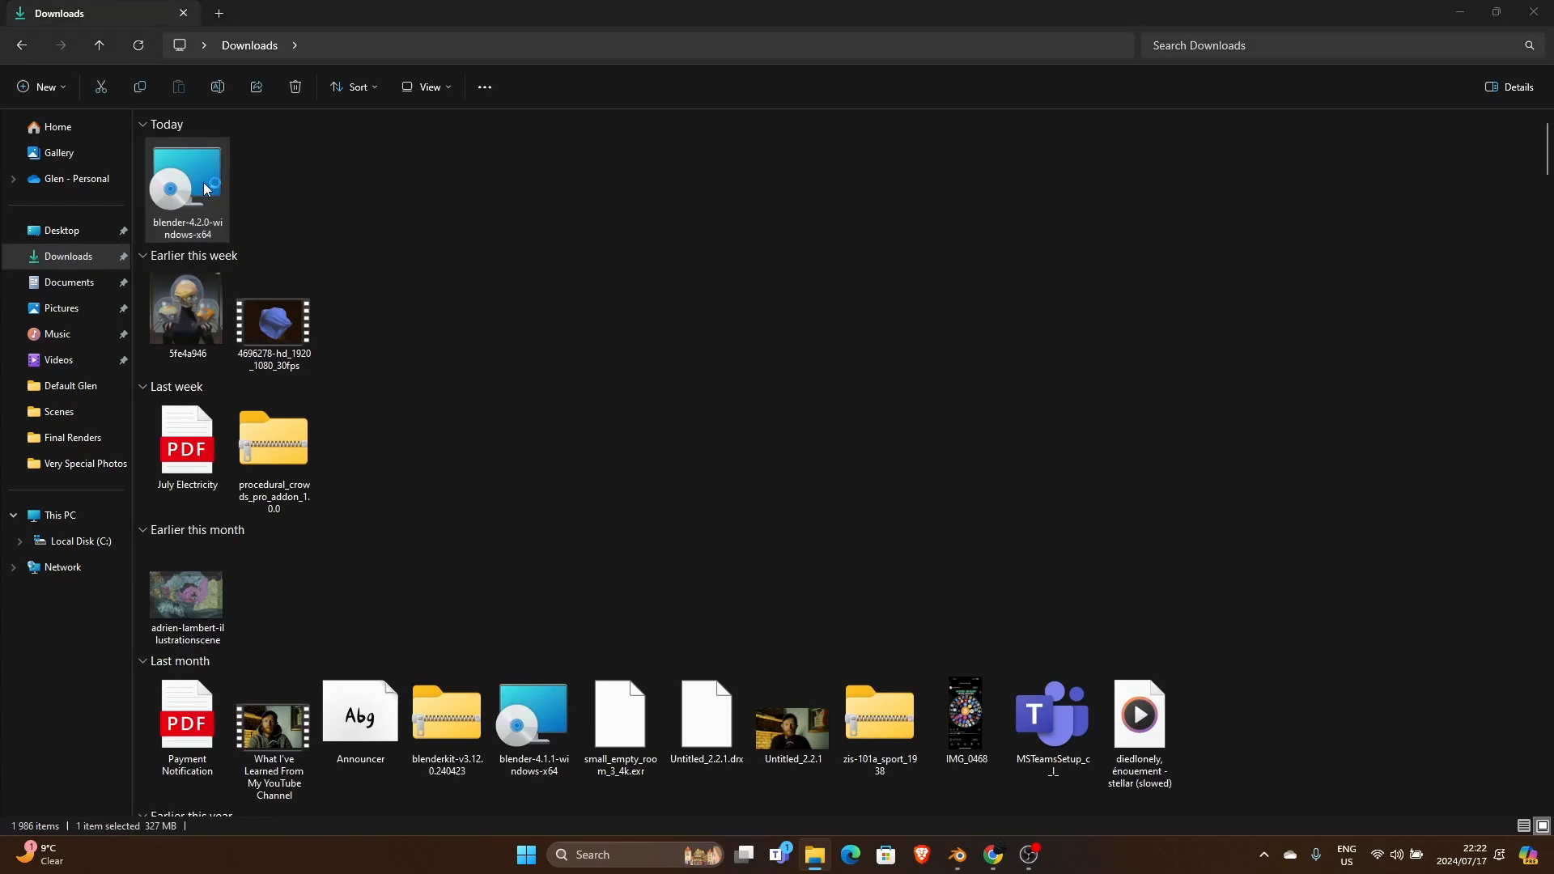
{"action": "double_click", "coordinate": [185, 177]}
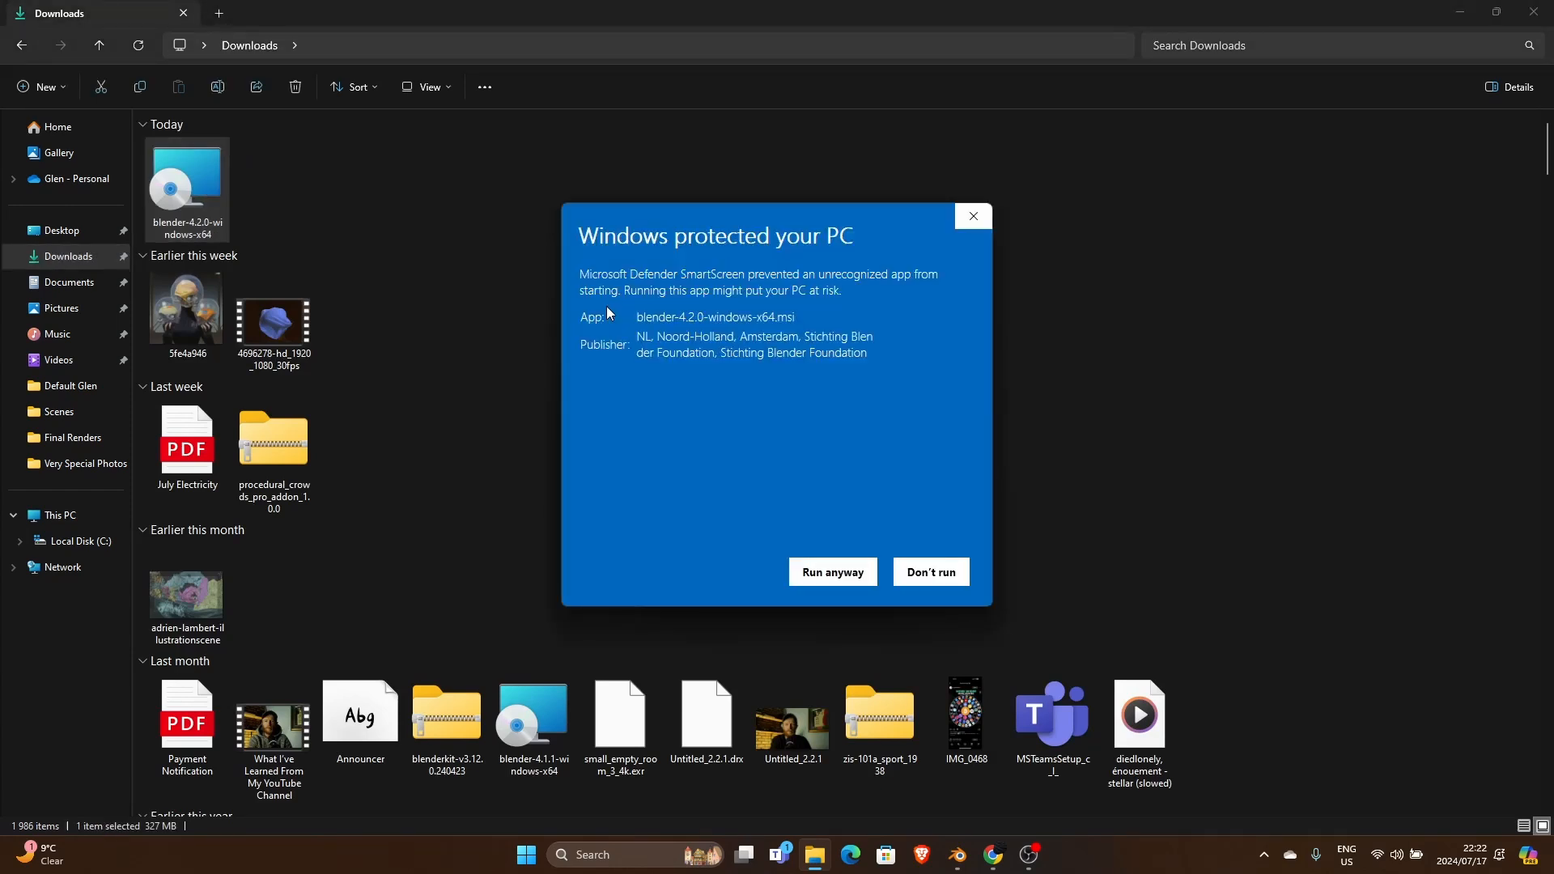
{"action": "mouse_move", "coordinate": [973, 219]}
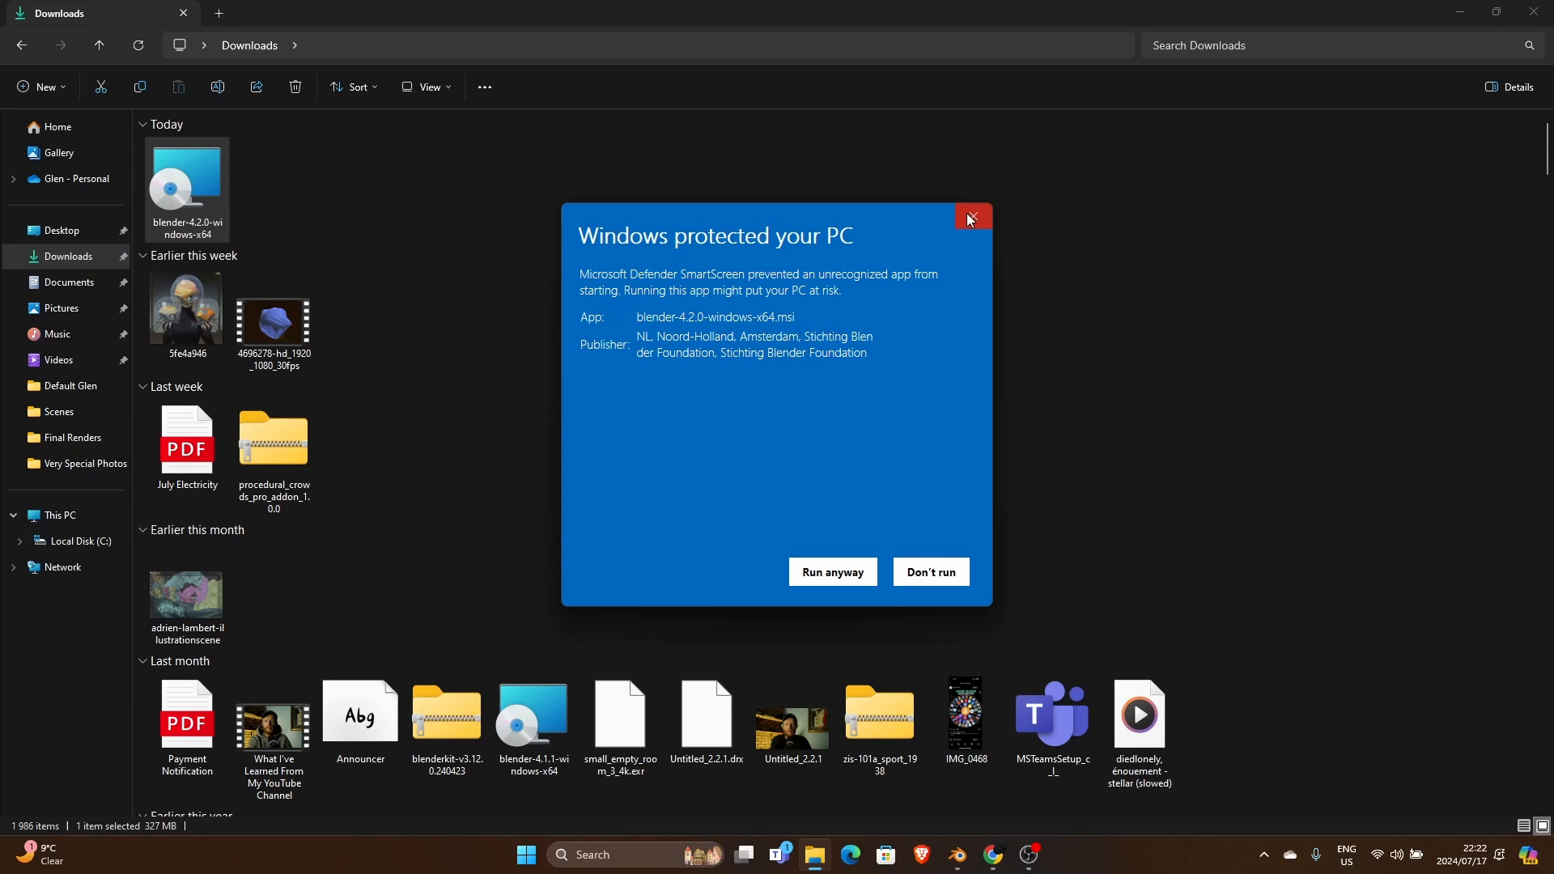
{"action": "mouse_move", "coordinate": [978, 233]}
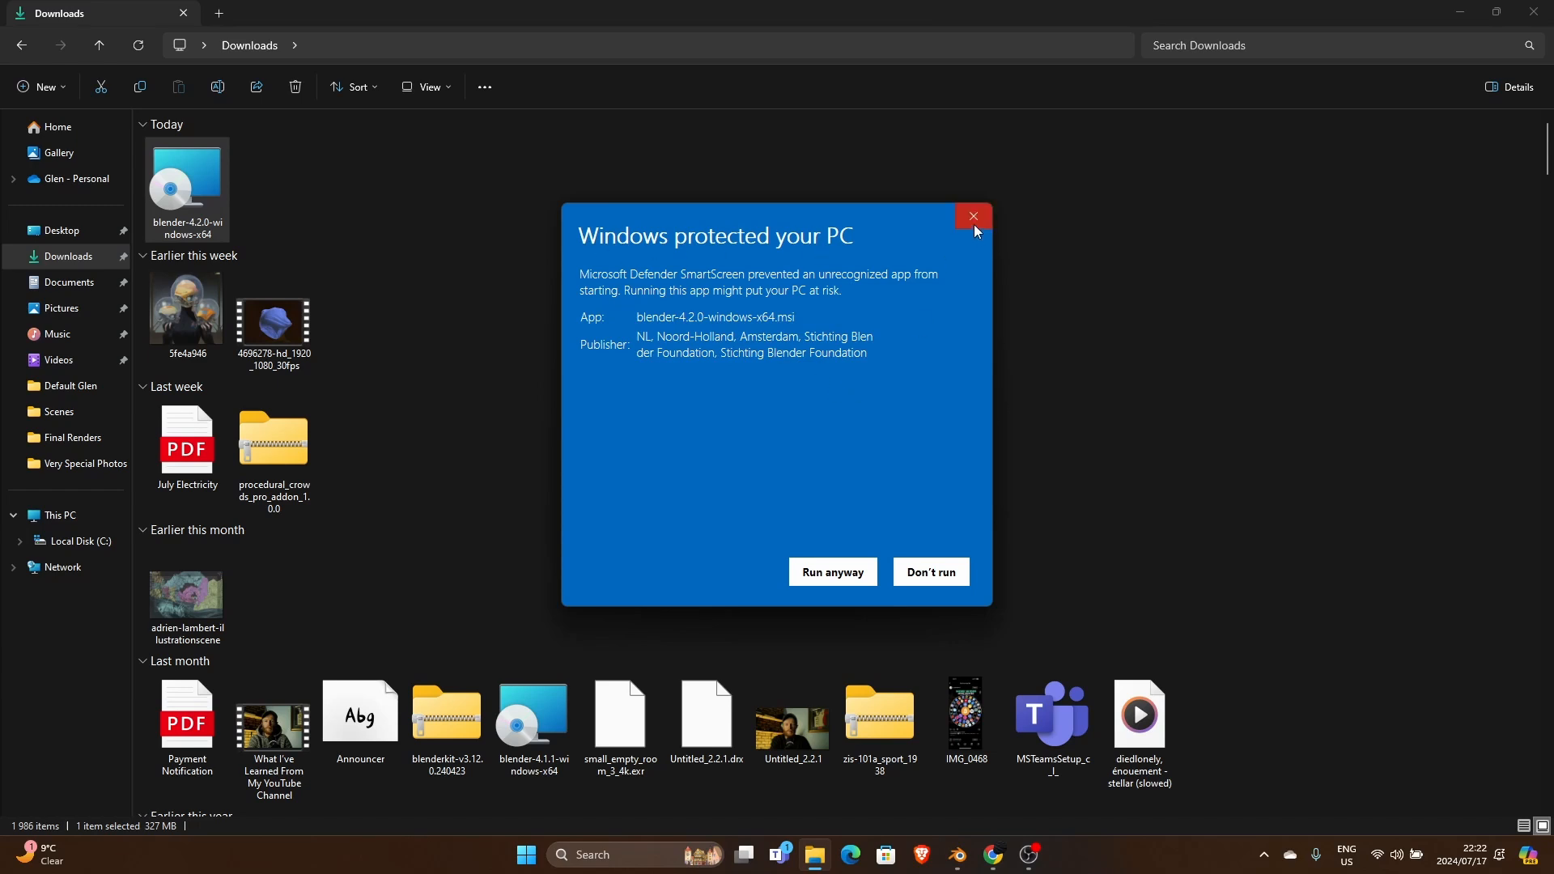
{"action": "mouse_move", "coordinate": [832, 571]}
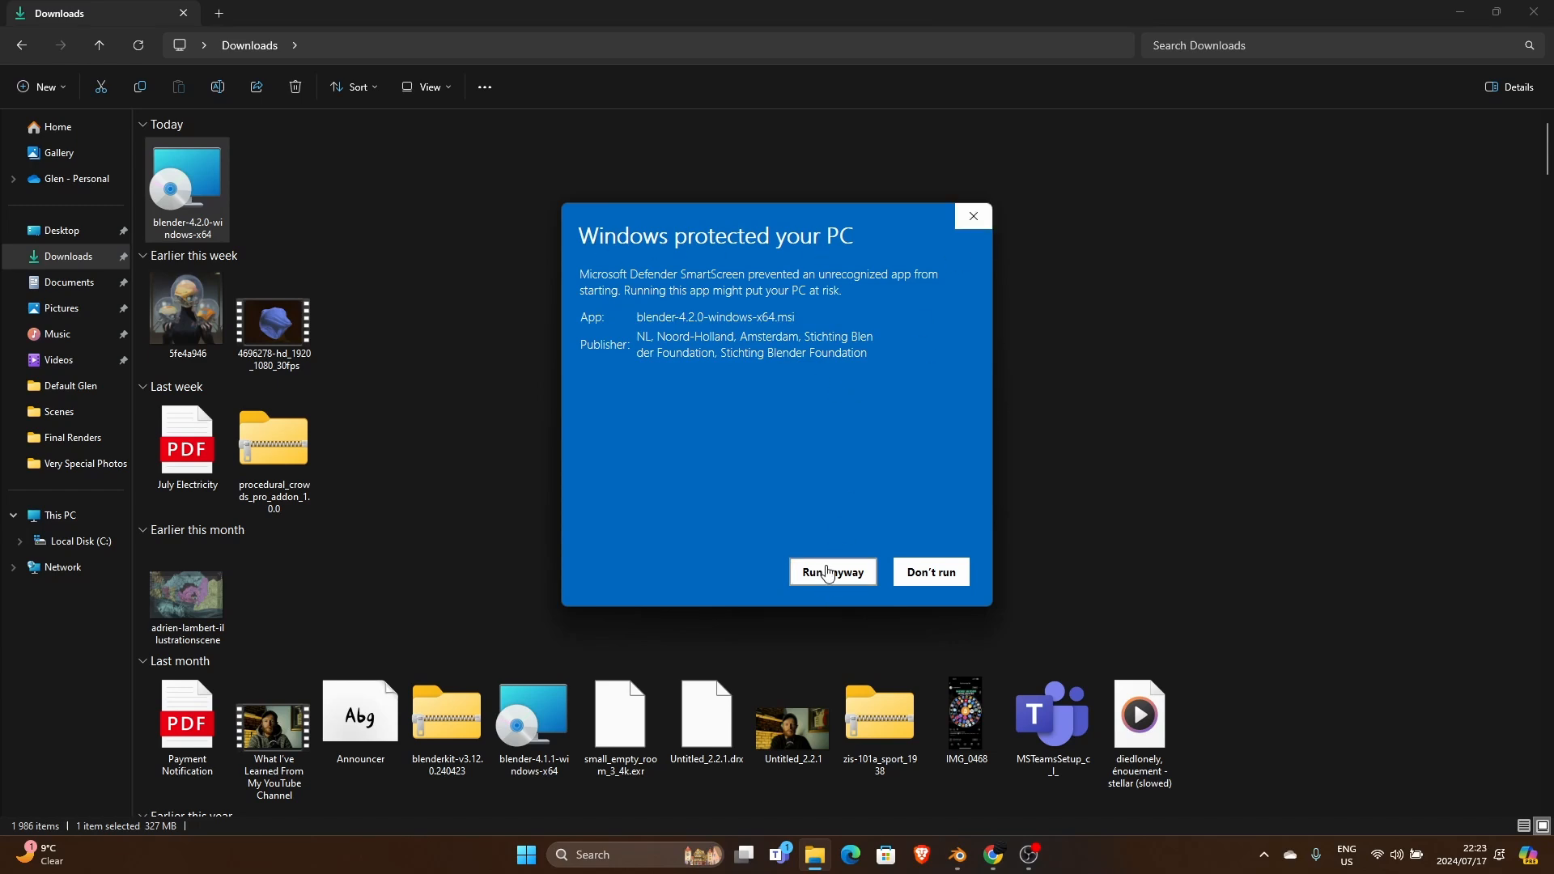
{"action": "left_click", "coordinate": [834, 571]}
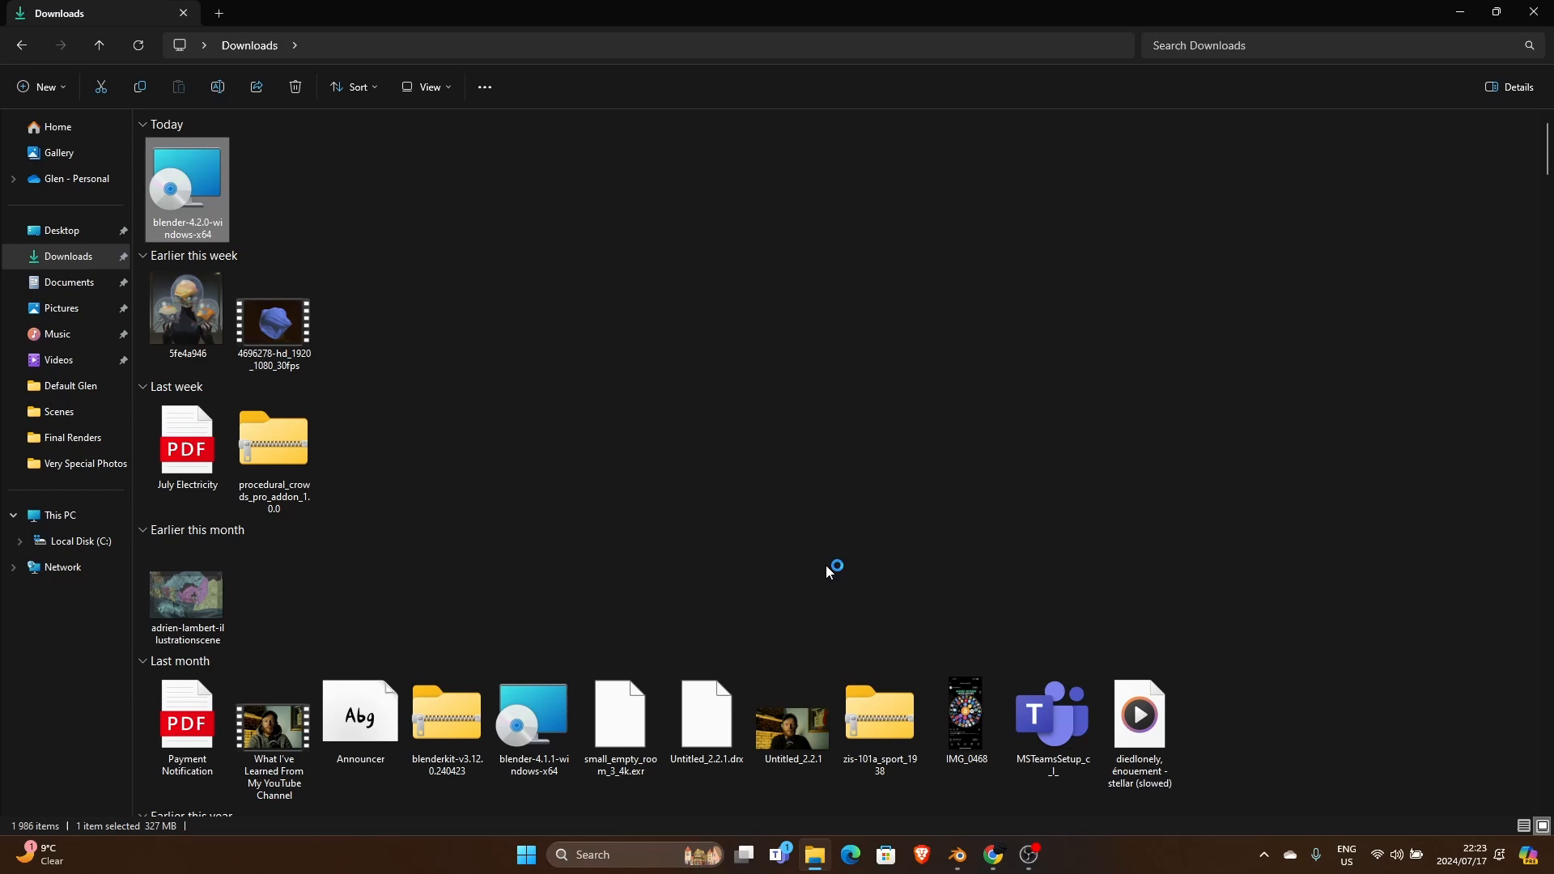
Run the Blender 4.2 Setup Wizard accepting the license, default features and location, then Finish.
{"action": "double_click", "coordinate": [186, 185]}
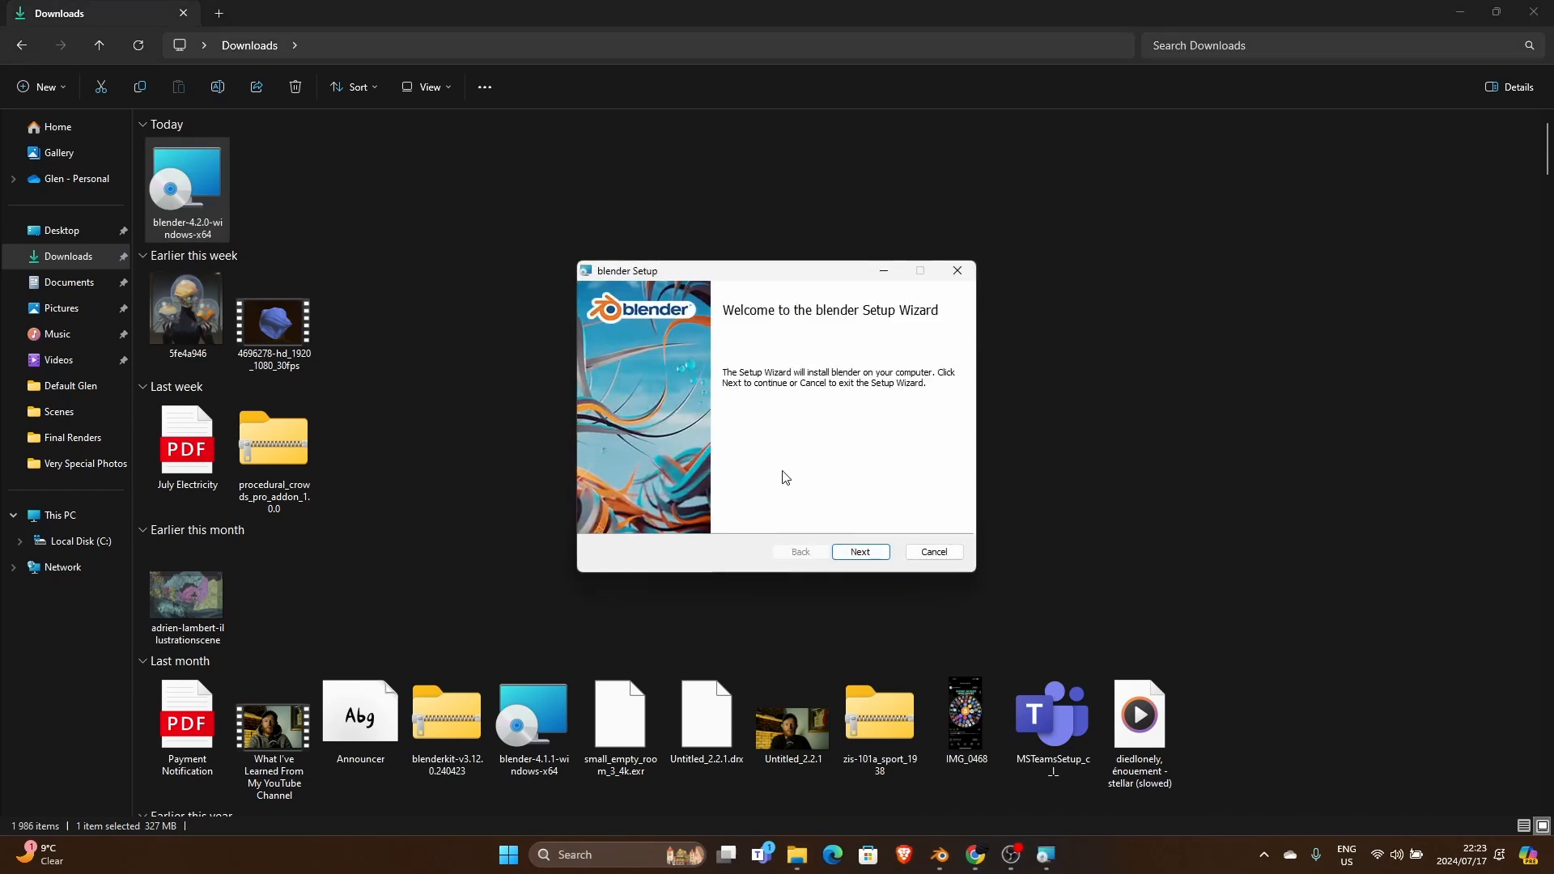
{"action": "left_click", "coordinate": [861, 552]}
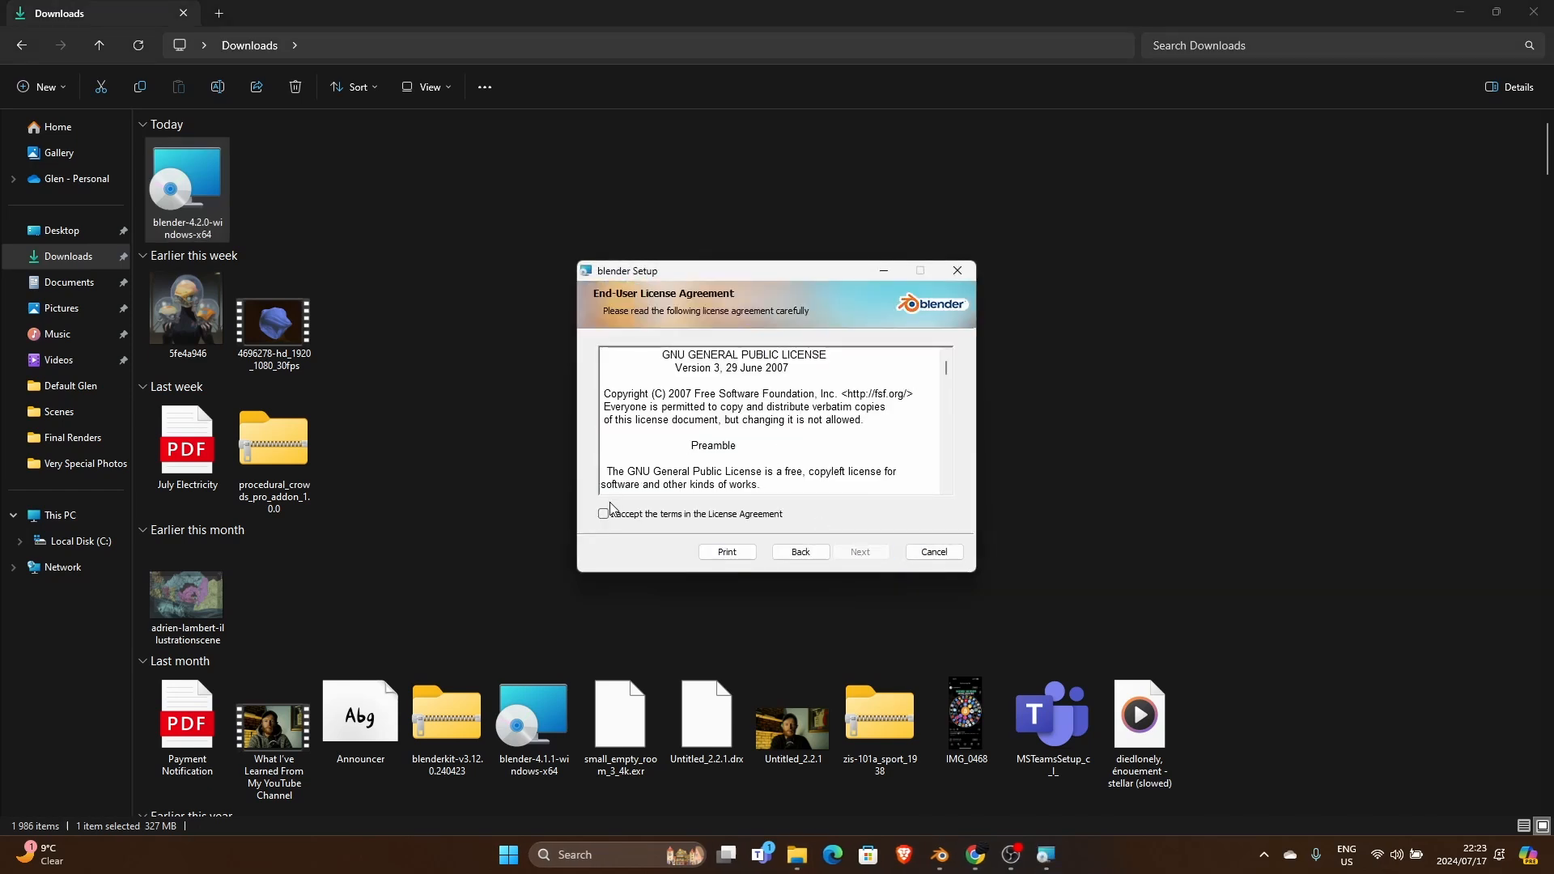
{"action": "left_click", "coordinate": [873, 551]}
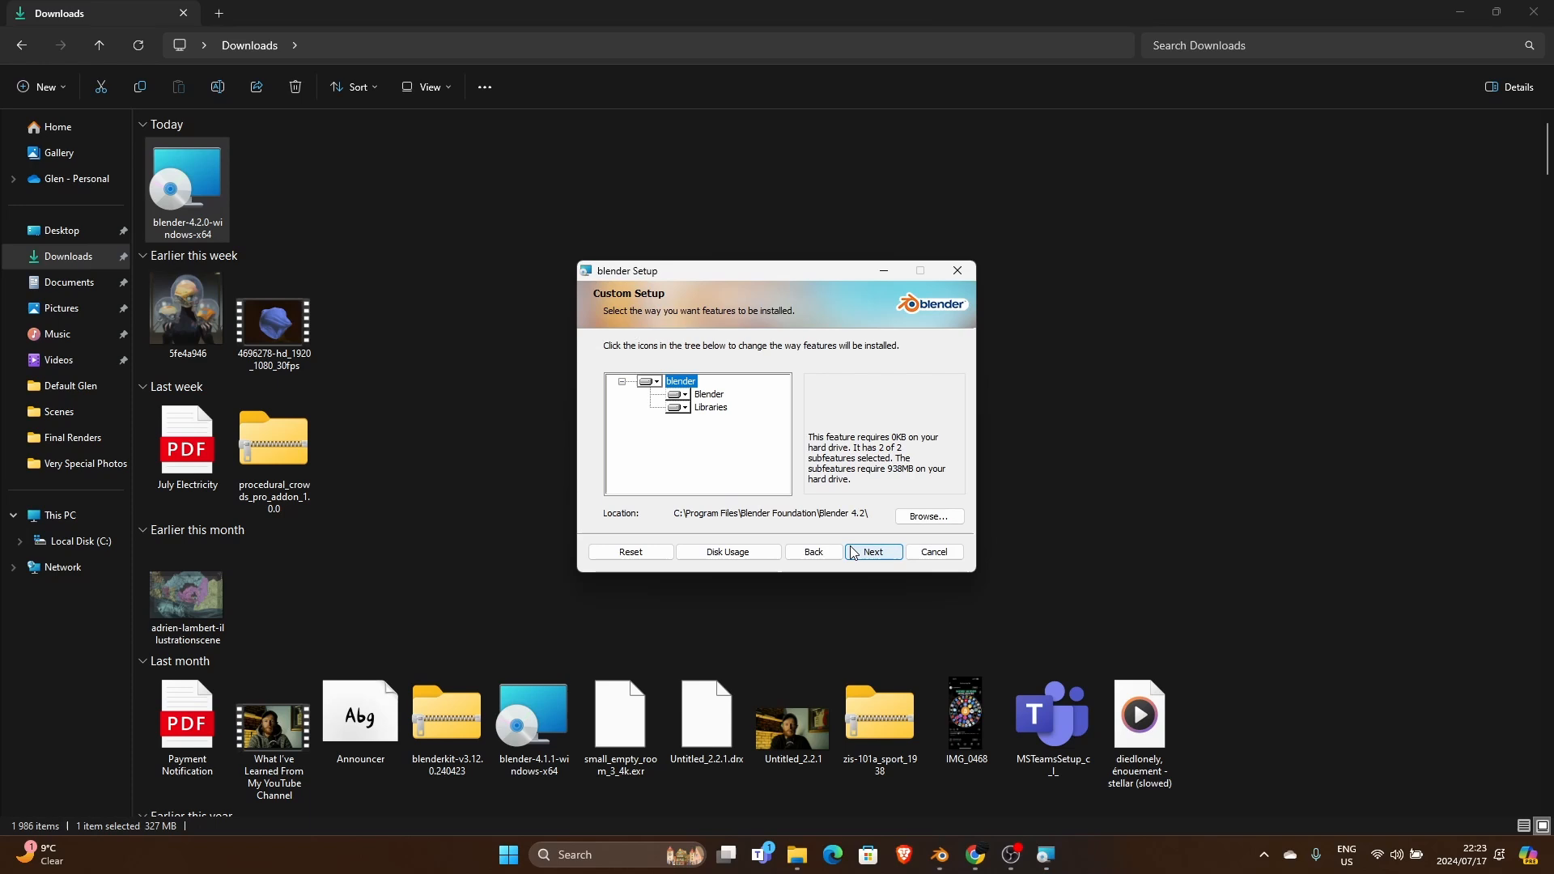
{"action": "left_click", "coordinate": [872, 553]}
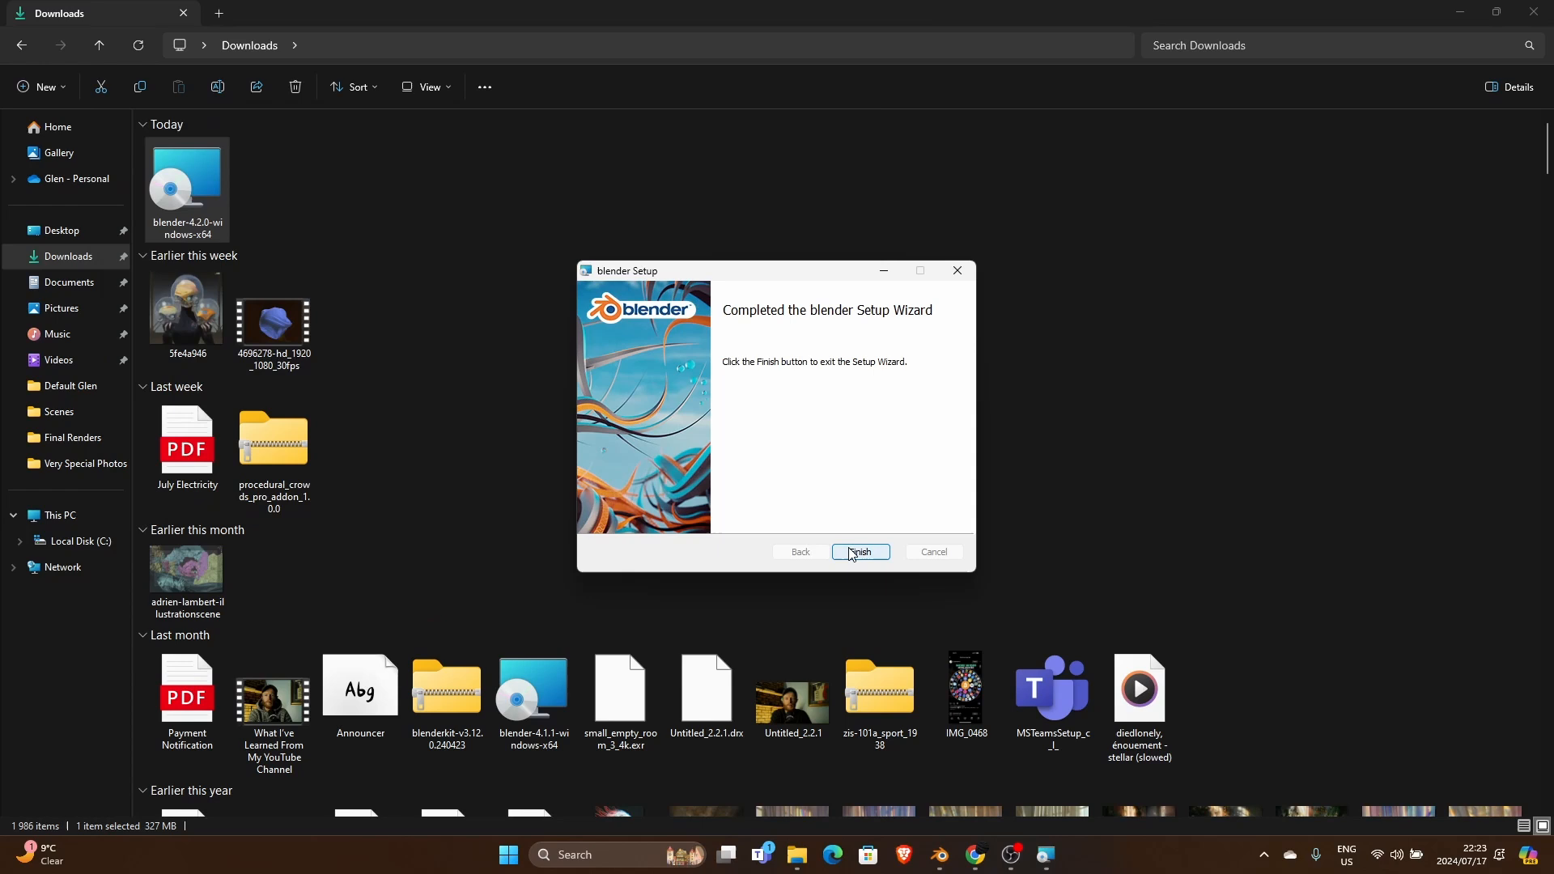
{"action": "left_click", "coordinate": [861, 552]}
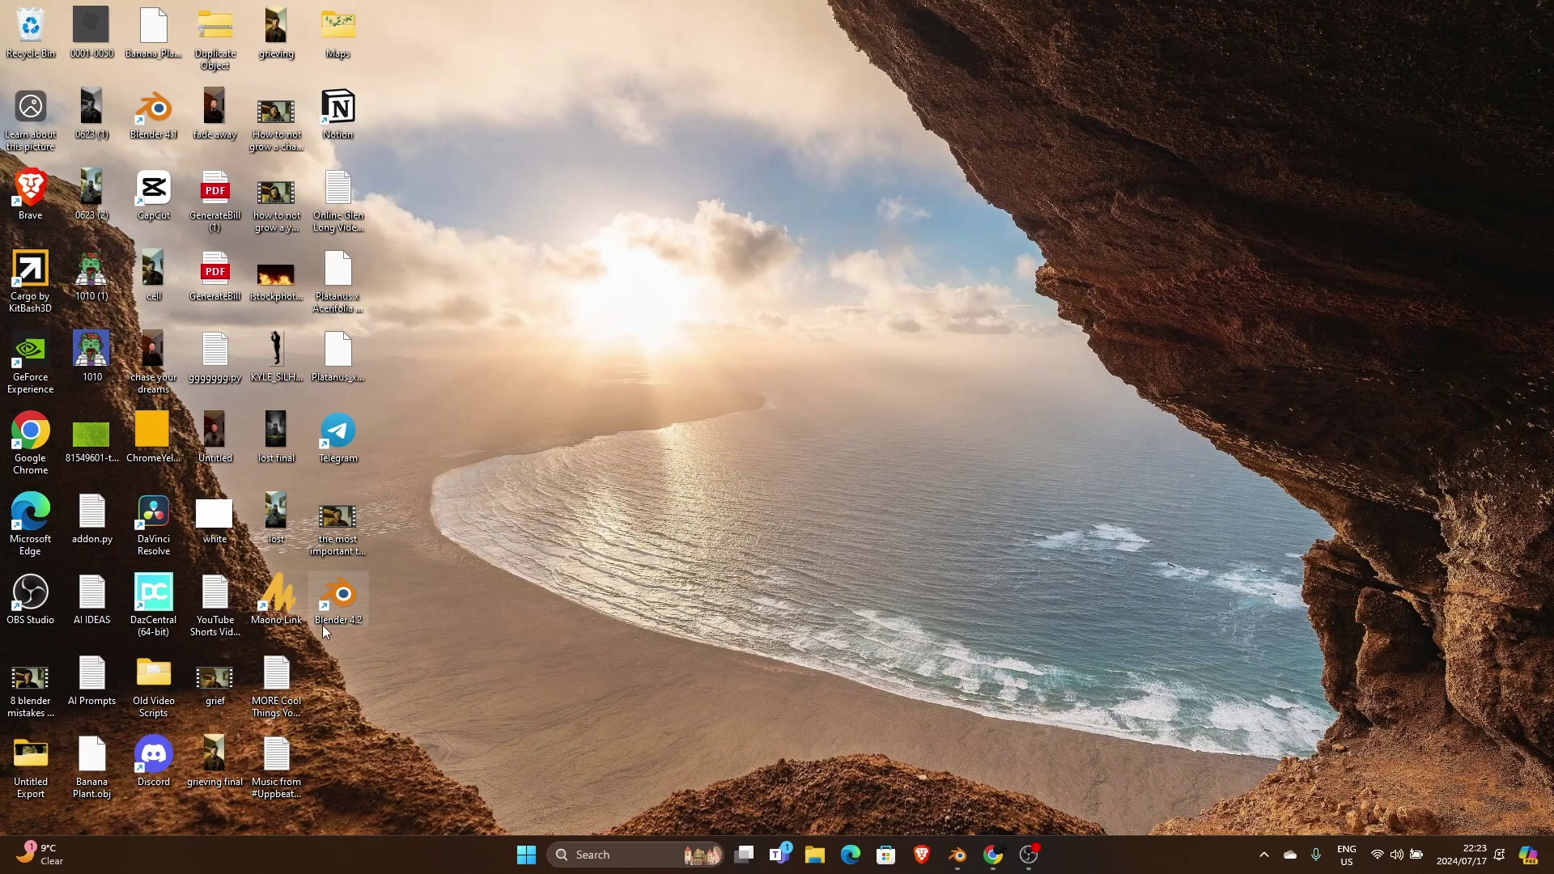
{"action": "mouse_move", "coordinate": [324, 607]}
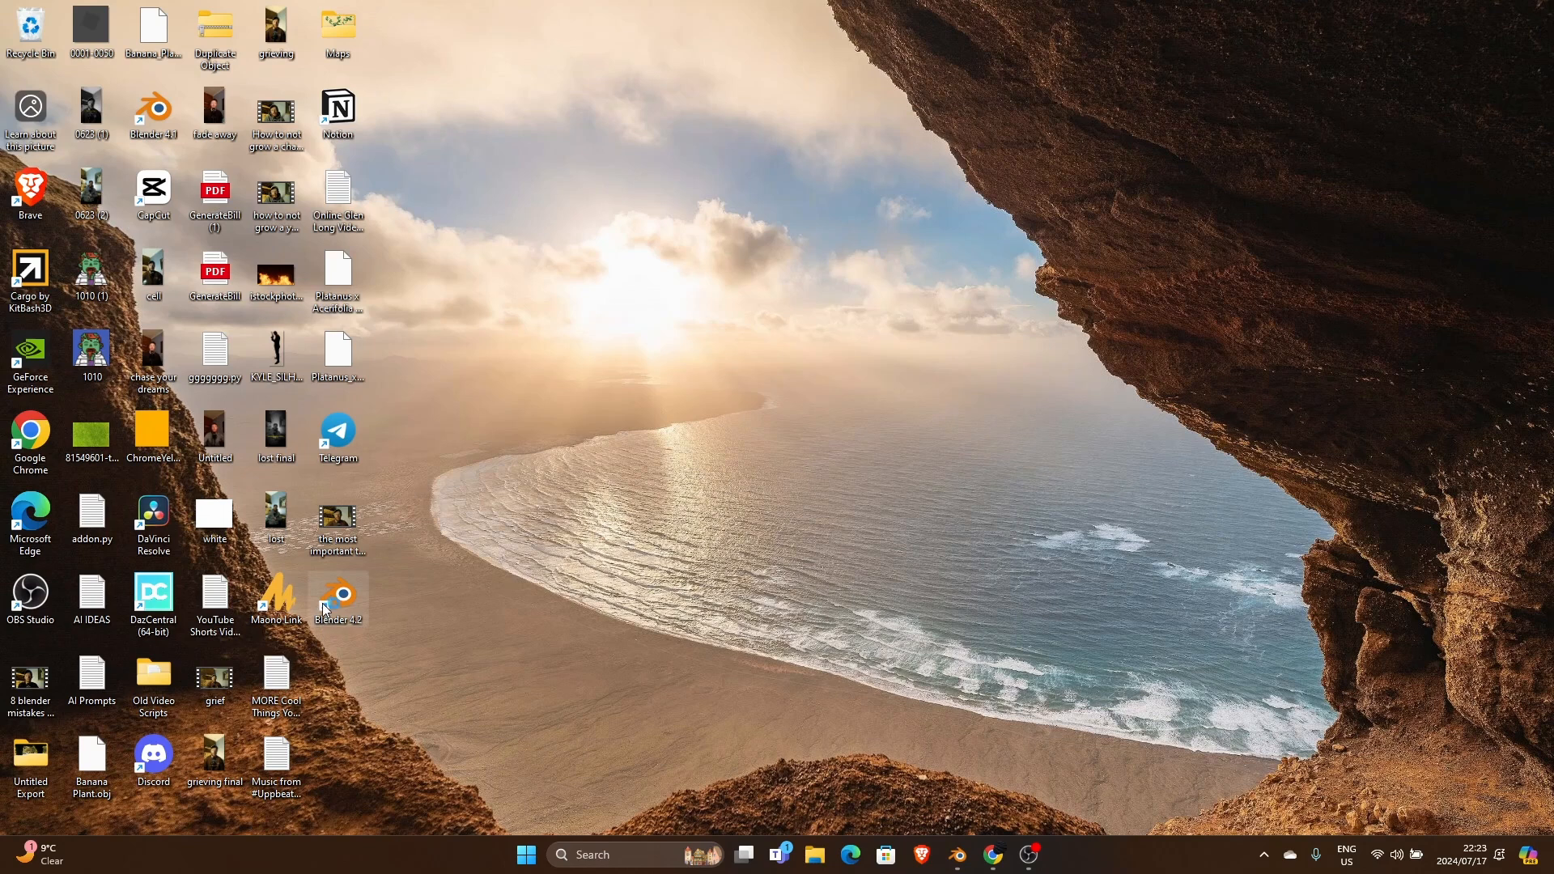
Launch the newly installed Blender 4.2 from its desktop shortcut.
{"action": "double_click", "coordinate": [337, 593]}
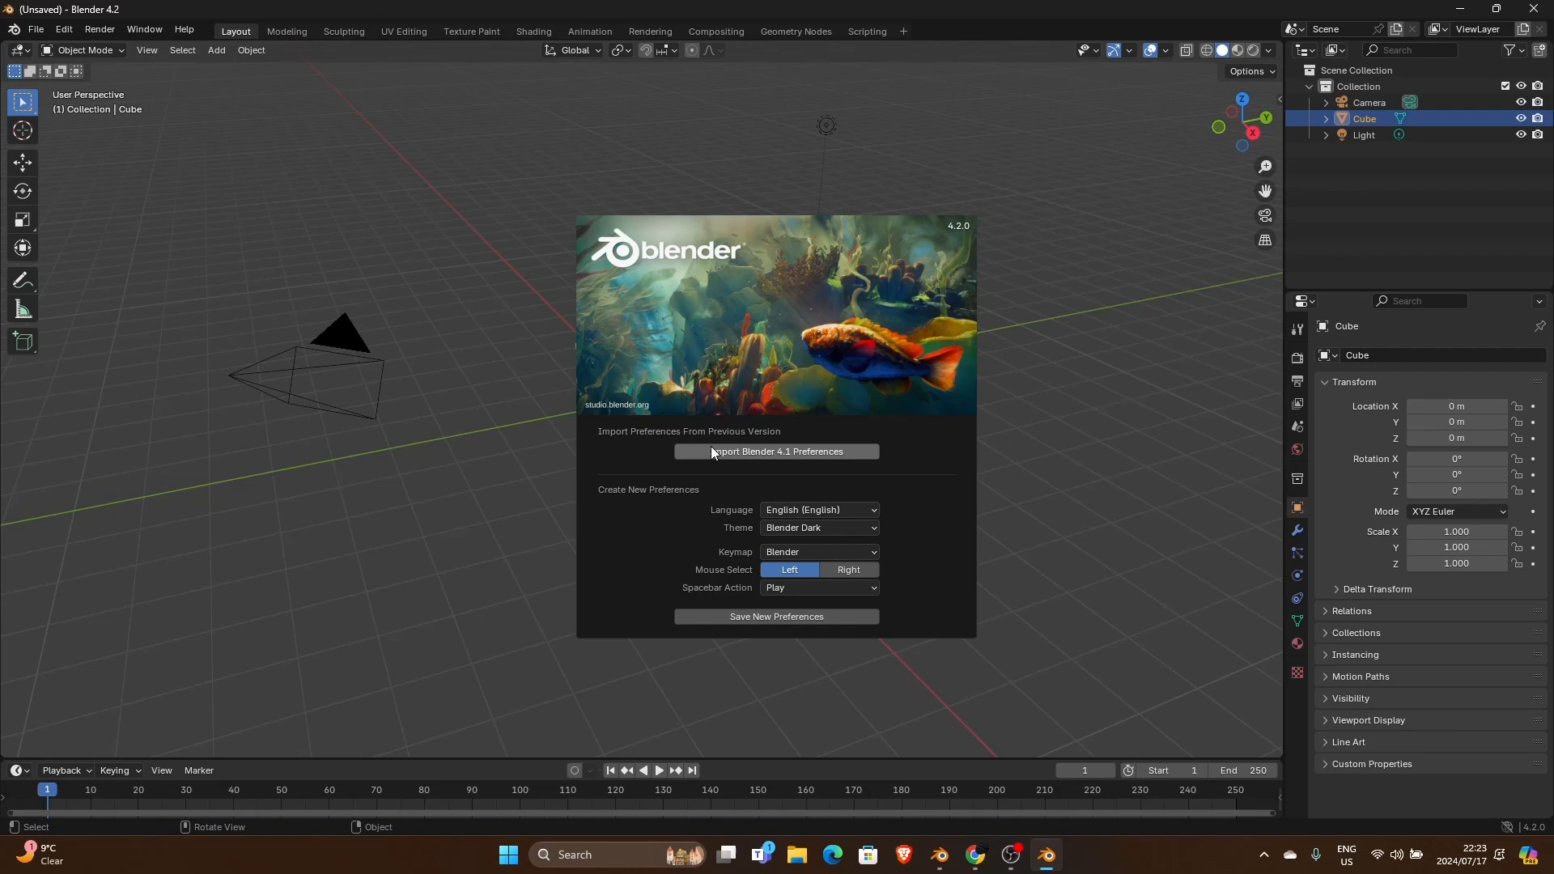
{"action": "mouse_move", "coordinate": [782, 453]}
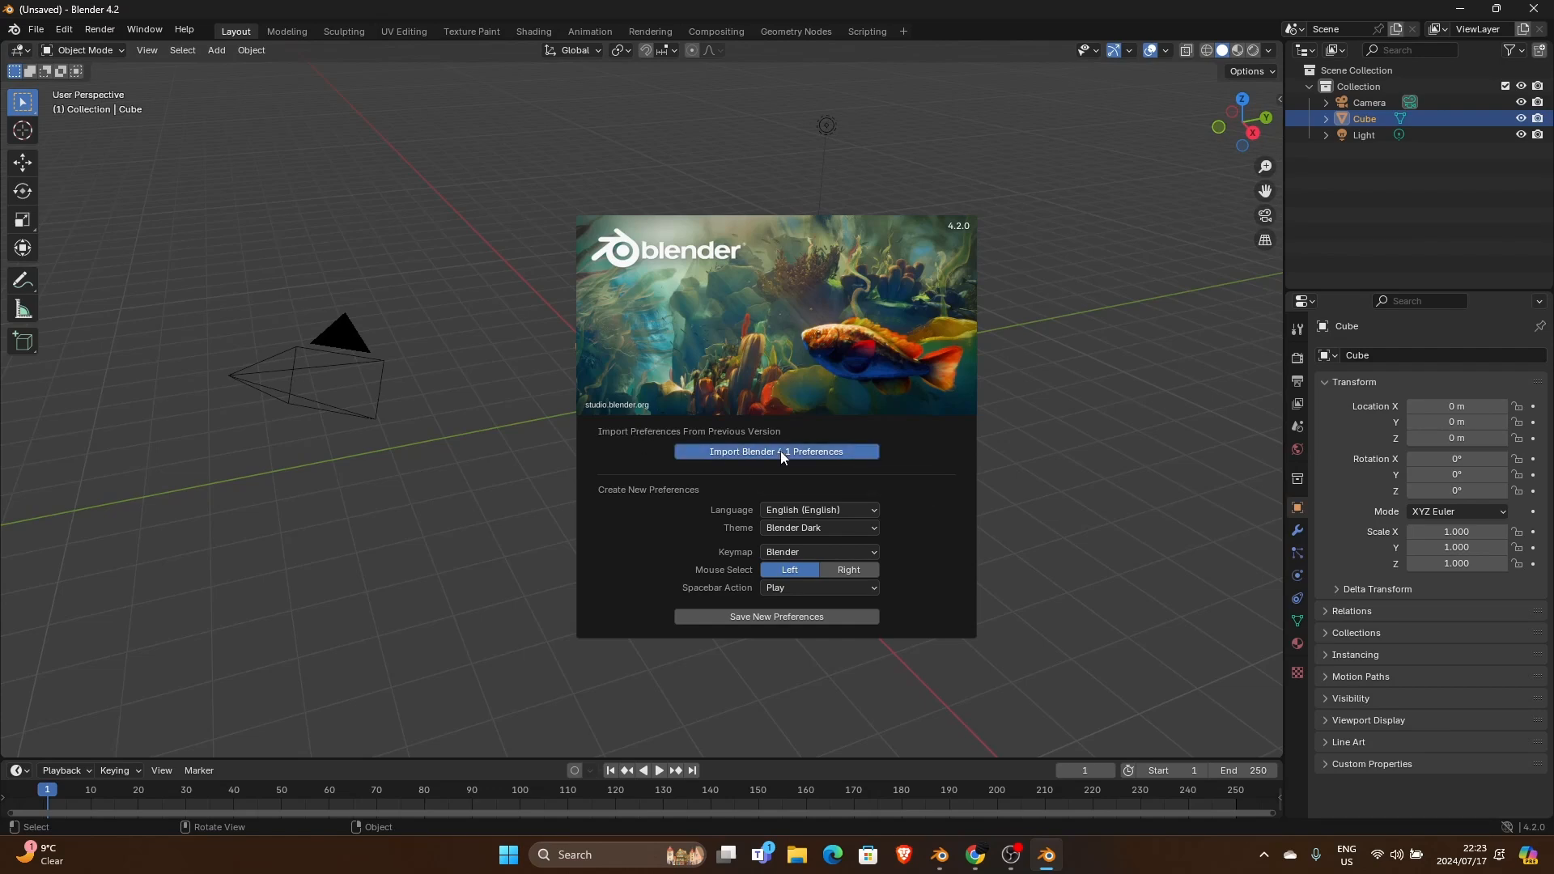
{"action": "mouse_move", "coordinate": [453, 204]}
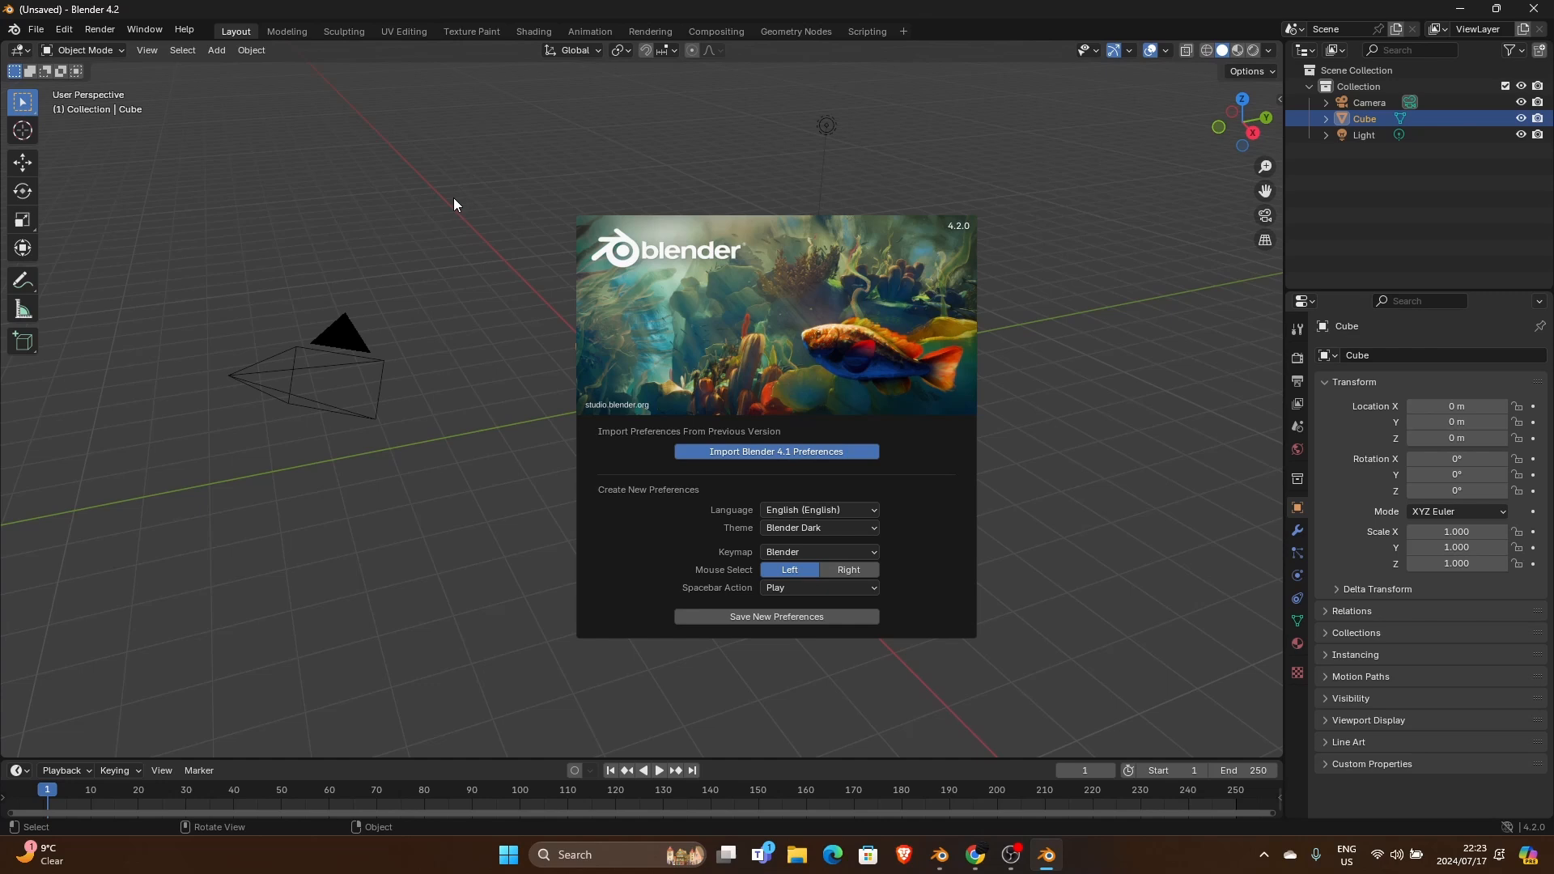
{"action": "mouse_move", "coordinate": [534, 327]}
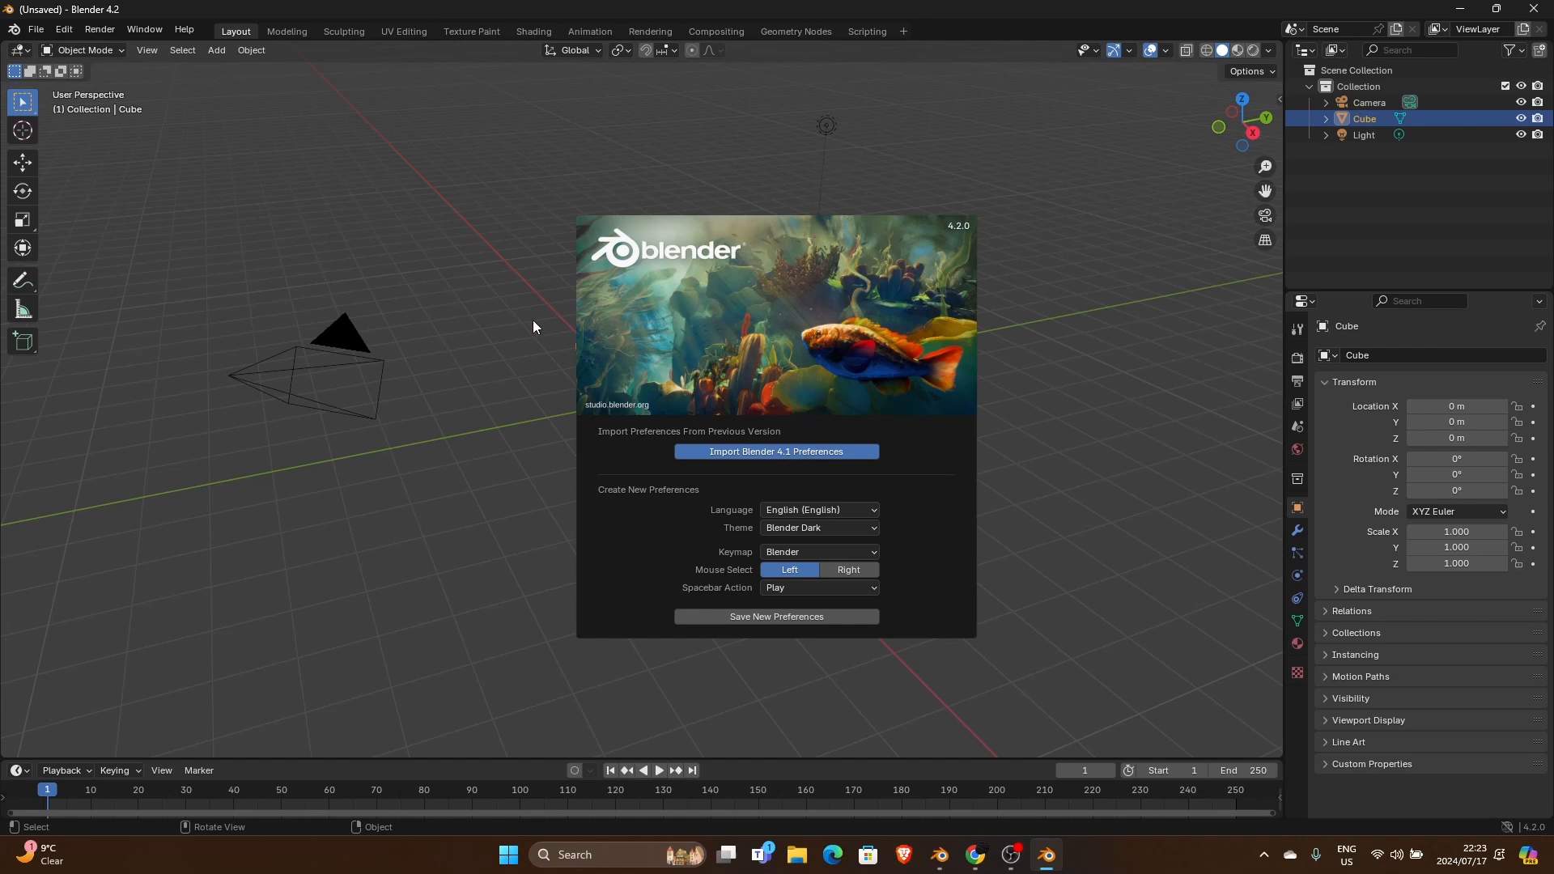
{"action": "mouse_move", "coordinate": [427, 414]}
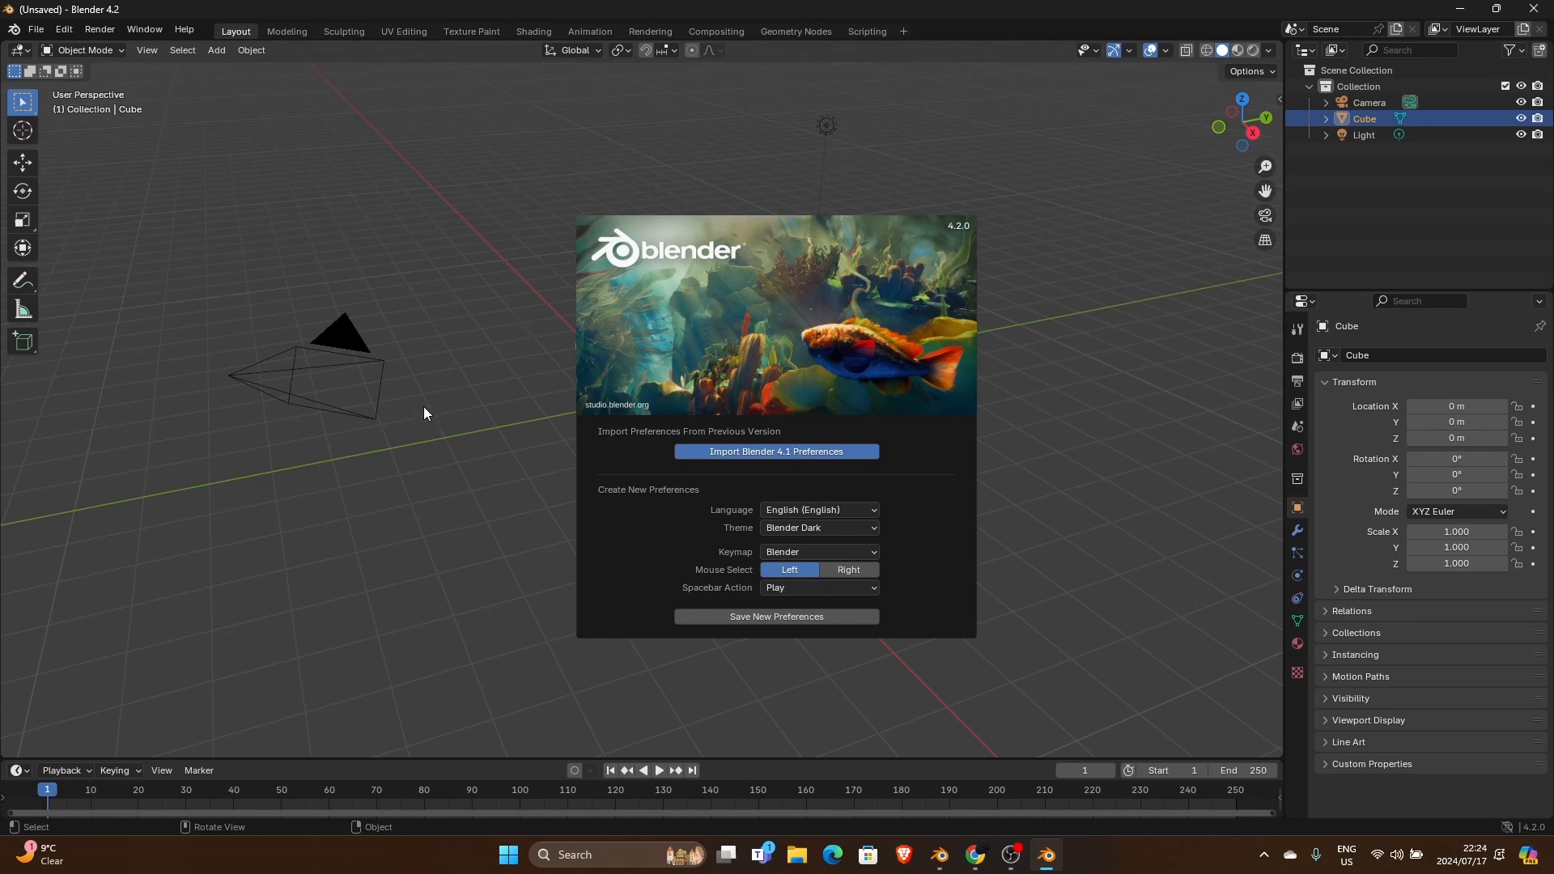
{"action": "mouse_move", "coordinate": [225, 33]}
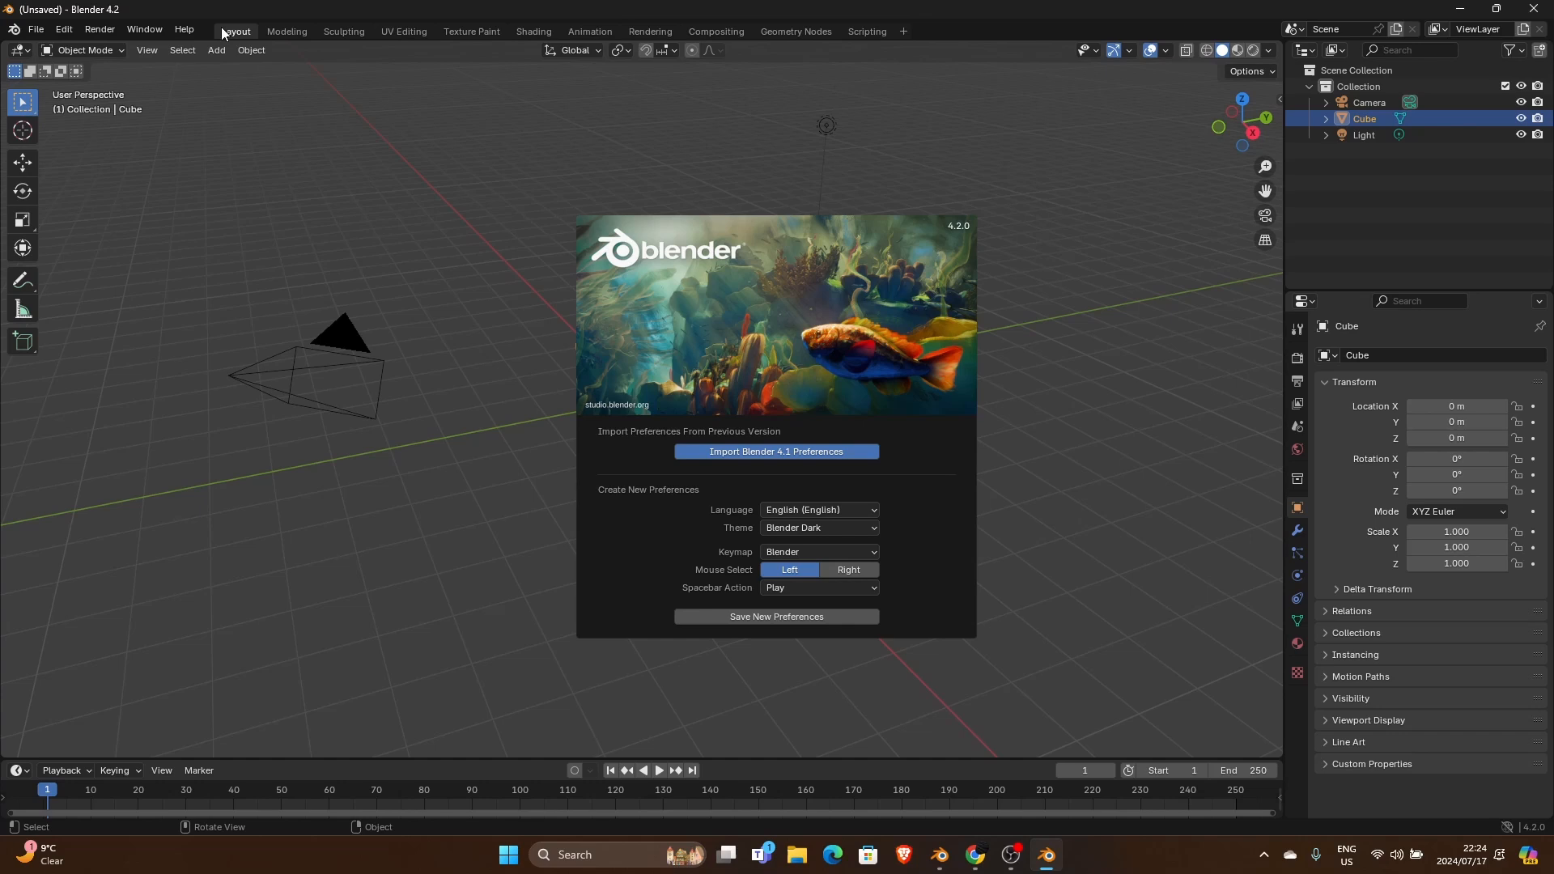
{"action": "mouse_move", "coordinate": [560, 390]}
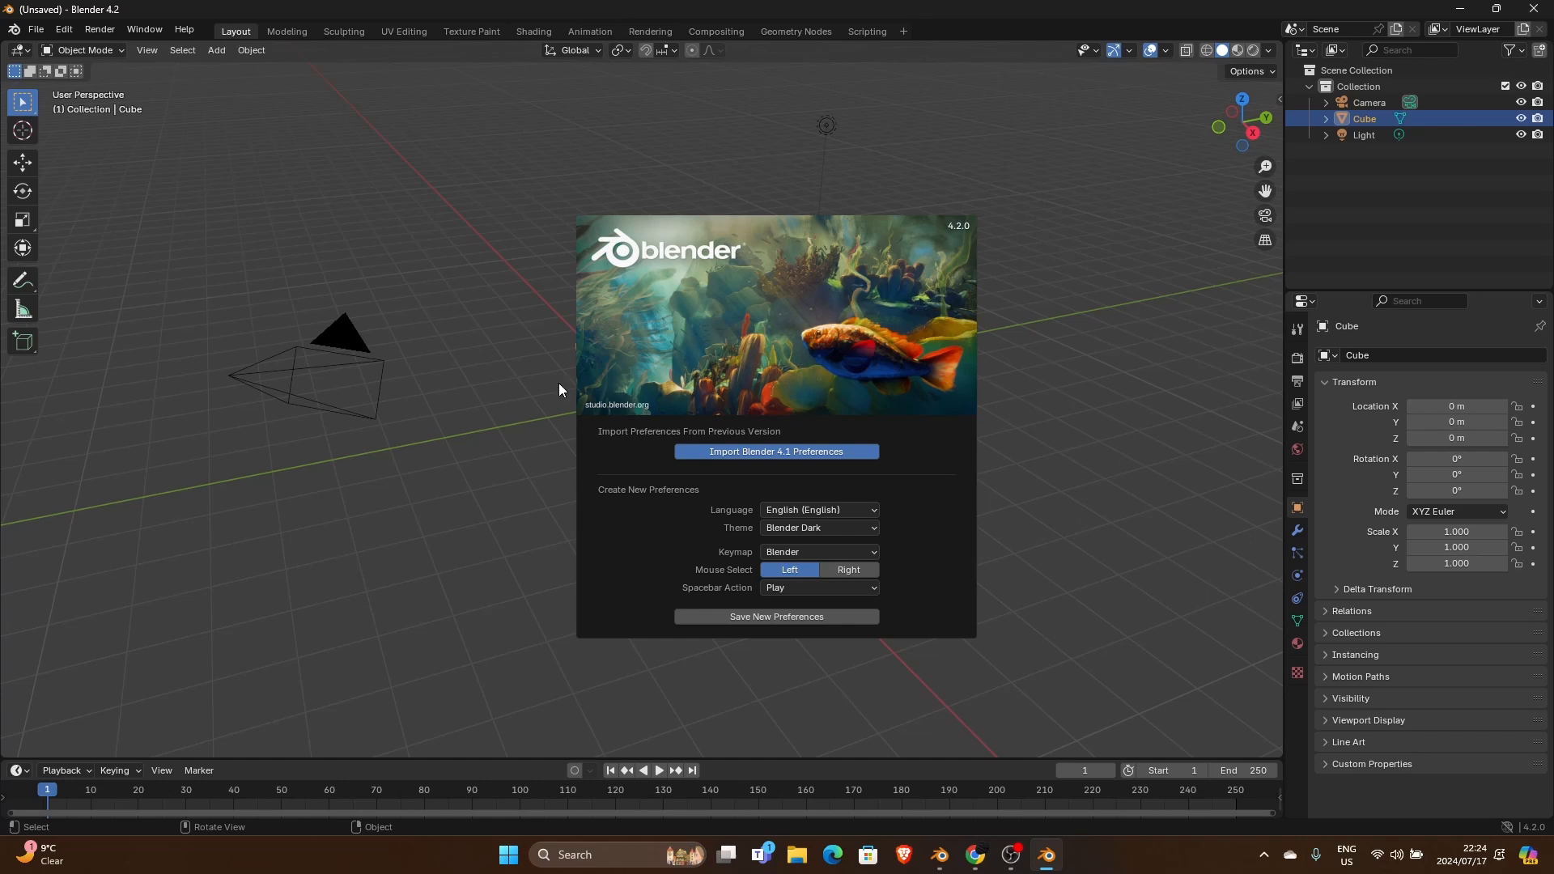
{"action": "mouse_move", "coordinate": [565, 359]}
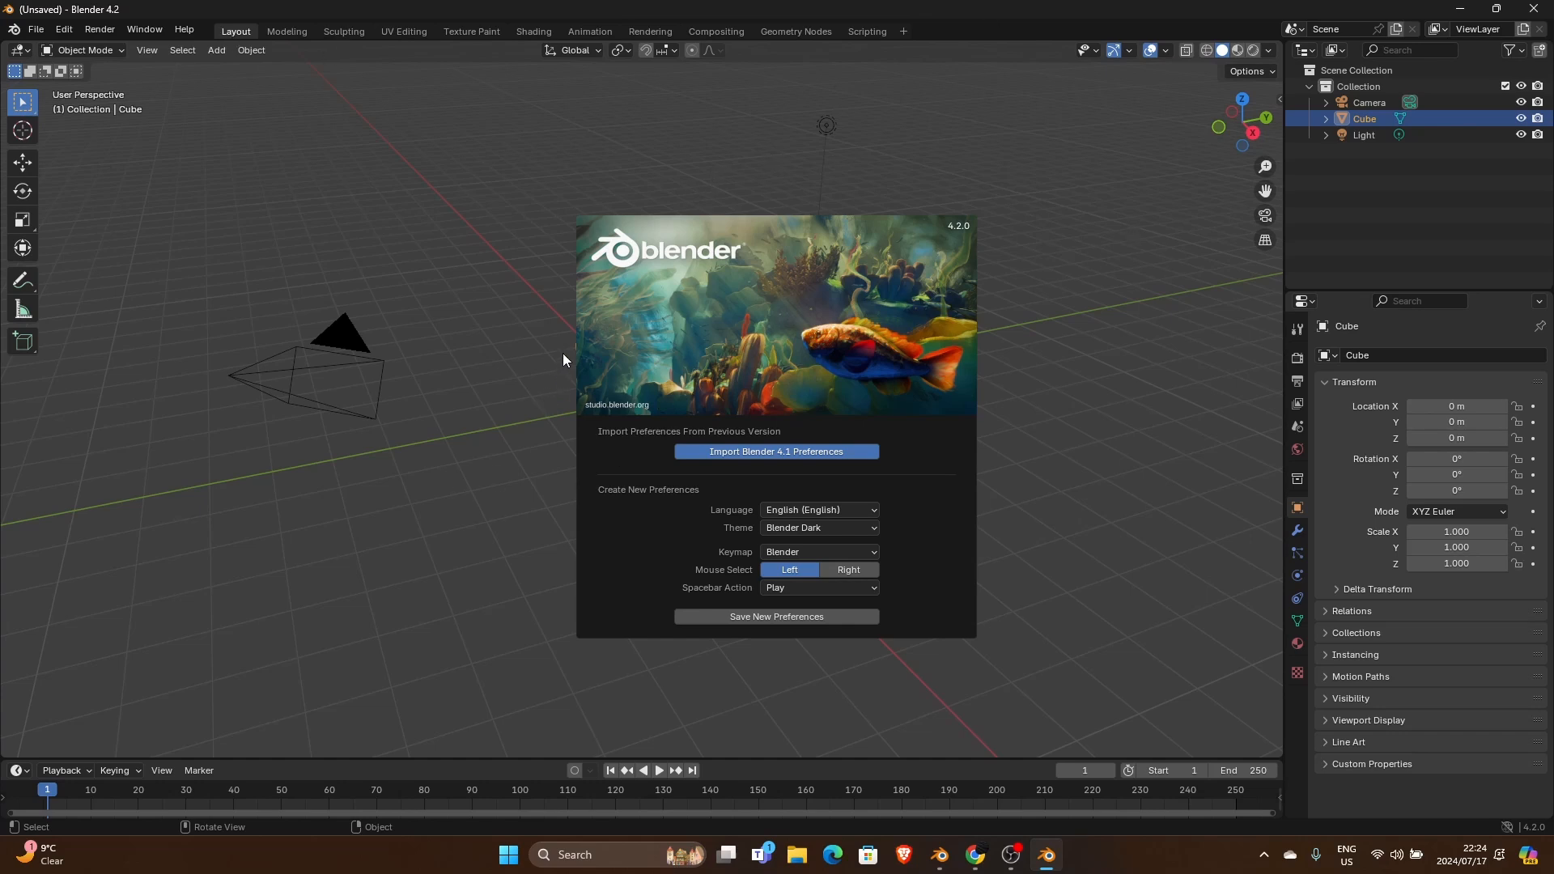
{"action": "mouse_move", "coordinate": [664, 535]}
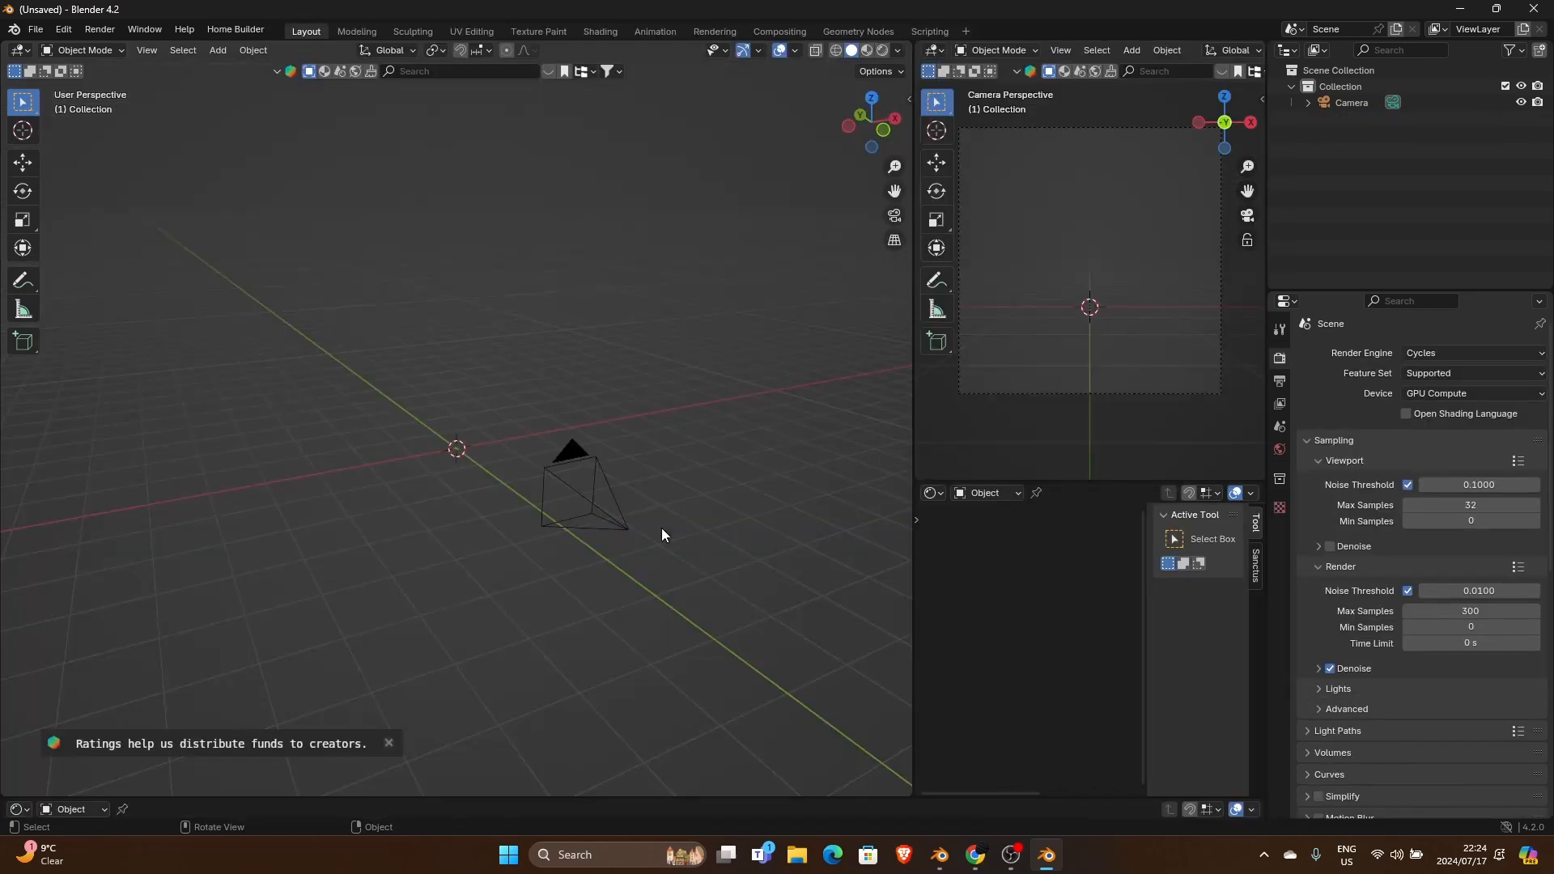
Add a mesh plane and apply the Beu Metal 2 material from the Realtime Materials panel.
{"action": "left_click", "coordinate": [144, 29]}
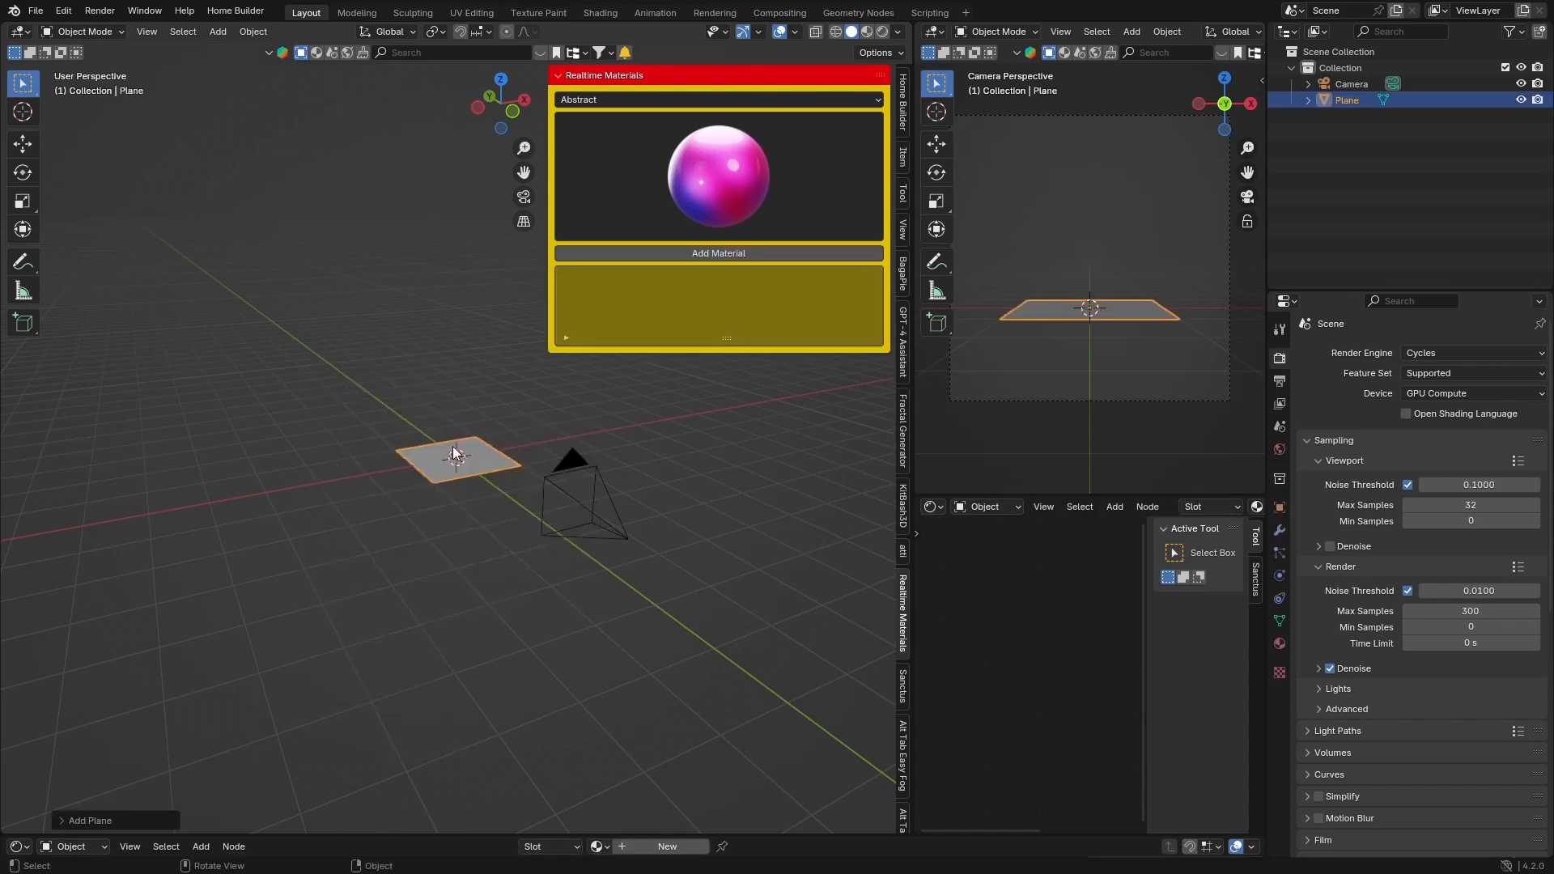
{"action": "left_click", "coordinate": [719, 252]}
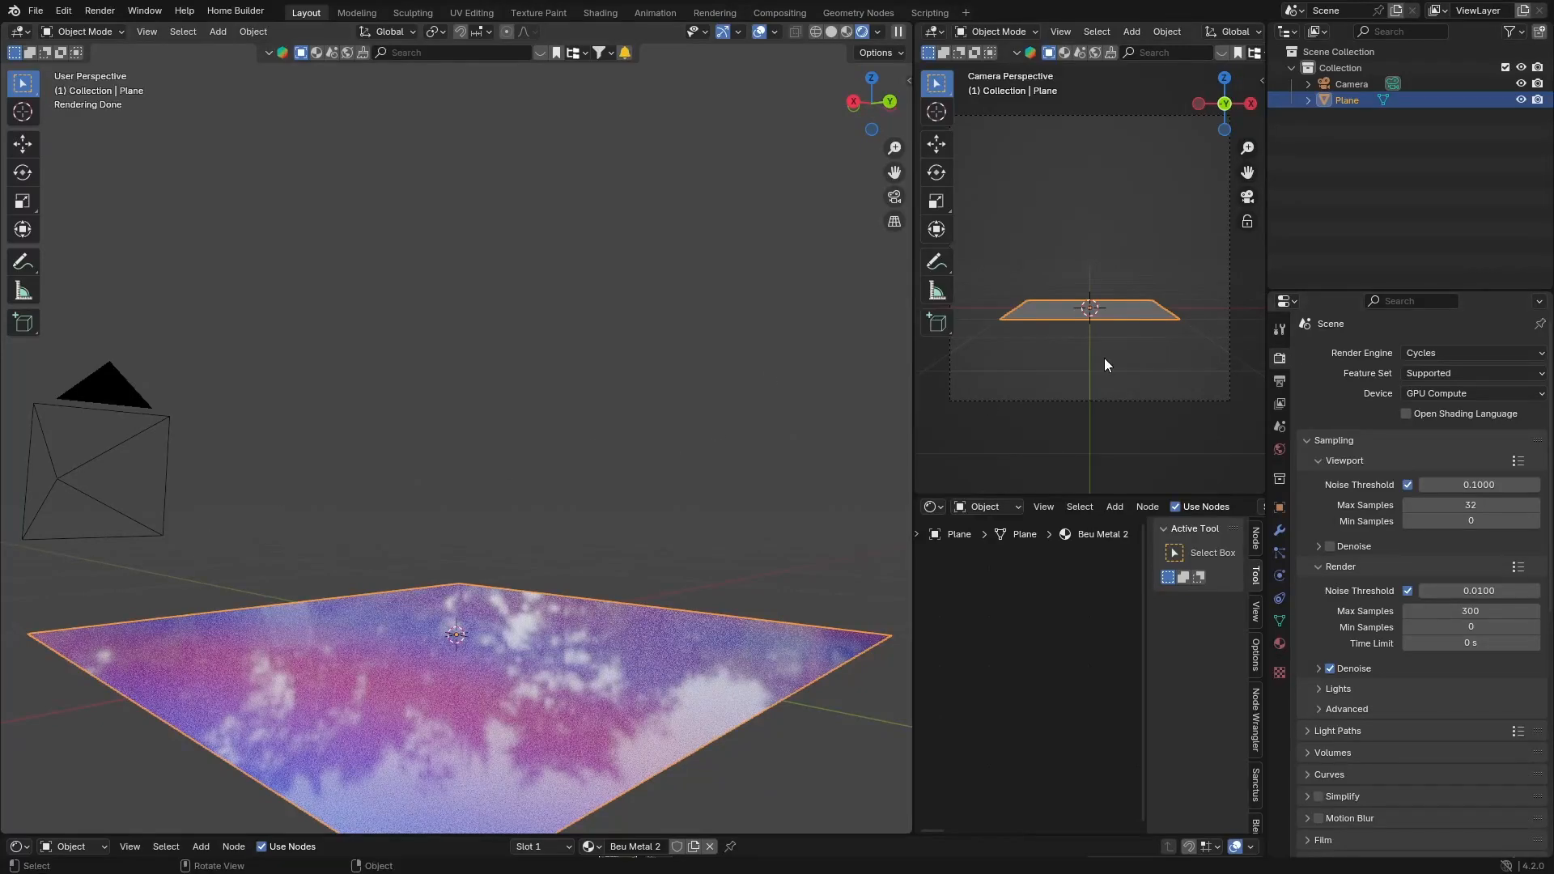
Set the Render Engine to EEVEE and browse the Add menu without adding anything.
{"action": "left_click", "coordinate": [1473, 353]}
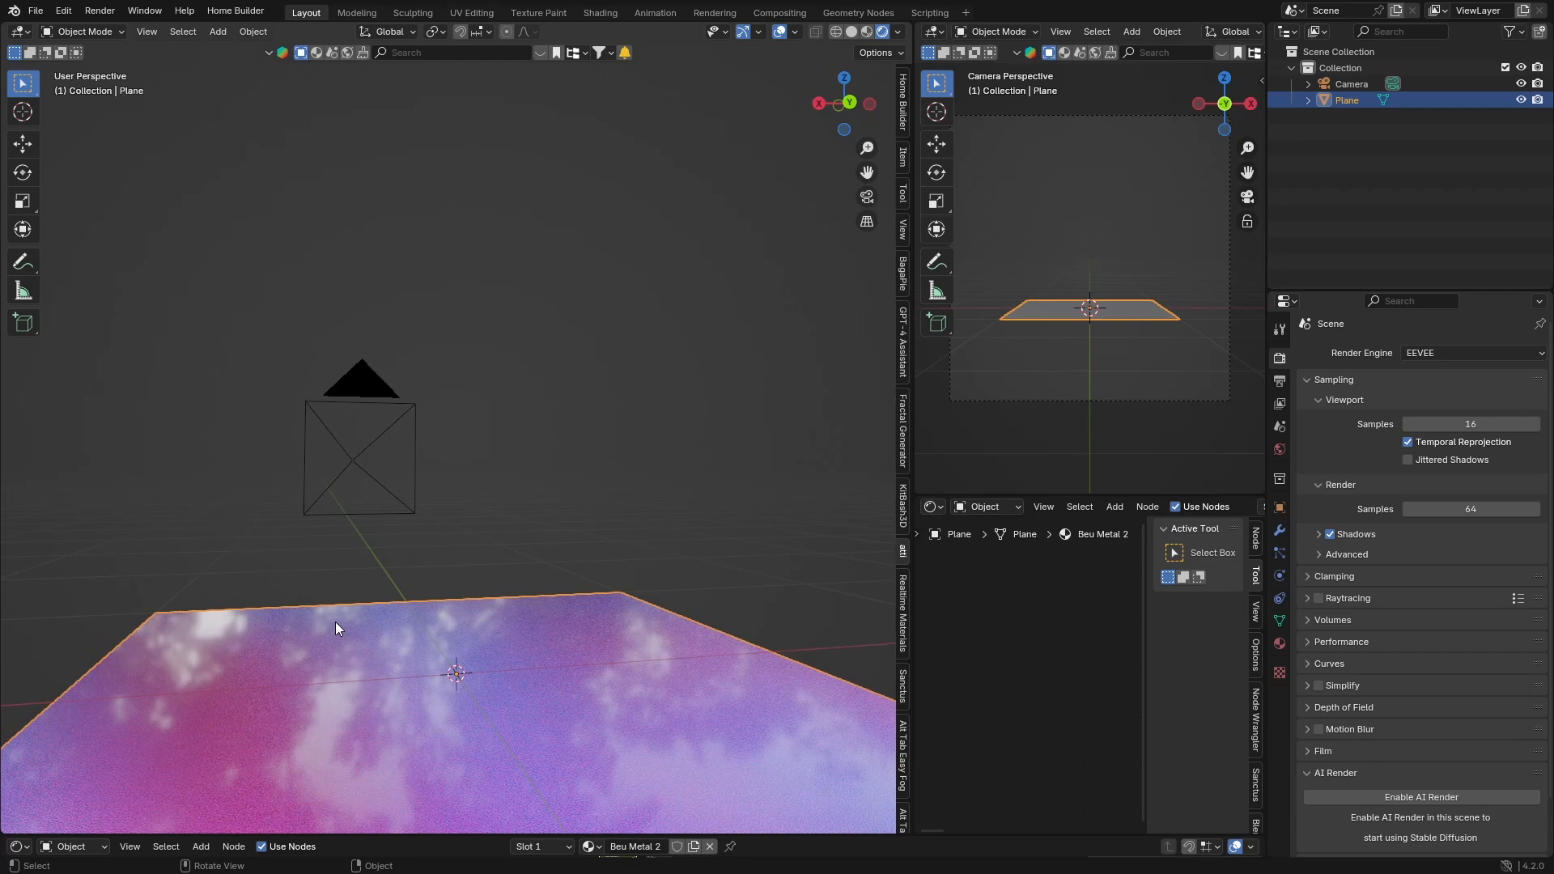
{"action": "mouse_move", "coordinate": [816, 224]}
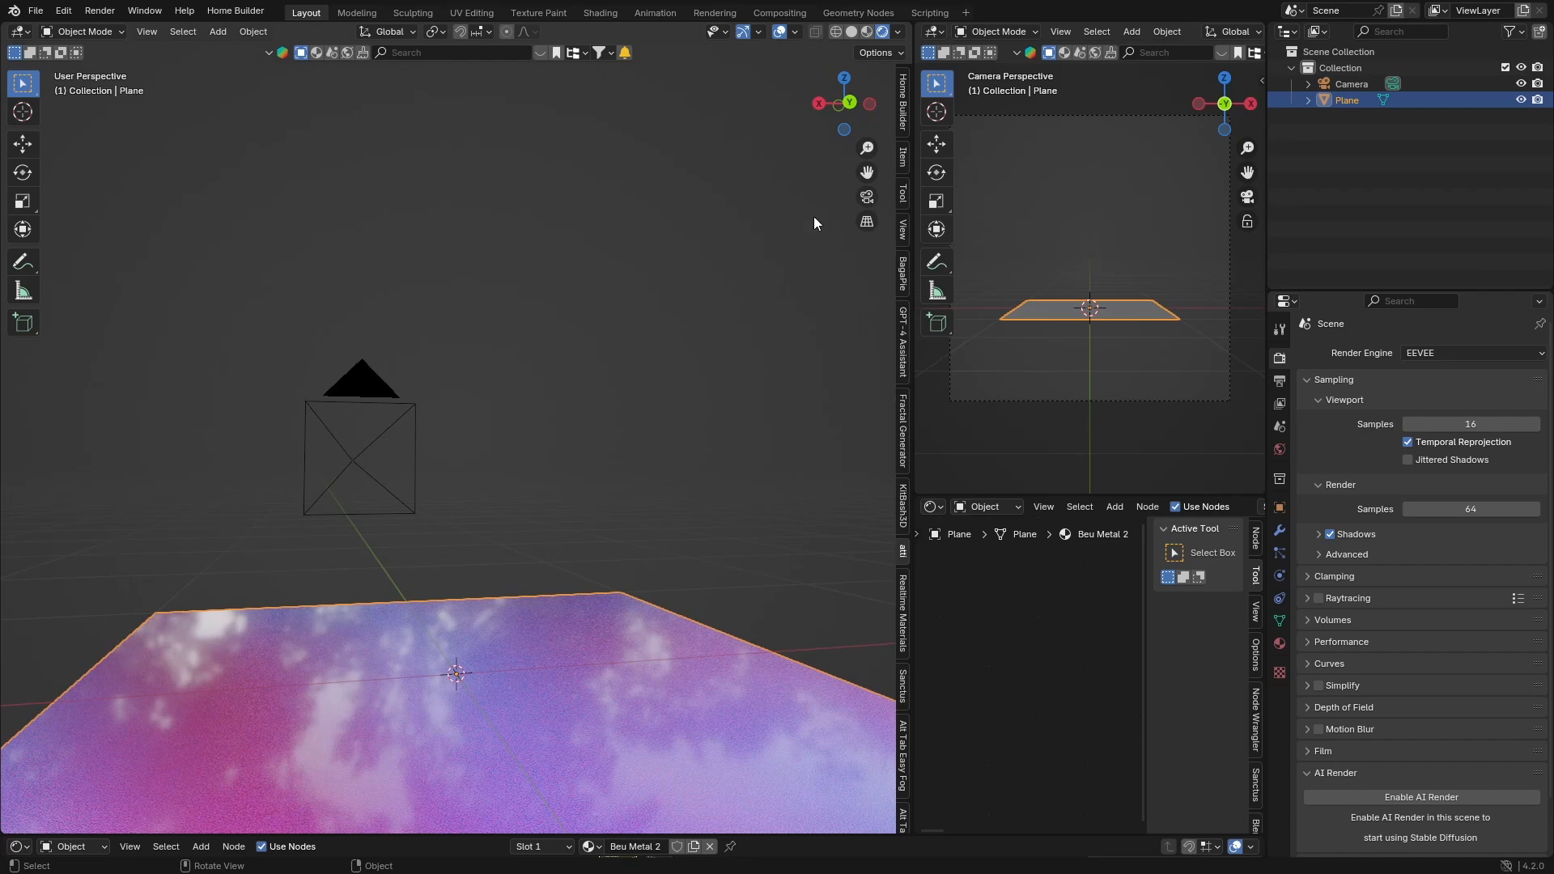
{"action": "left_click", "coordinate": [217, 31]}
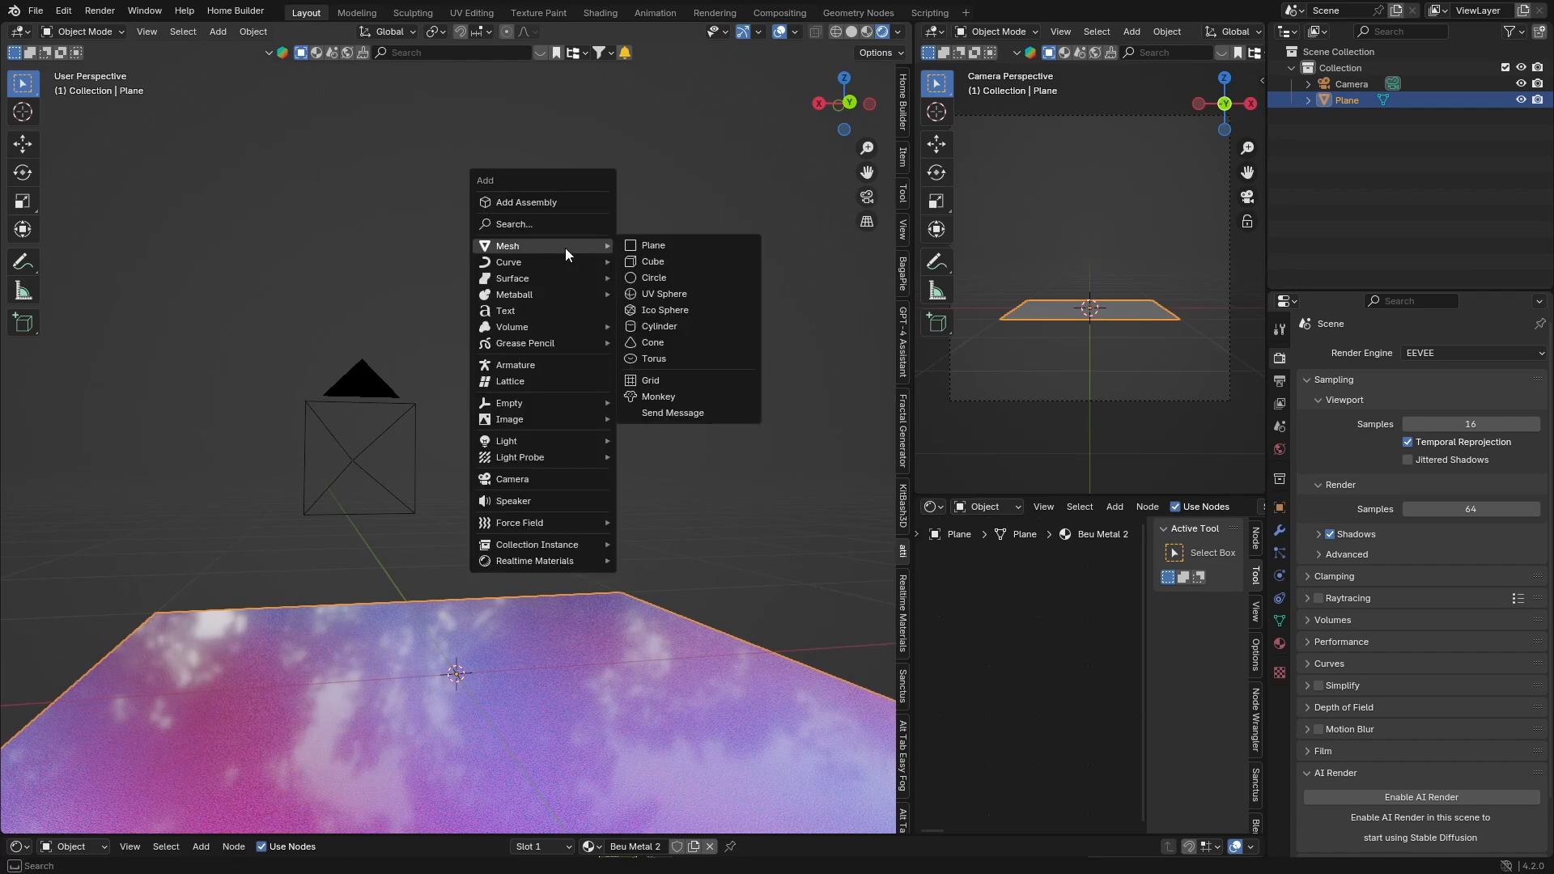
{"action": "mouse_move", "coordinate": [514, 486]}
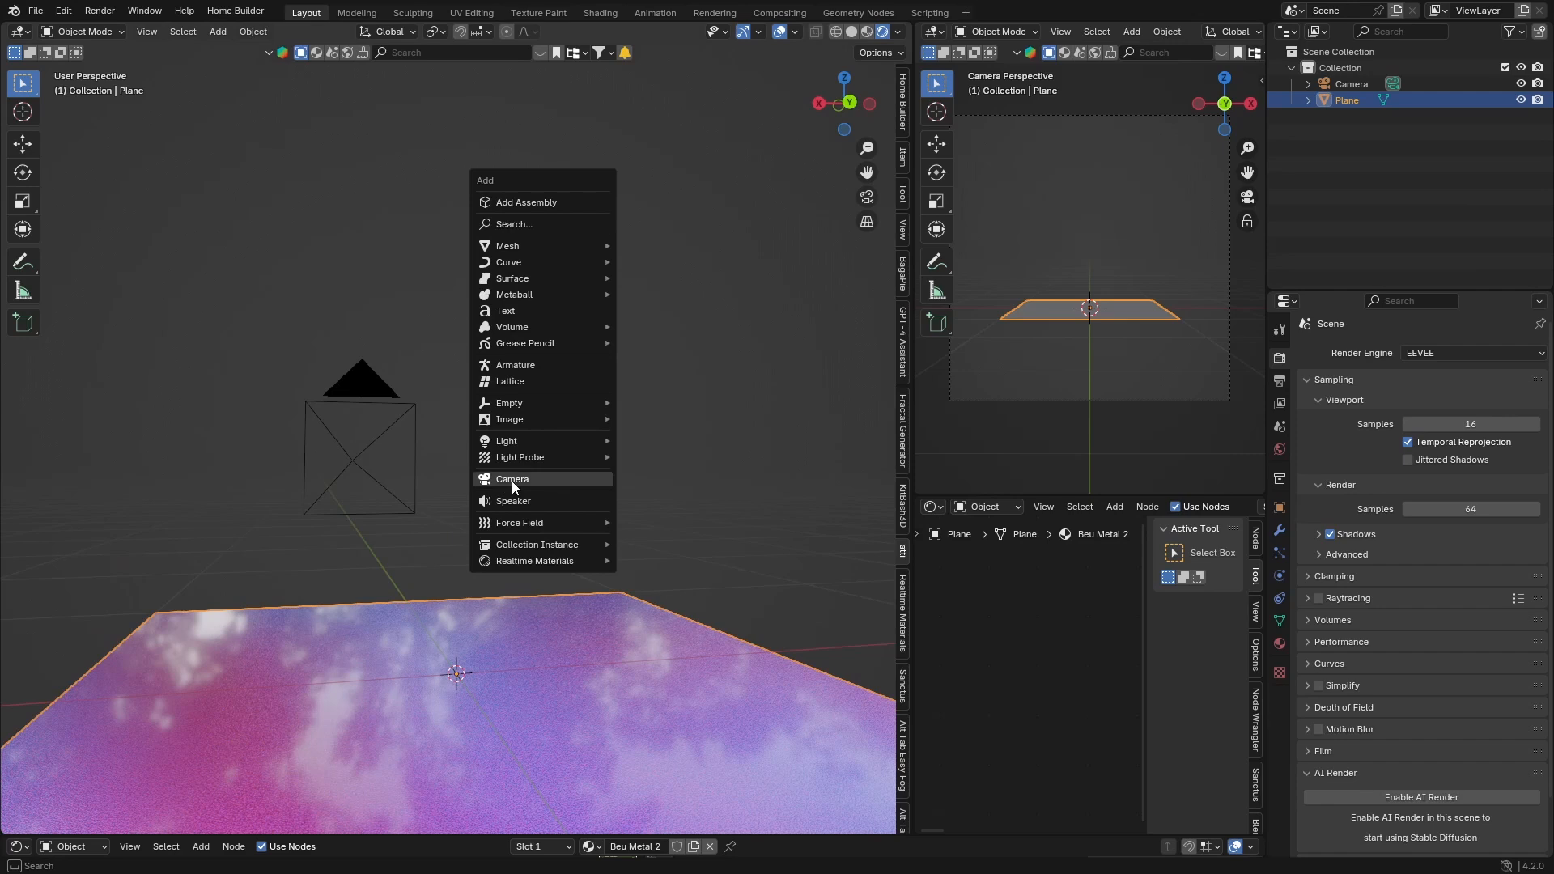
{"action": "mouse_move", "coordinate": [453, 270]}
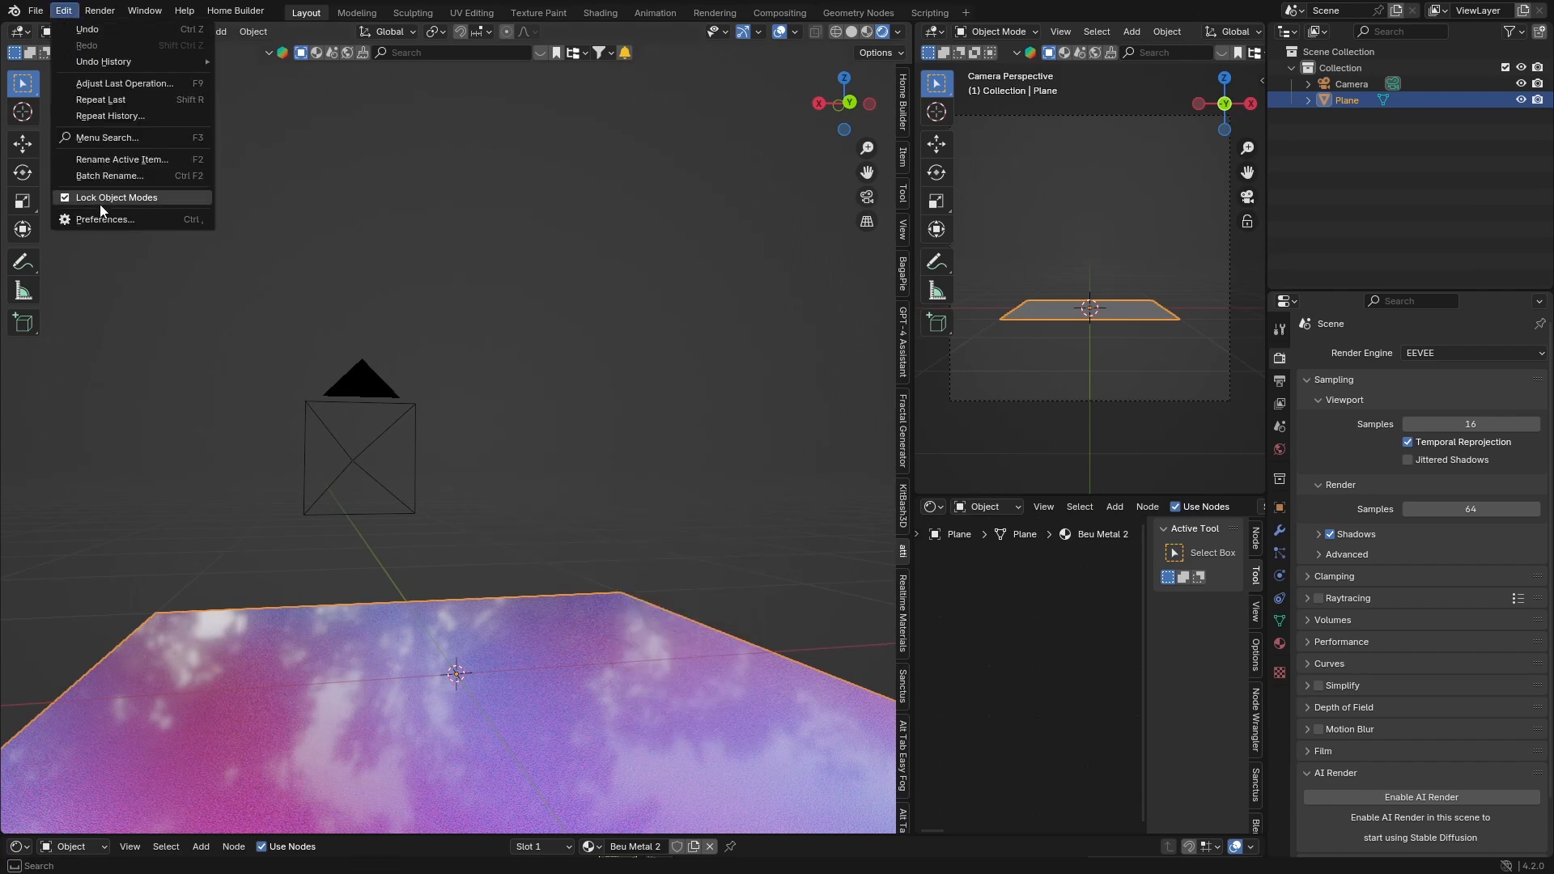
Show the Add-ons preferences and expand the Missing Built-in Add-ons list.
{"action": "left_click", "coordinate": [105, 219]}
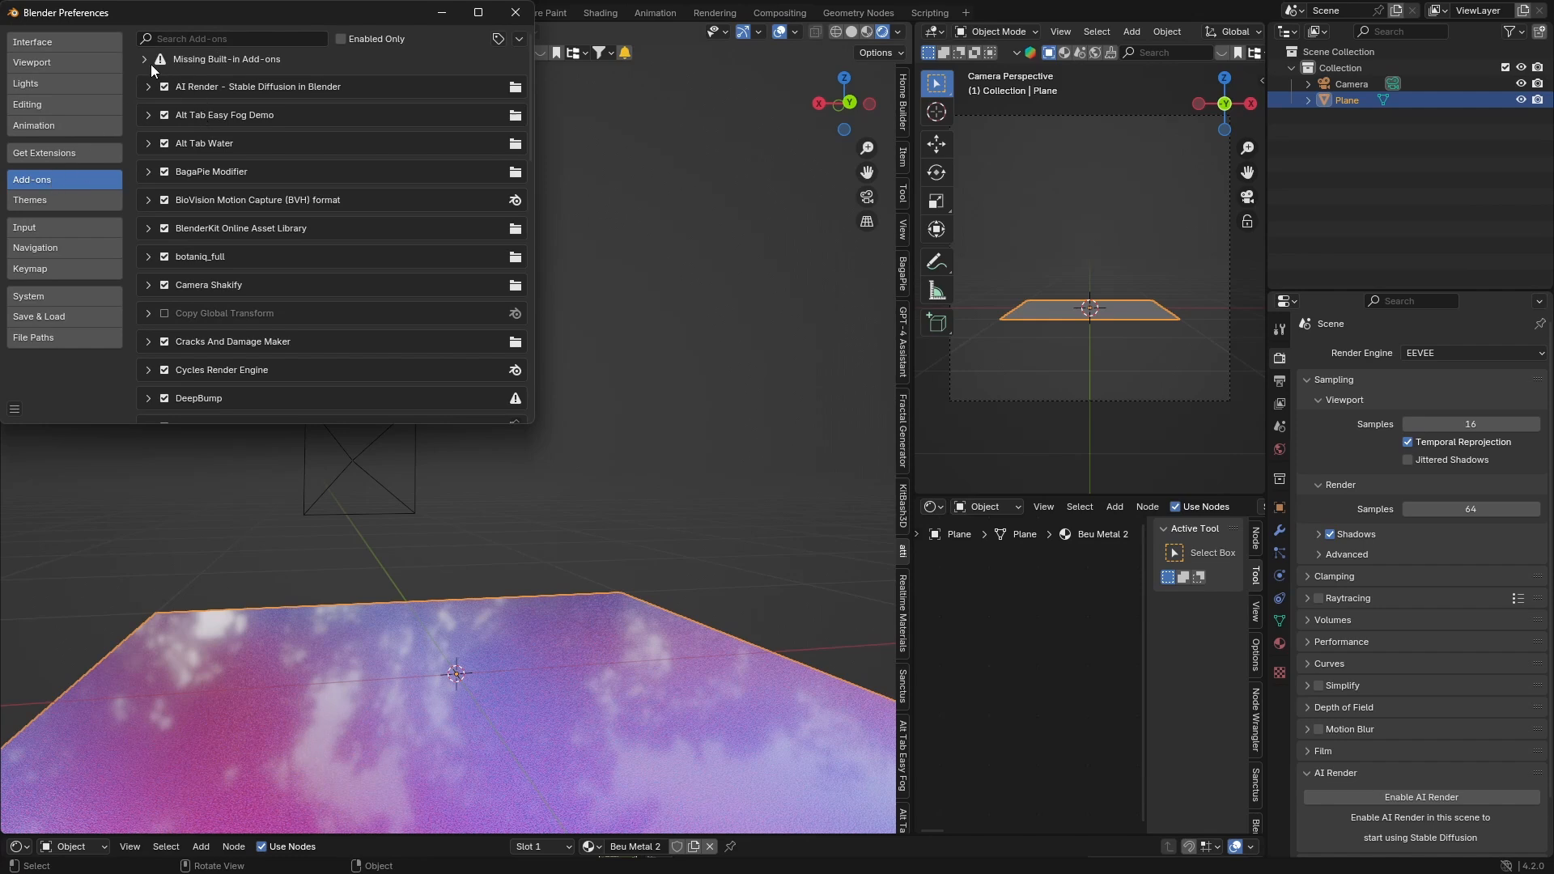
{"action": "left_click", "coordinate": [146, 58]}
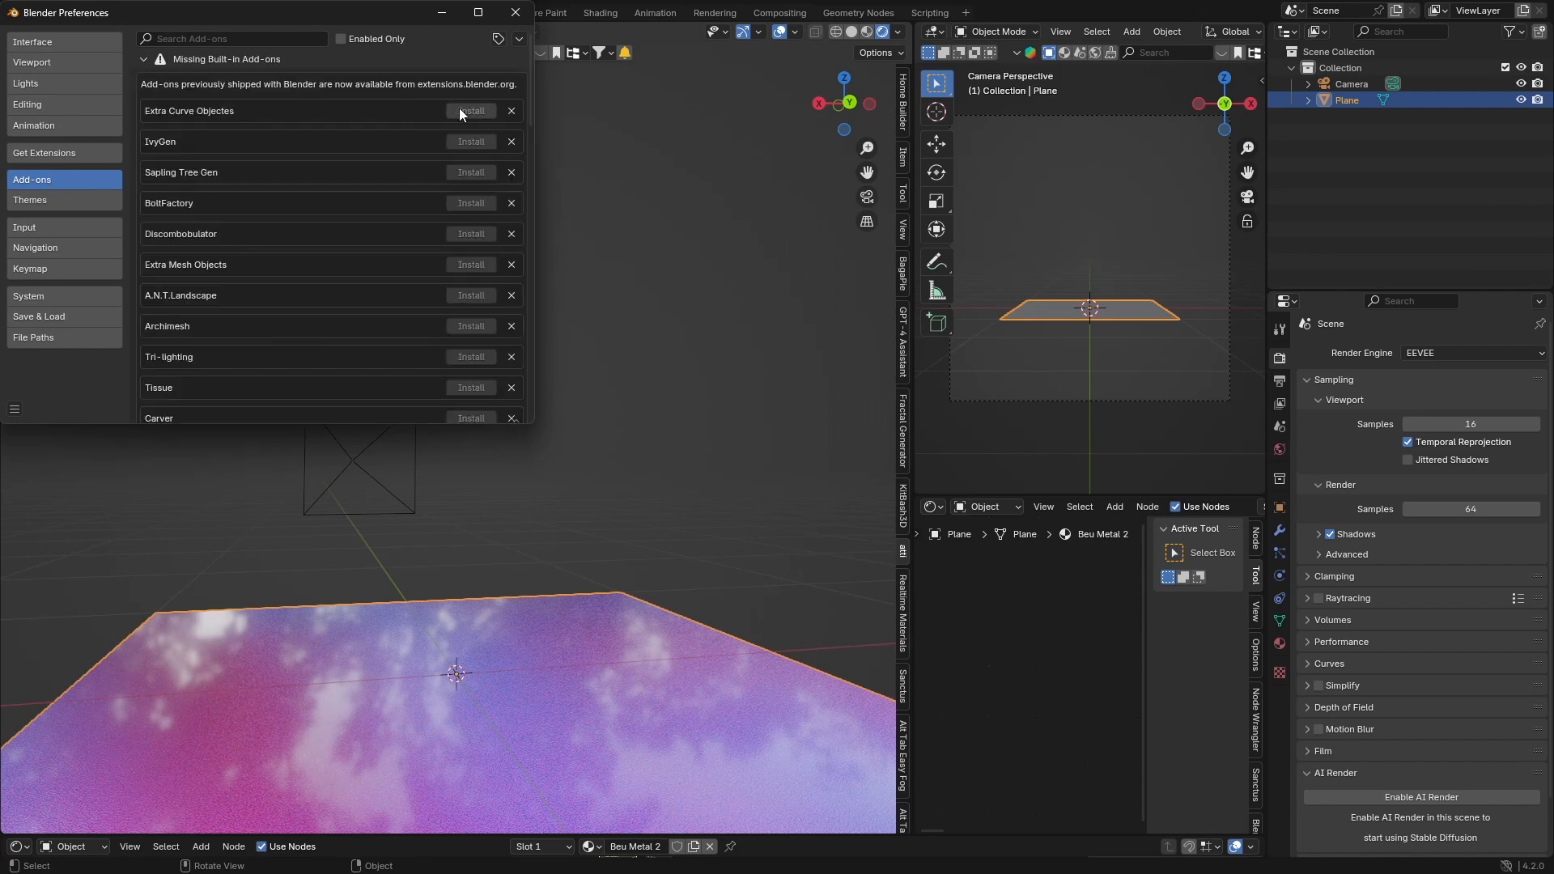
{"action": "mouse_move", "coordinate": [182, 159]}
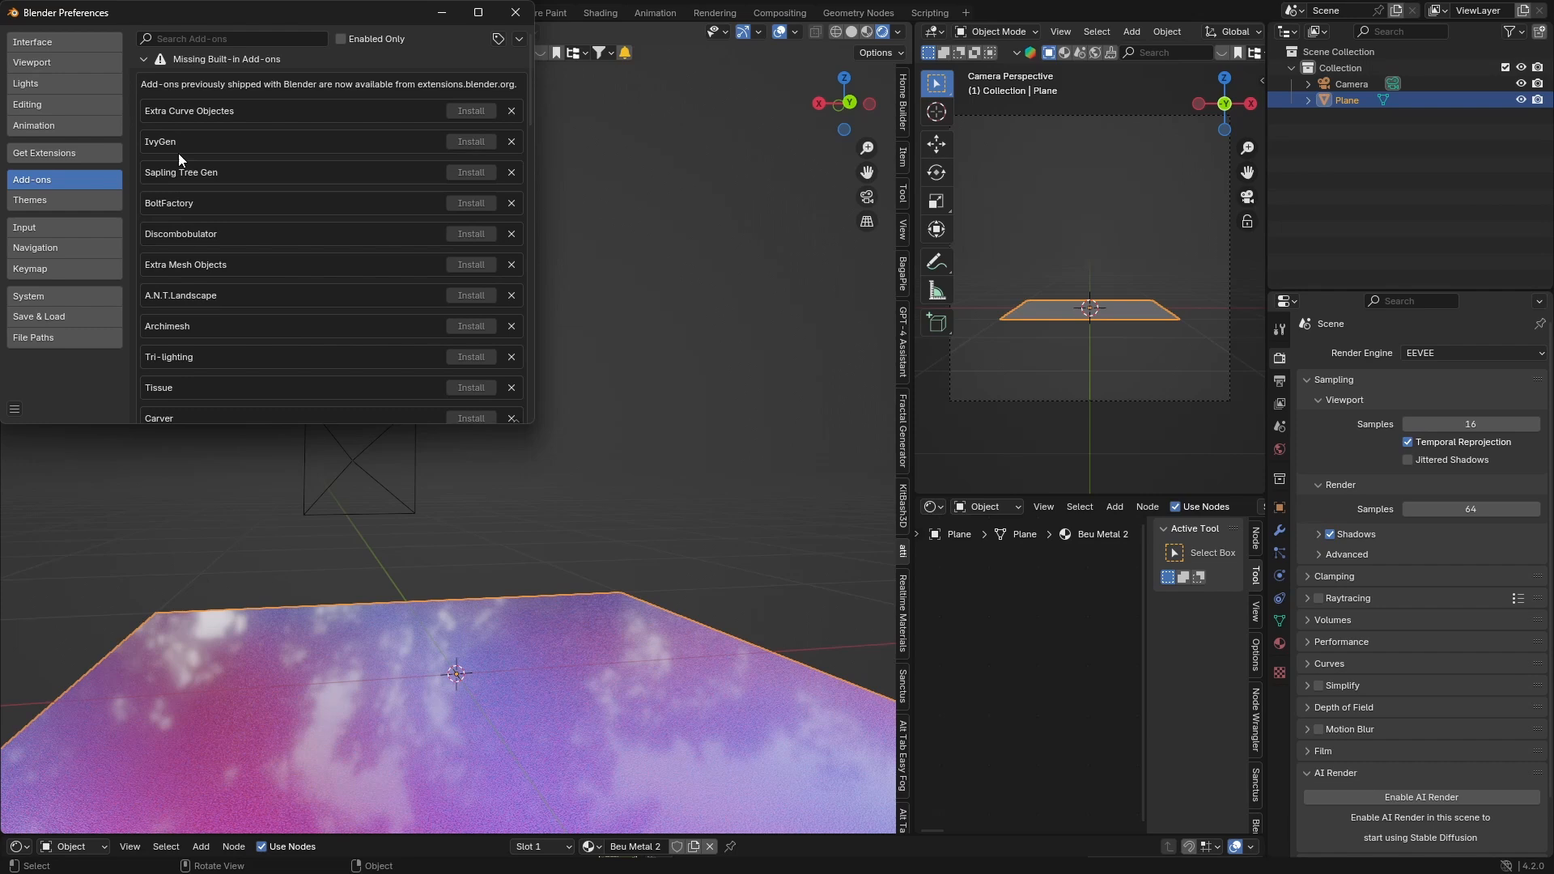
{"action": "mouse_move", "coordinate": [188, 251]}
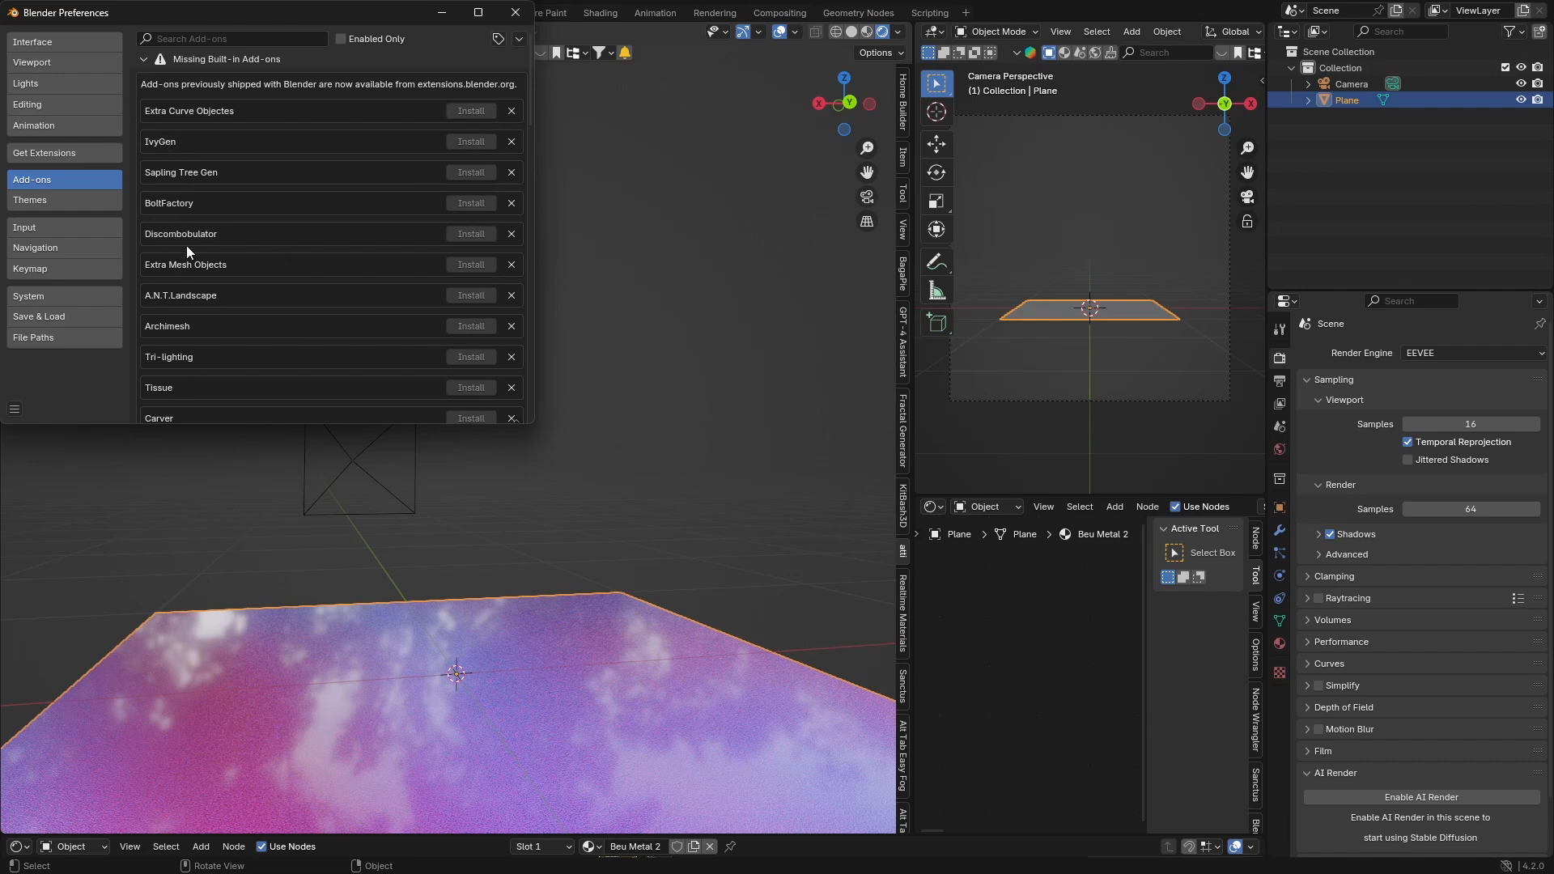
{"action": "mouse_move", "coordinate": [178, 71]}
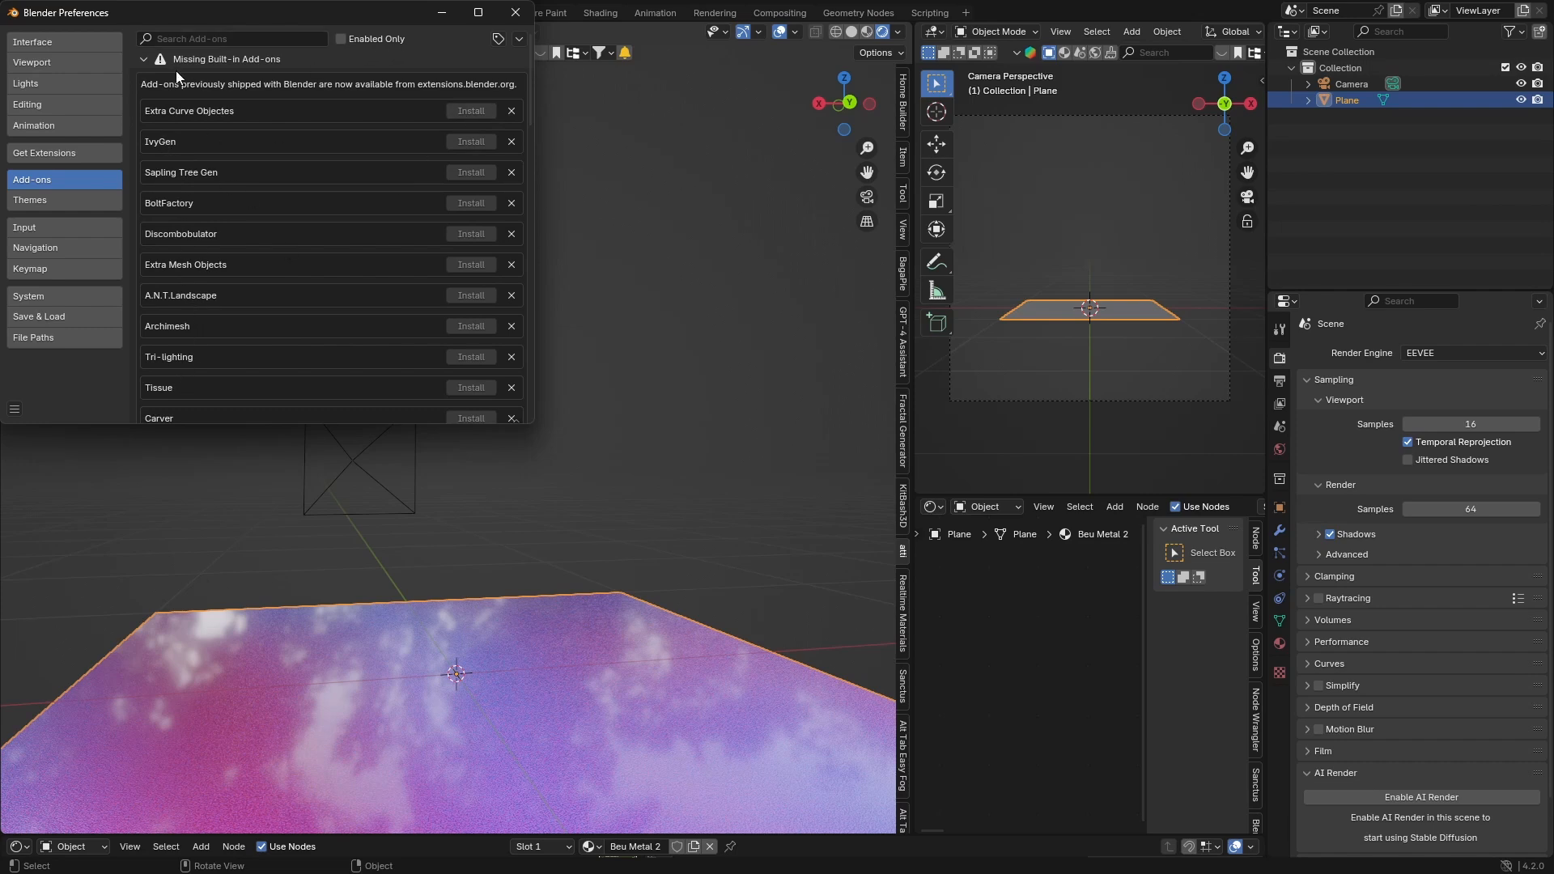
{"action": "mouse_move", "coordinate": [472, 104]}
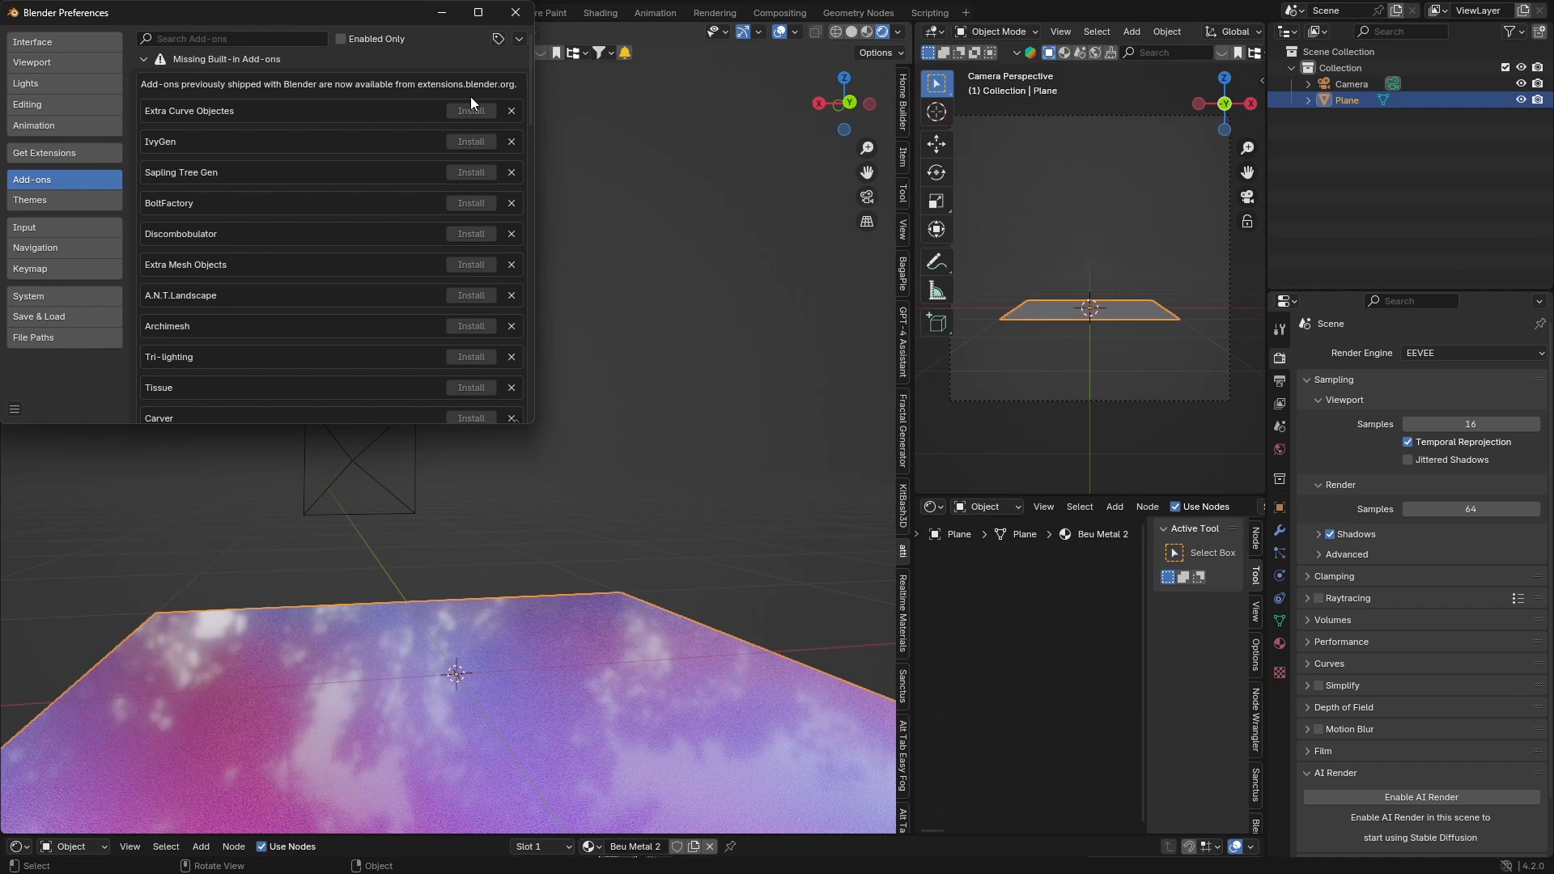
{"action": "mouse_move", "coordinate": [470, 113]}
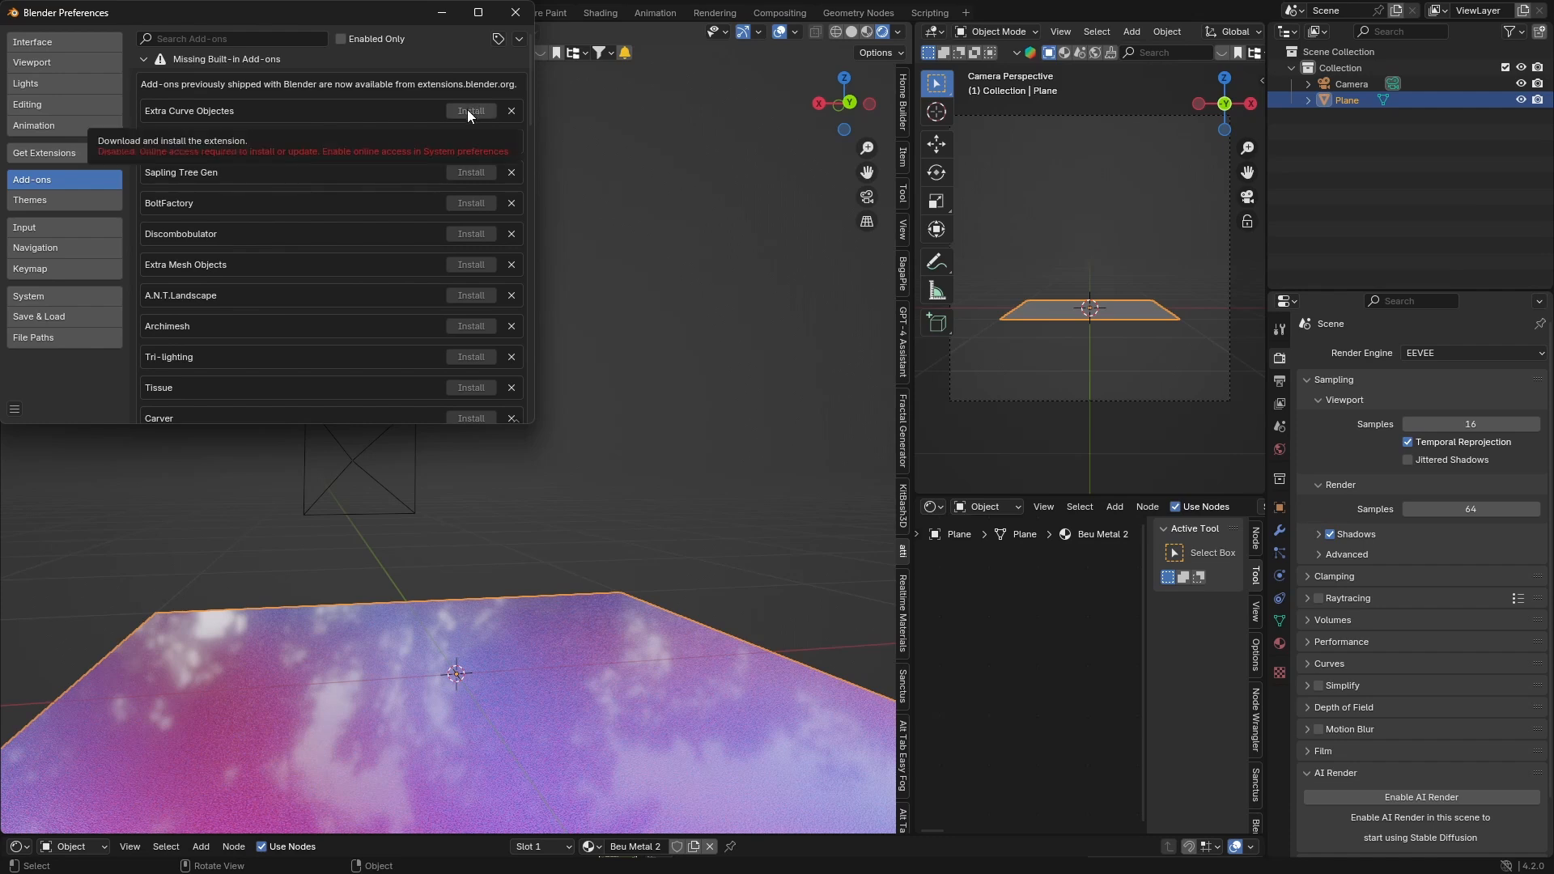
{"action": "mouse_move", "coordinate": [392, 74]}
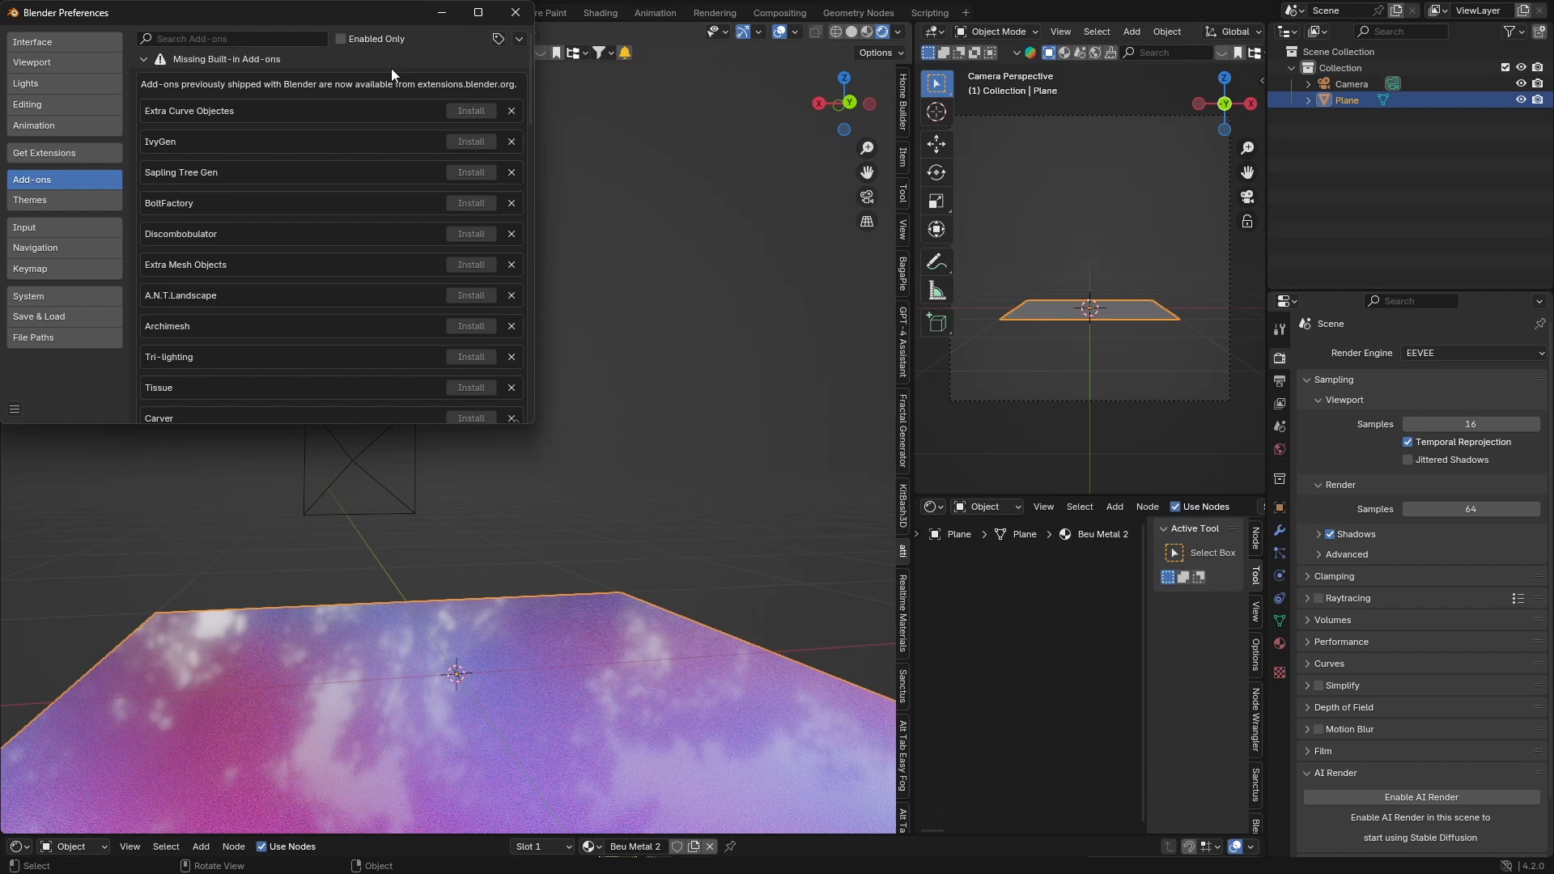
{"action": "mouse_move", "coordinate": [57, 295]}
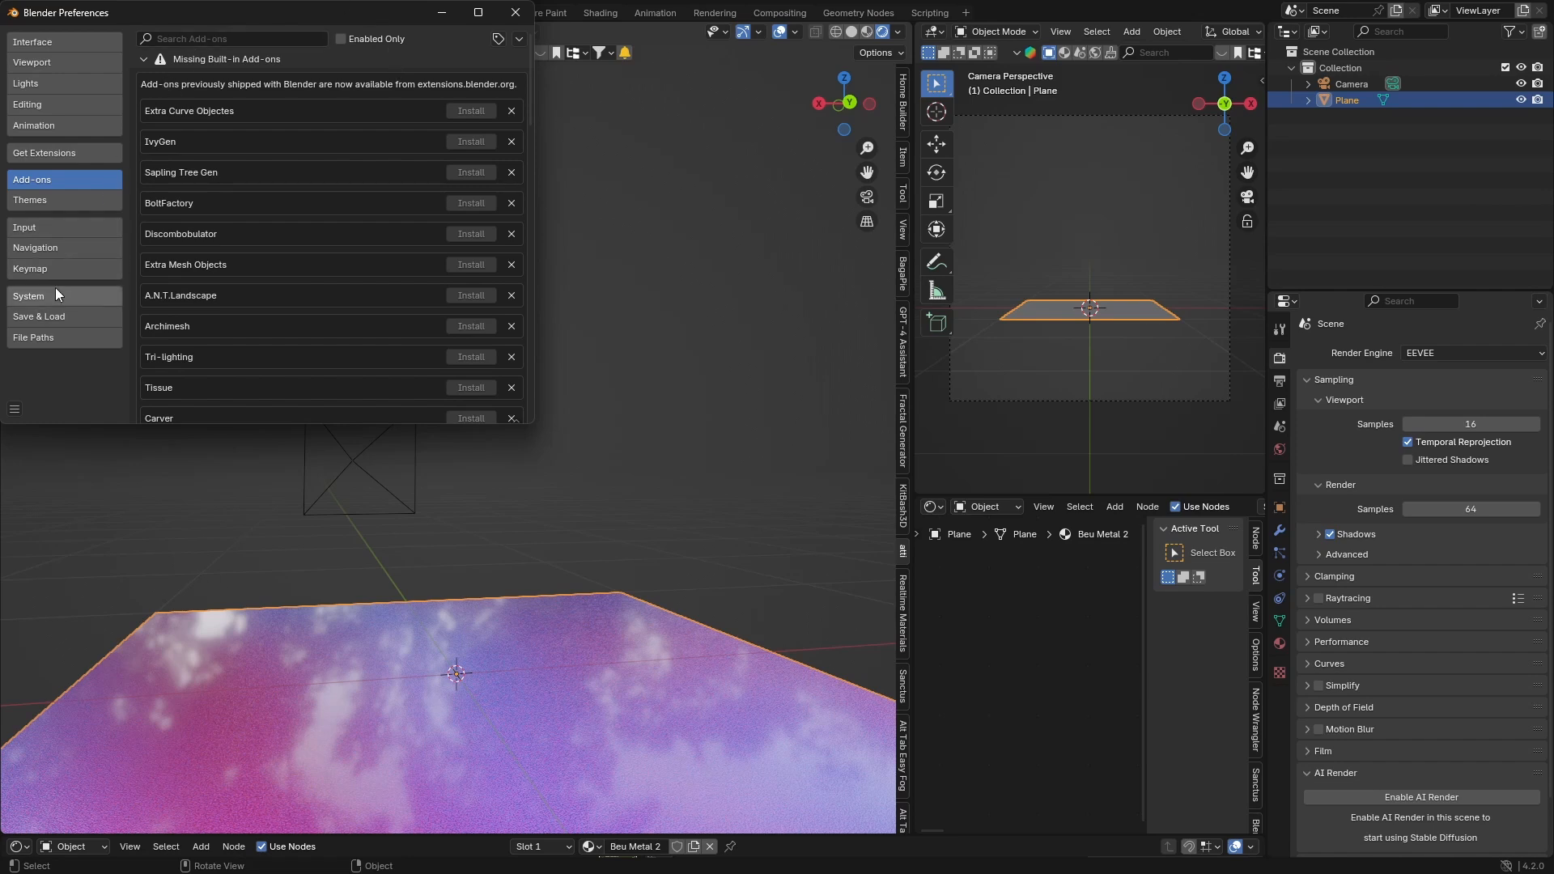
Enable Allow Online Access under System > Network, return to Add-ons and close Preferences.
{"action": "left_click", "coordinate": [27, 294]}
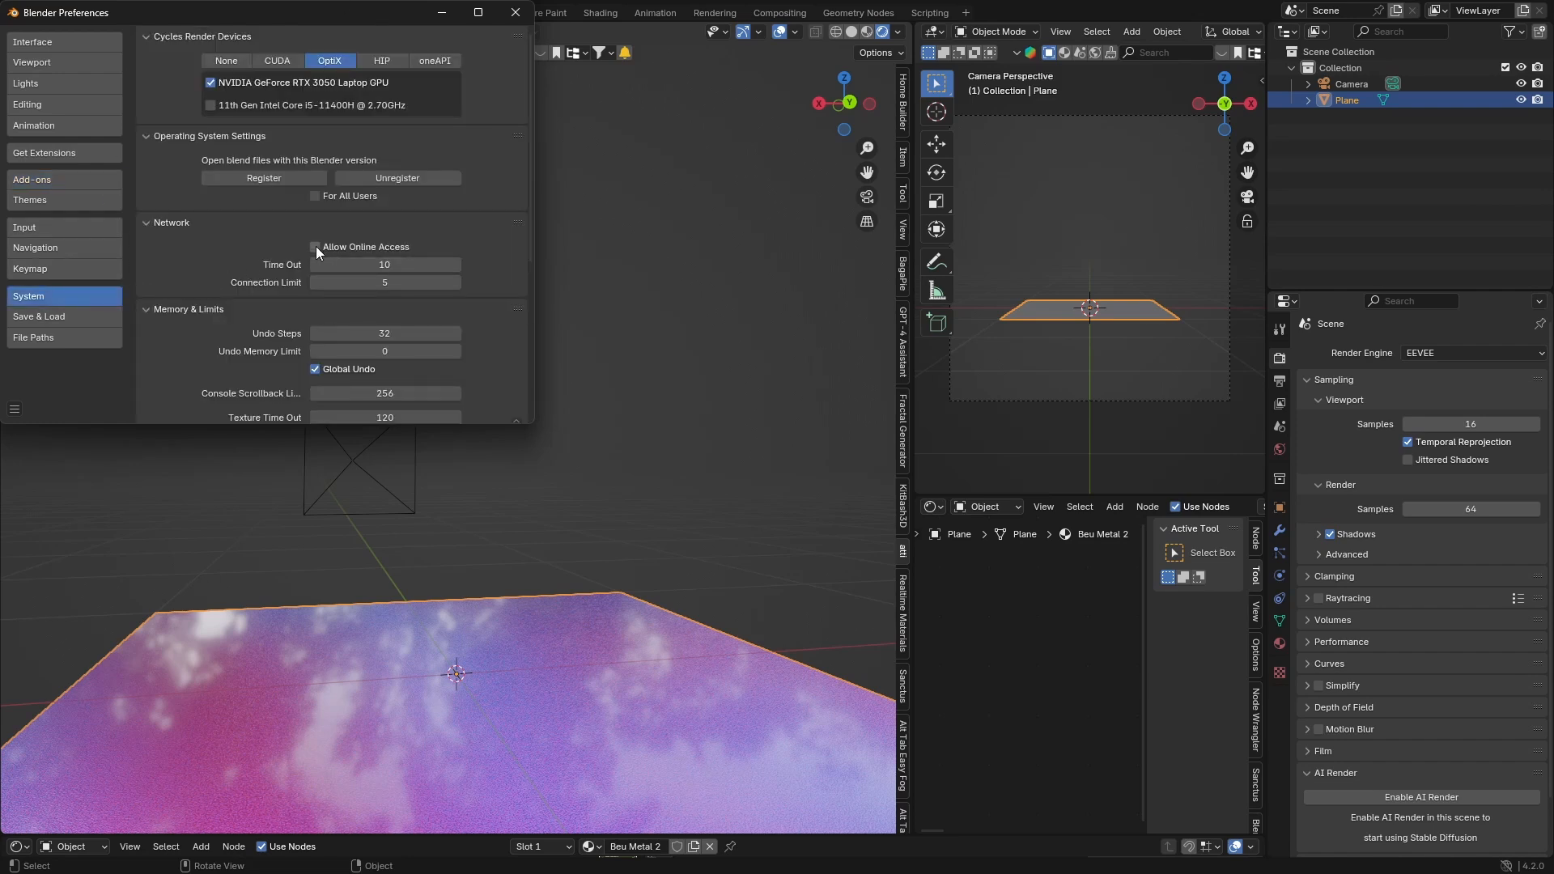
{"action": "left_click", "coordinate": [314, 246]}
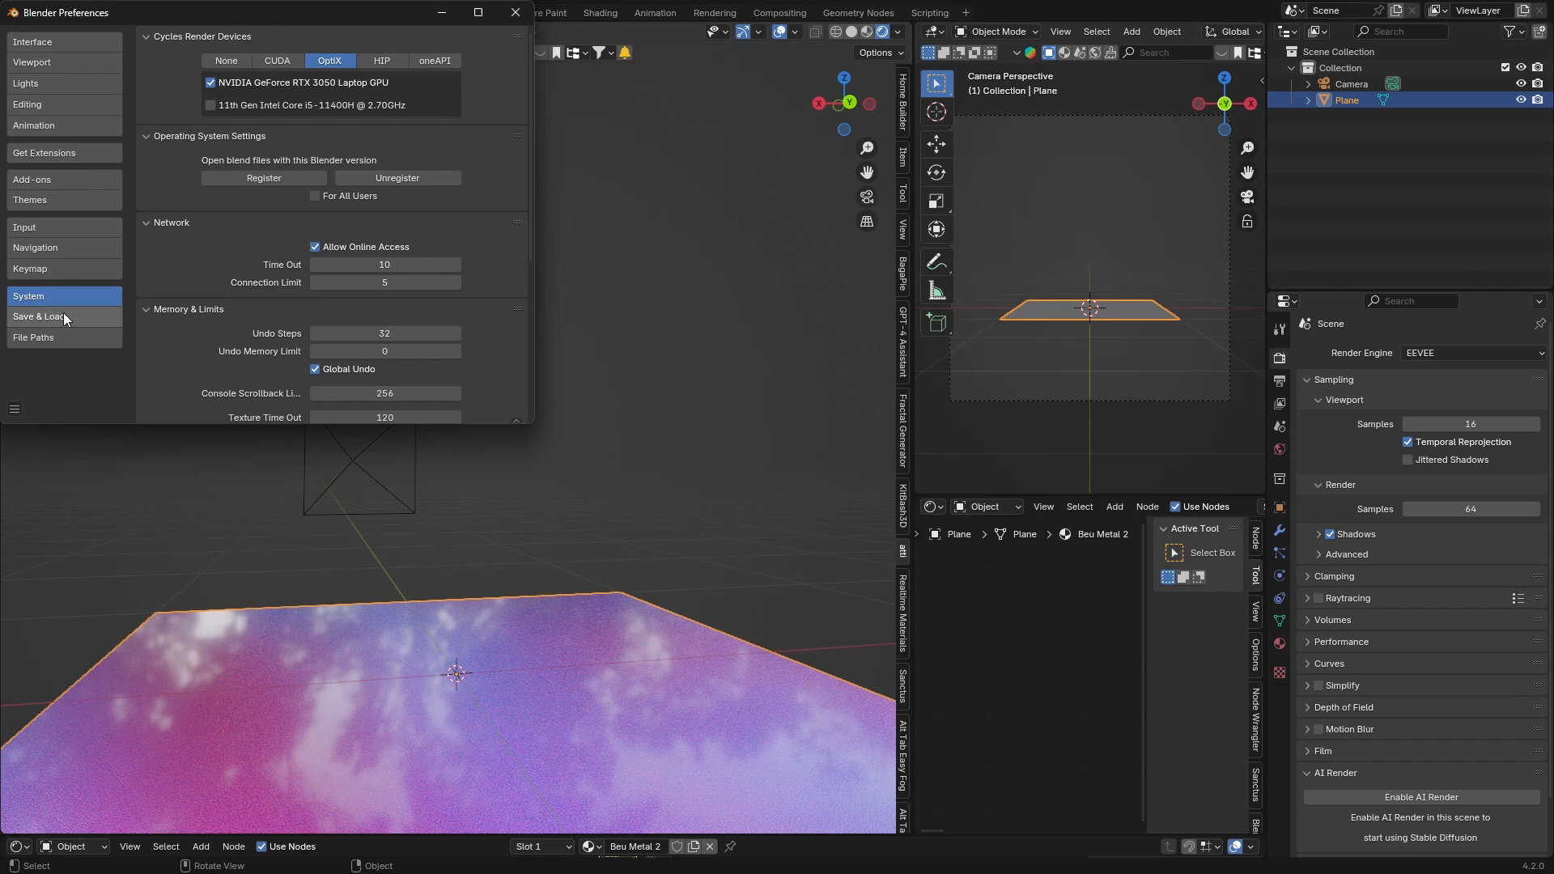
{"action": "left_click", "coordinate": [35, 179]}
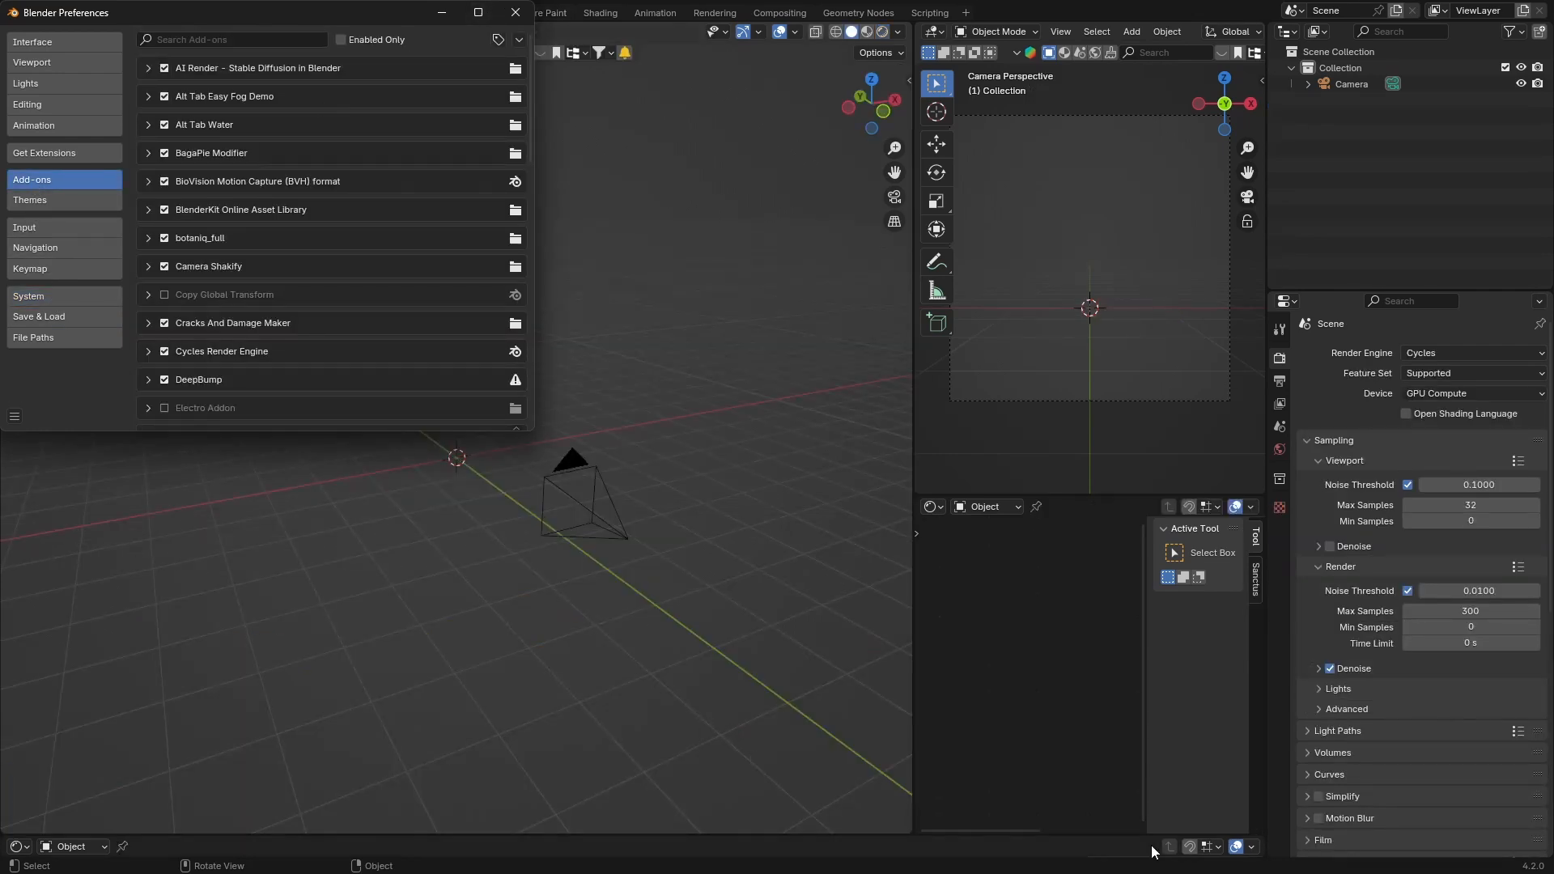
{"action": "left_click", "coordinate": [515, 13]}
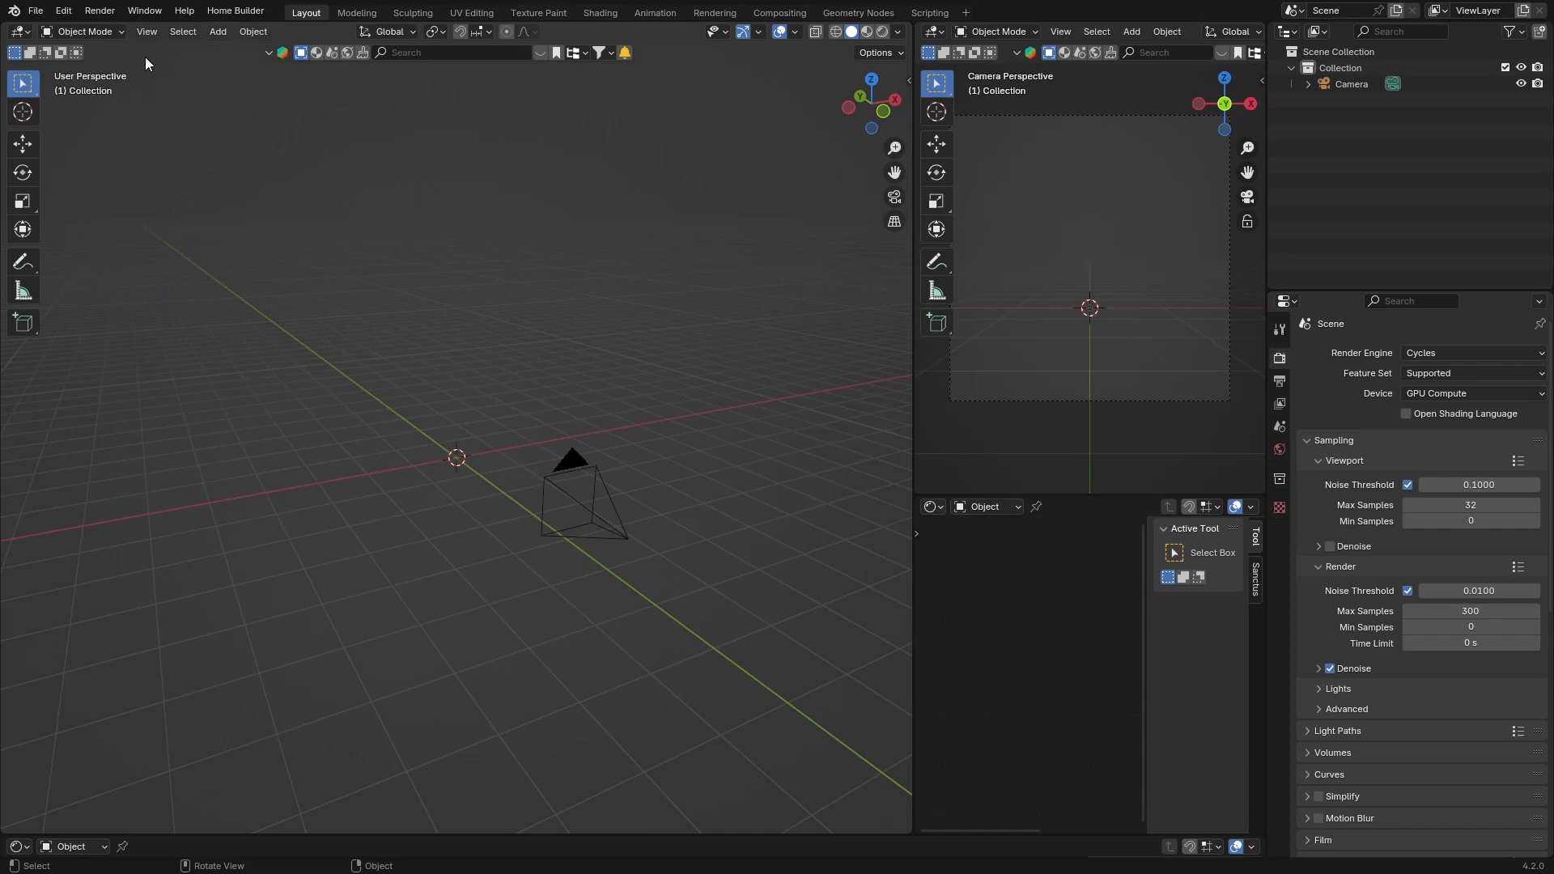
{"action": "mouse_move", "coordinate": [751, 635]}
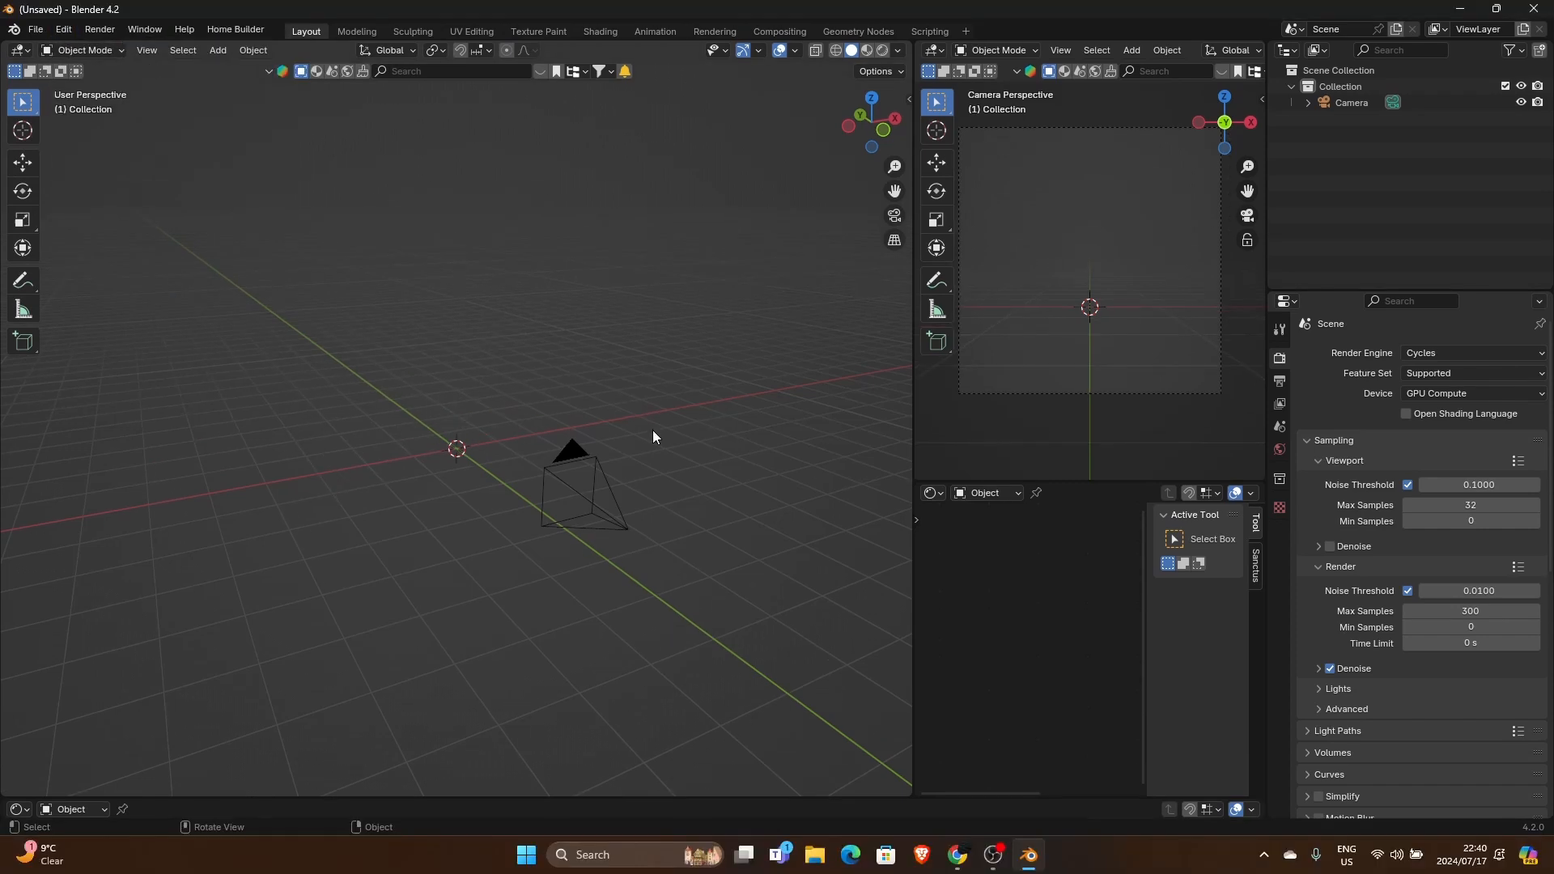
Browse the Extensions home page and show the full add-ons catalogue via See all.
{"action": "left_click", "coordinate": [957, 855]}
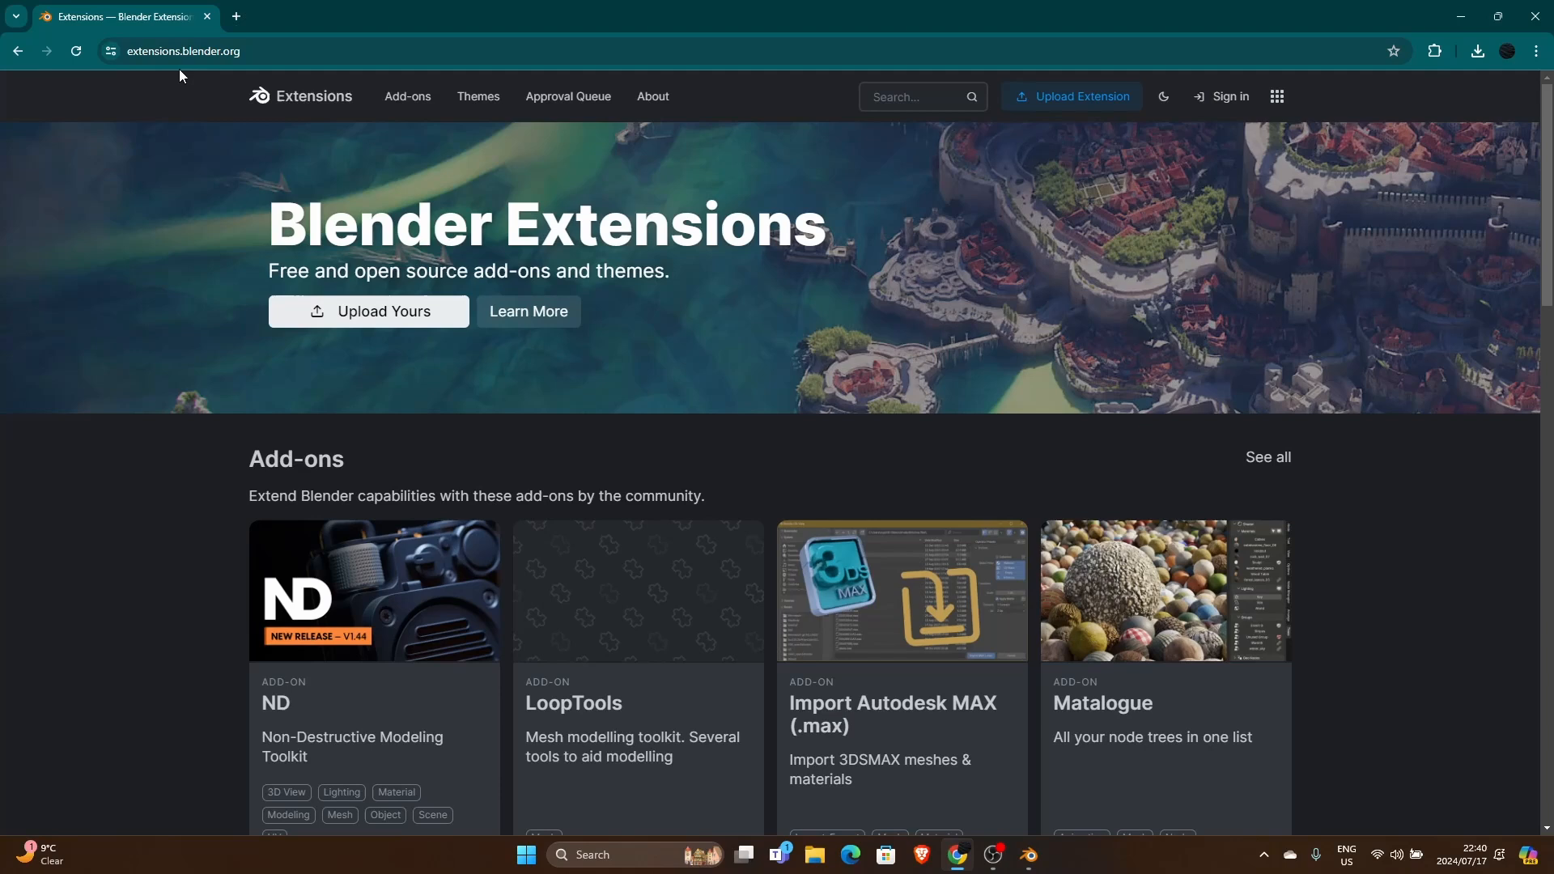
{"action": "mouse_move", "coordinate": [851, 152]}
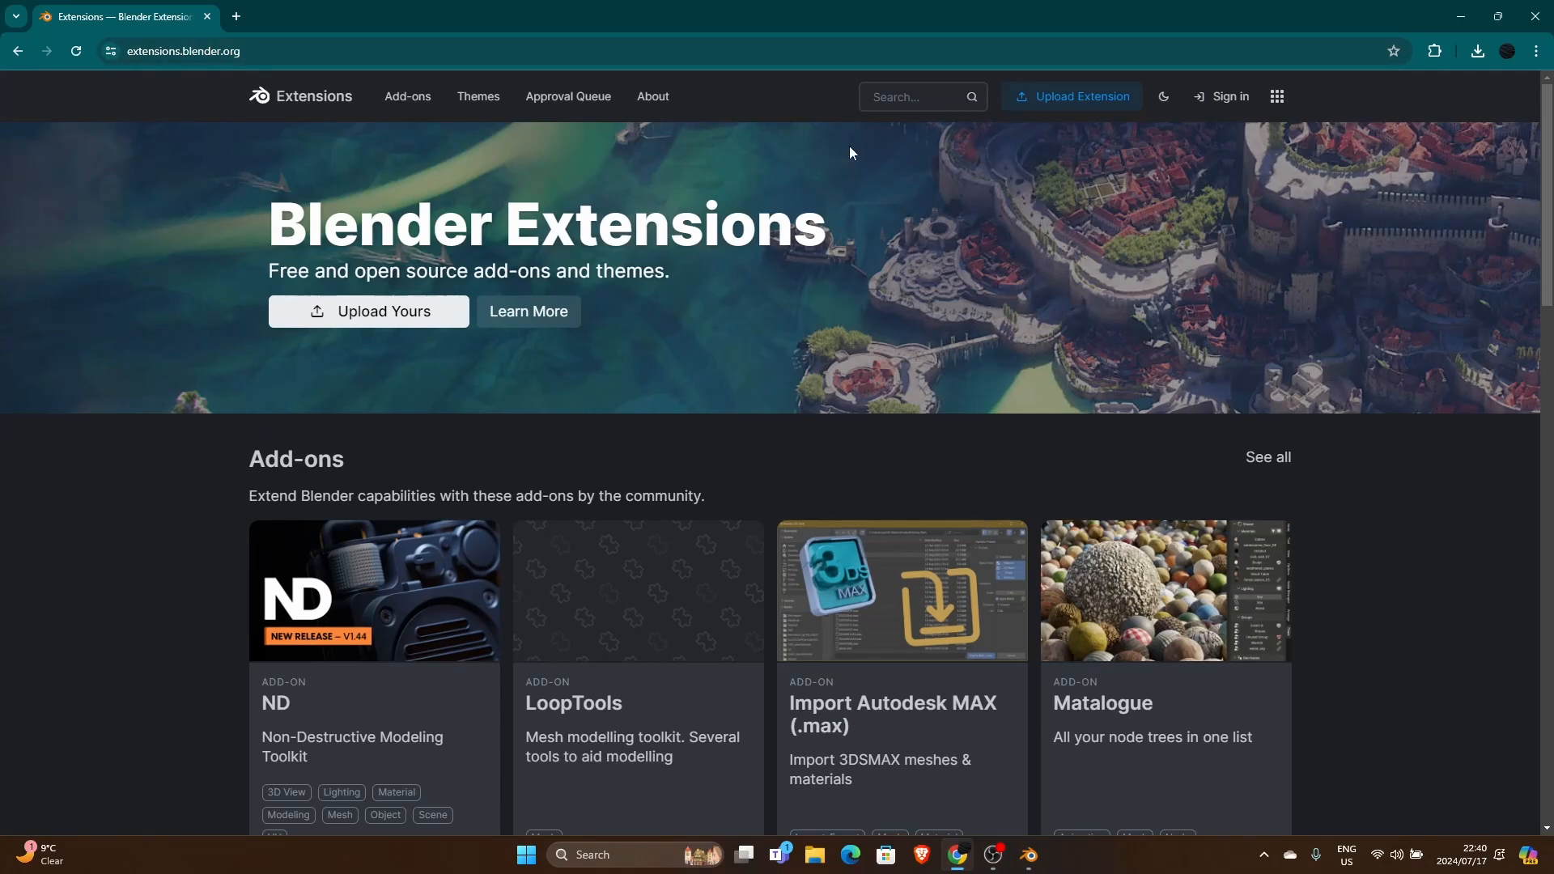
{"action": "left_click", "coordinate": [914, 97]}
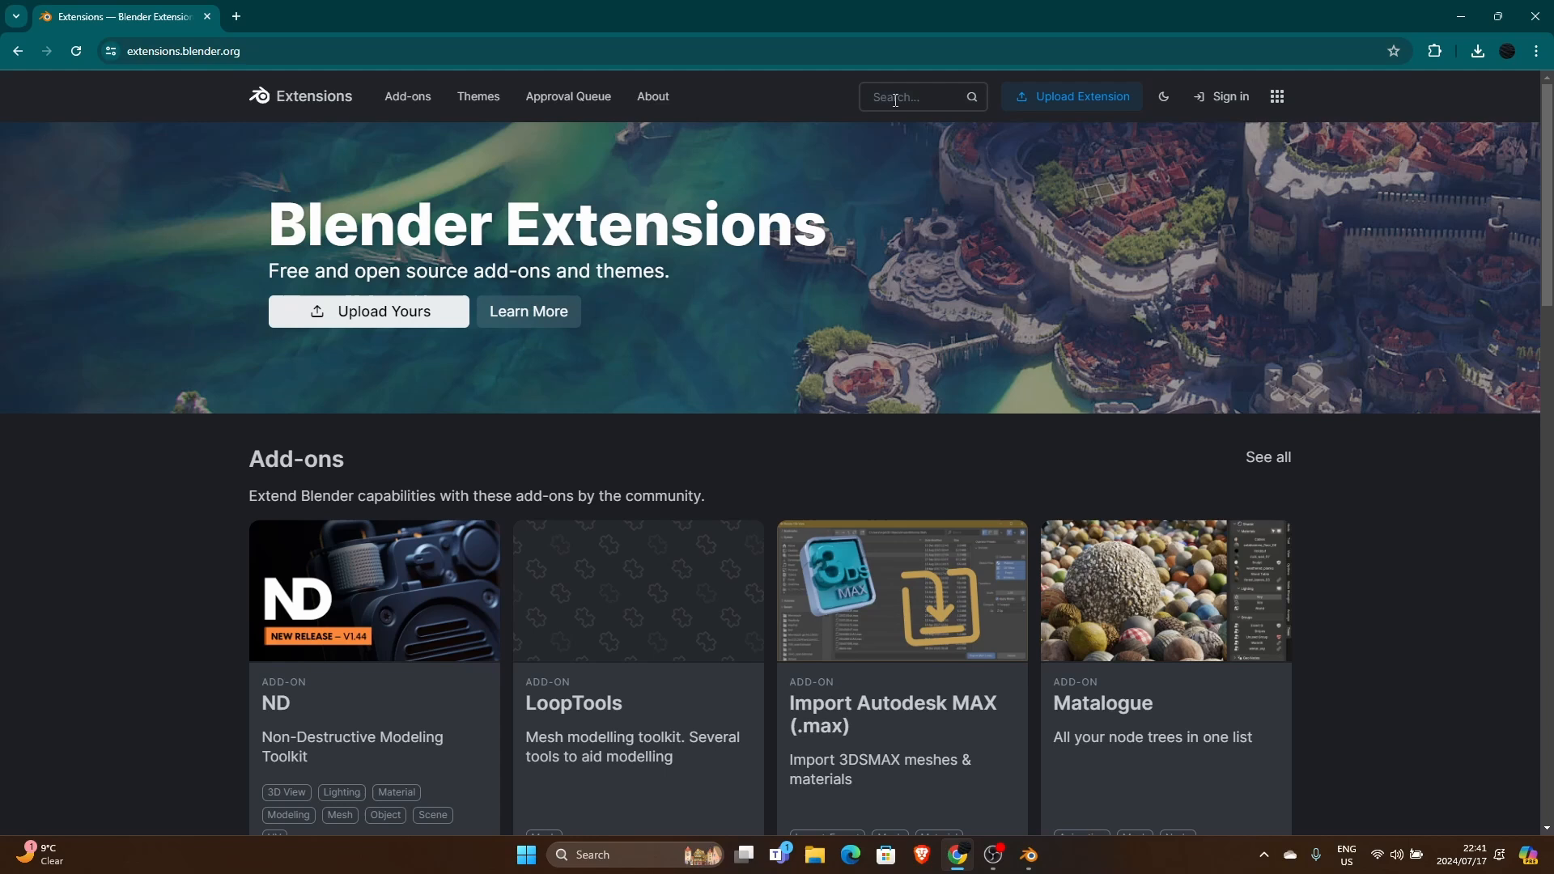
{"action": "scroll", "scroll_direction": "down", "scroll_amount": 3}
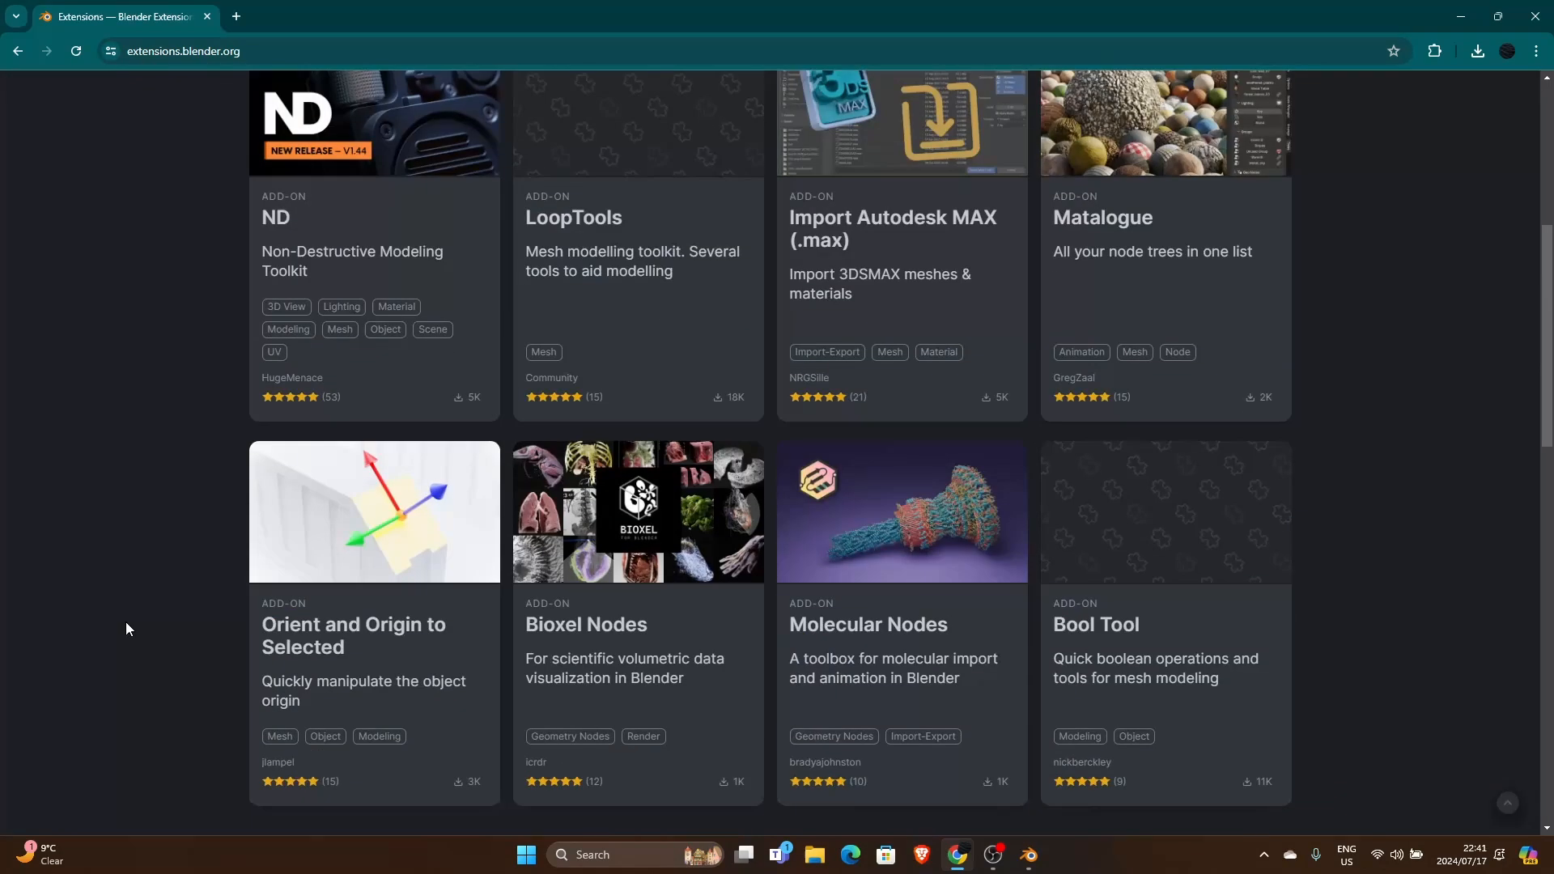
{"action": "scroll", "scroll_direction": "down", "scroll_amount": 3}
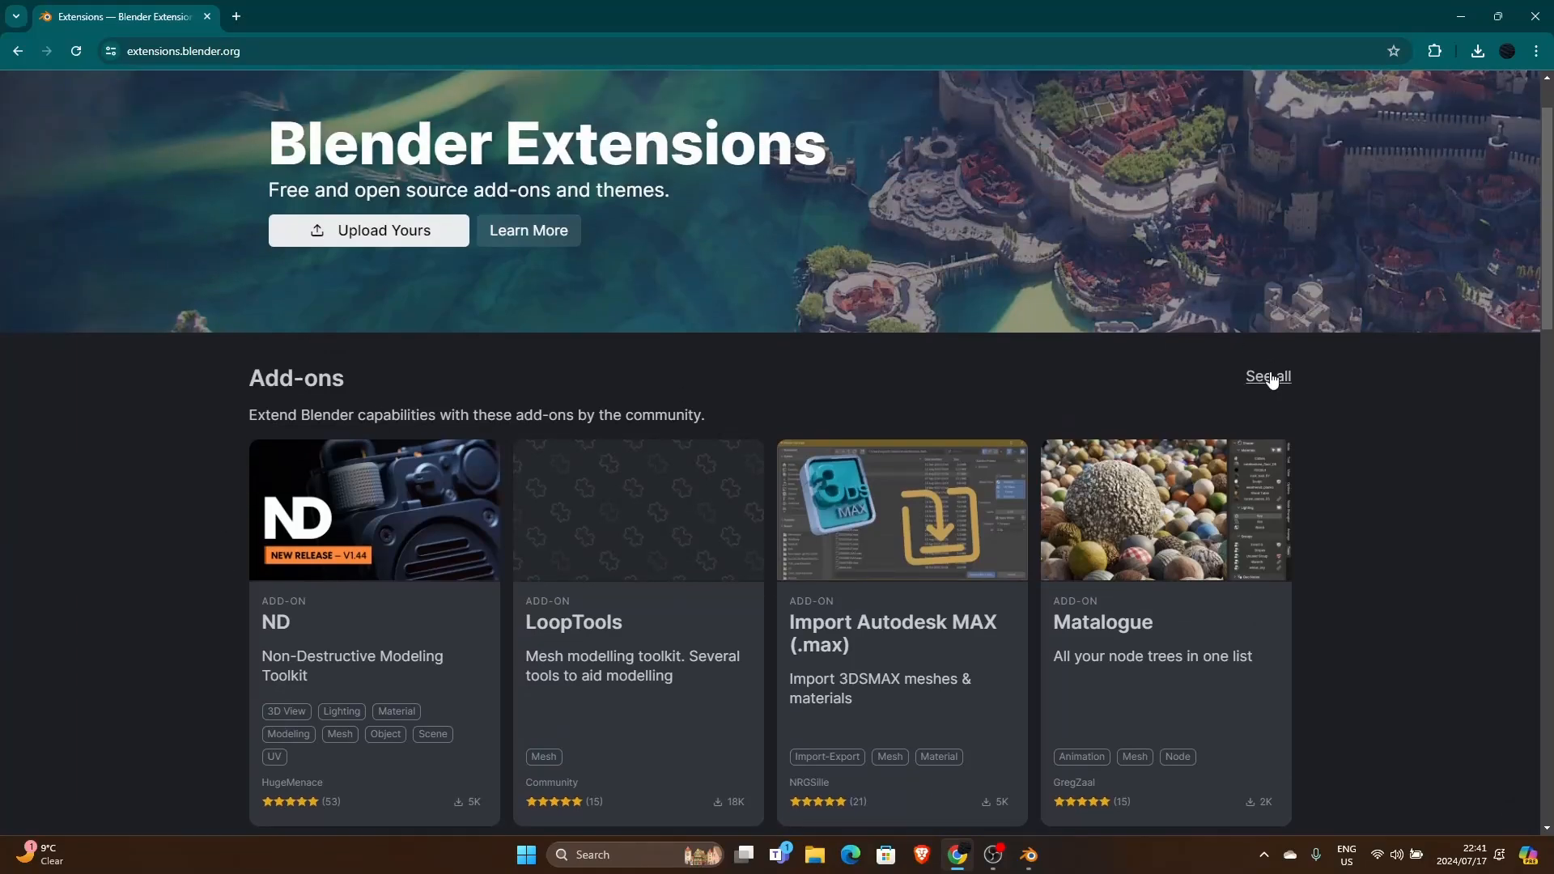
{"action": "left_click", "coordinate": [1268, 375]}
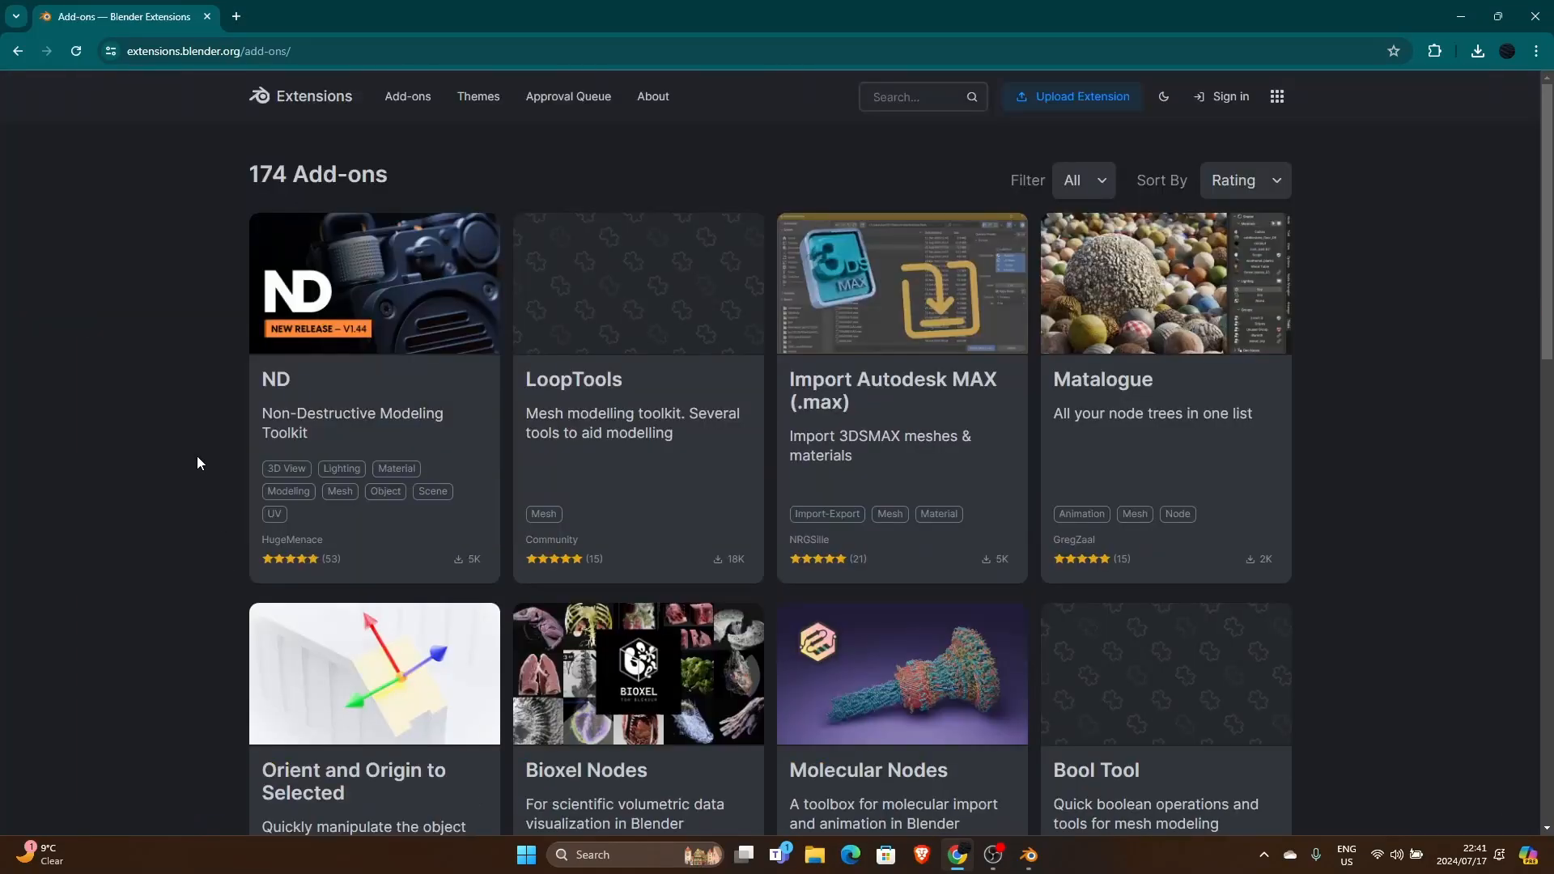
Go to page 4 of the 174 add-ons sorted by rating and look through it.
{"action": "scroll", "scroll_direction": "down", "scroll_amount": 3}
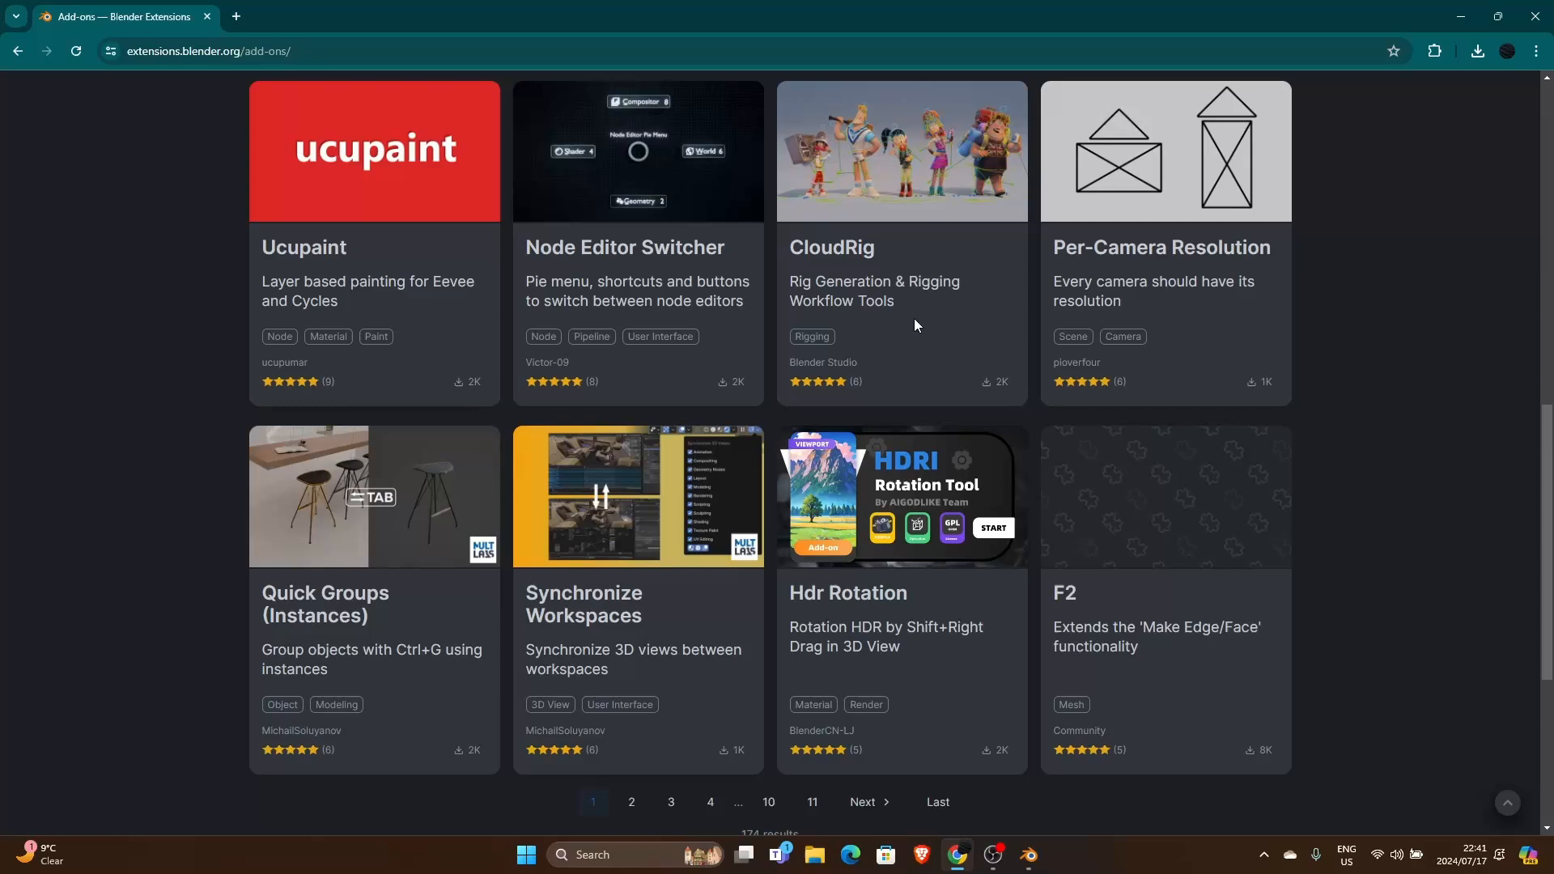
{"action": "scroll", "scroll_direction": "down", "scroll_amount": 3}
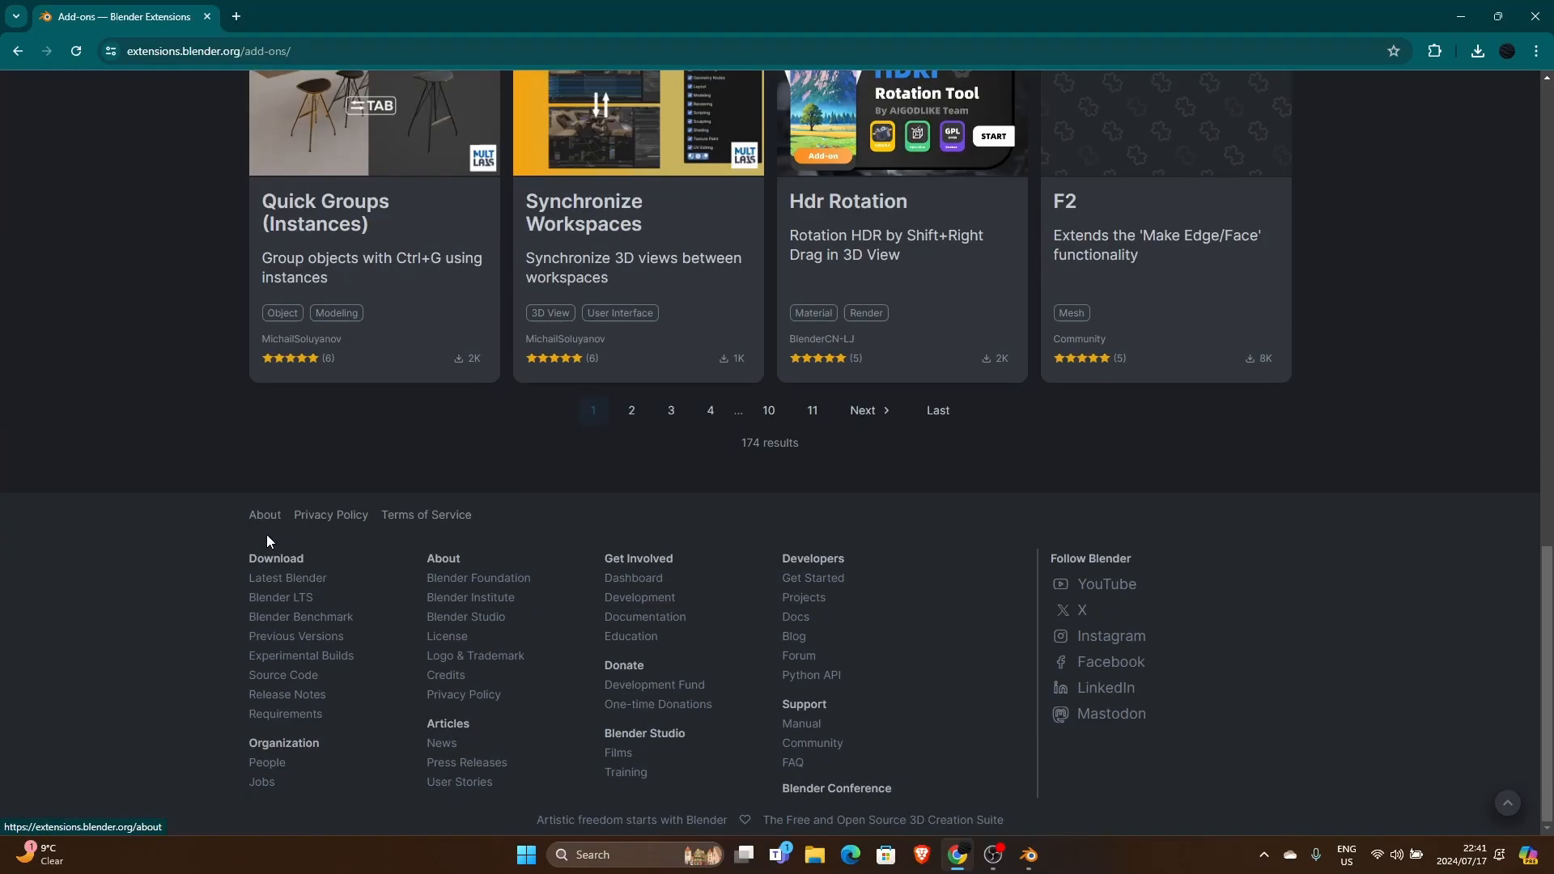
{"action": "left_click", "coordinate": [709, 412]}
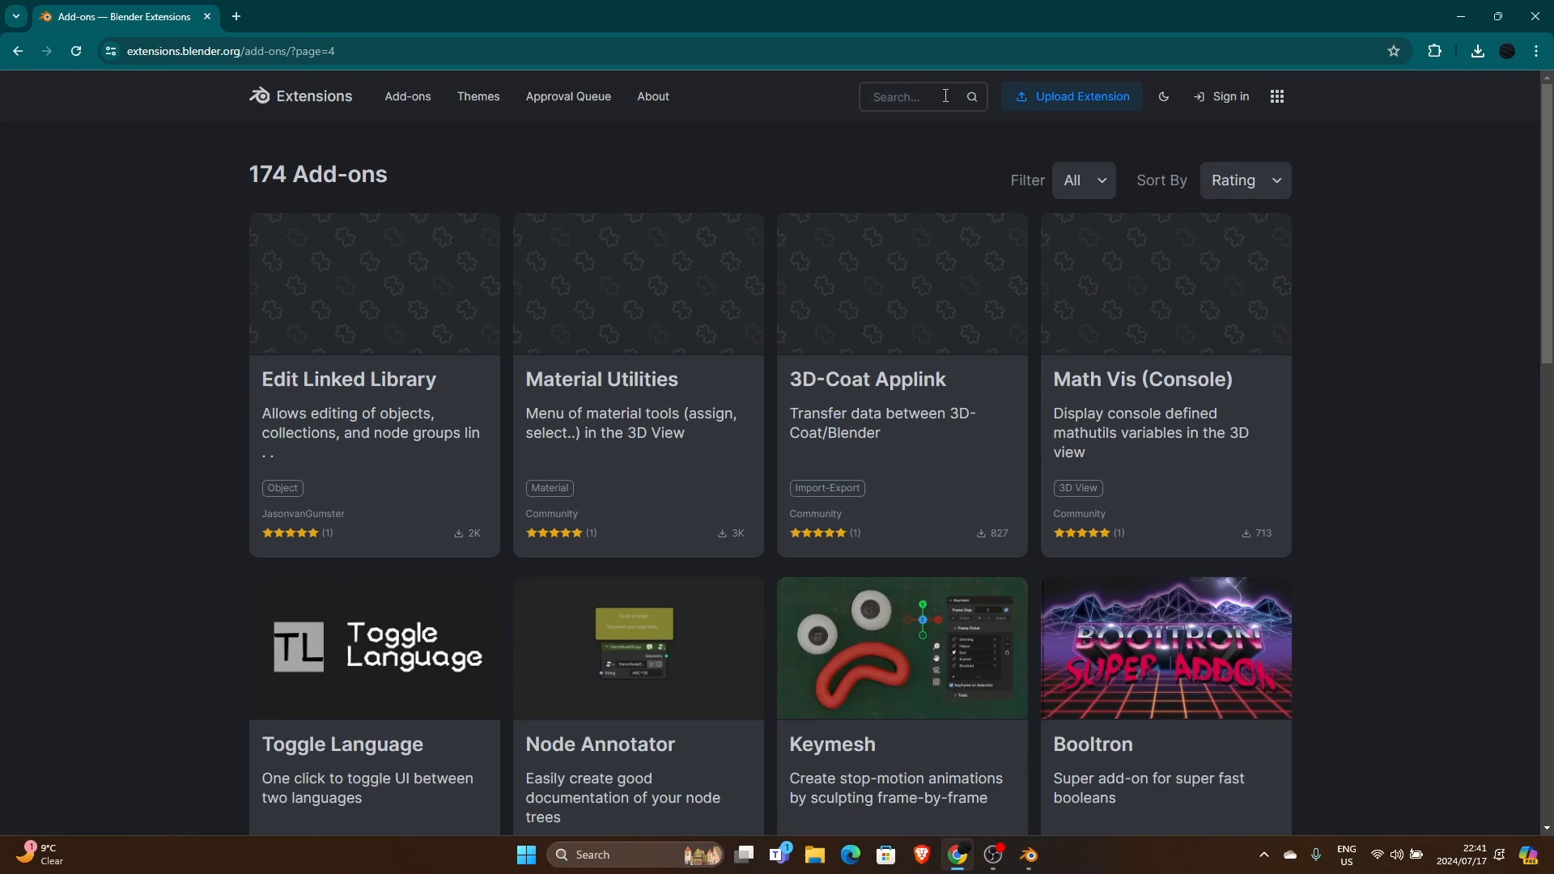
{"action": "mouse_move", "coordinate": [923, 95]}
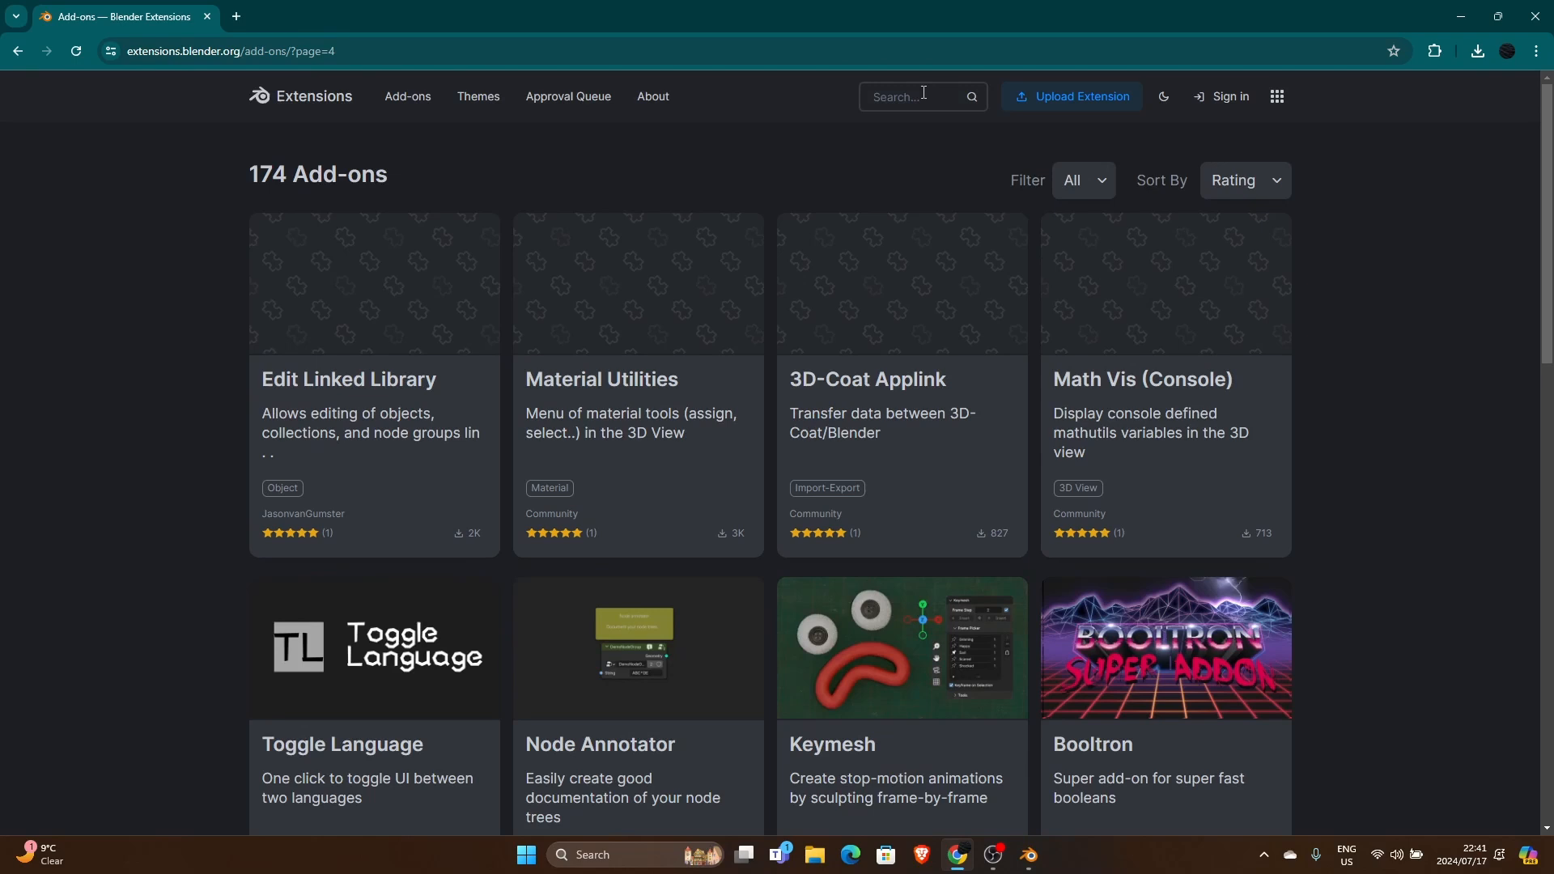
{"action": "scroll", "scroll_direction": "down", "scroll_amount": 3}
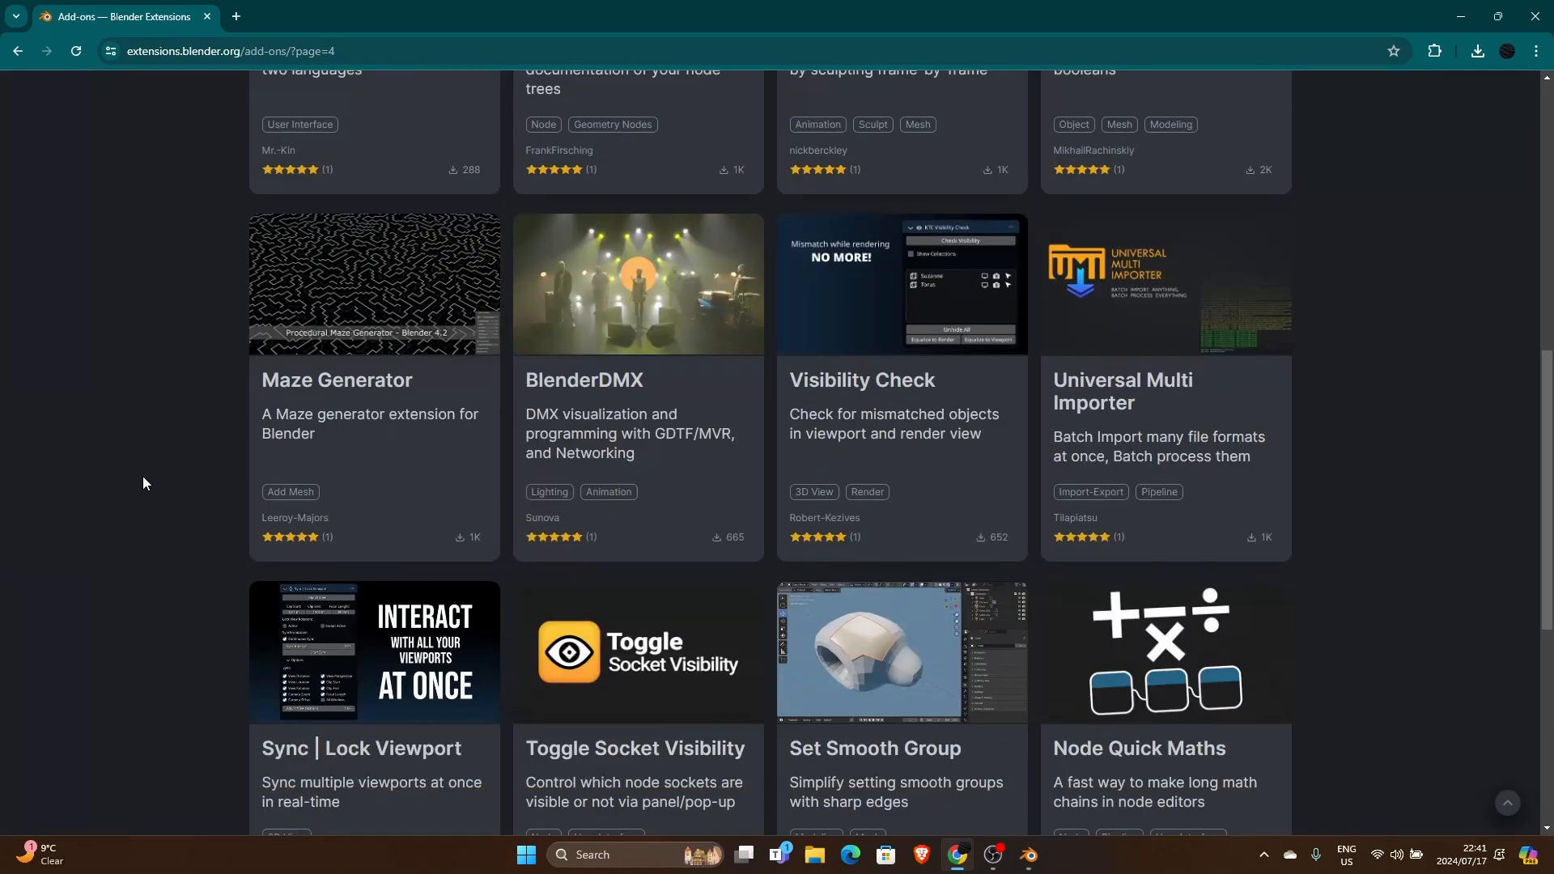
{"action": "mouse_move", "coordinate": [359, 291]}
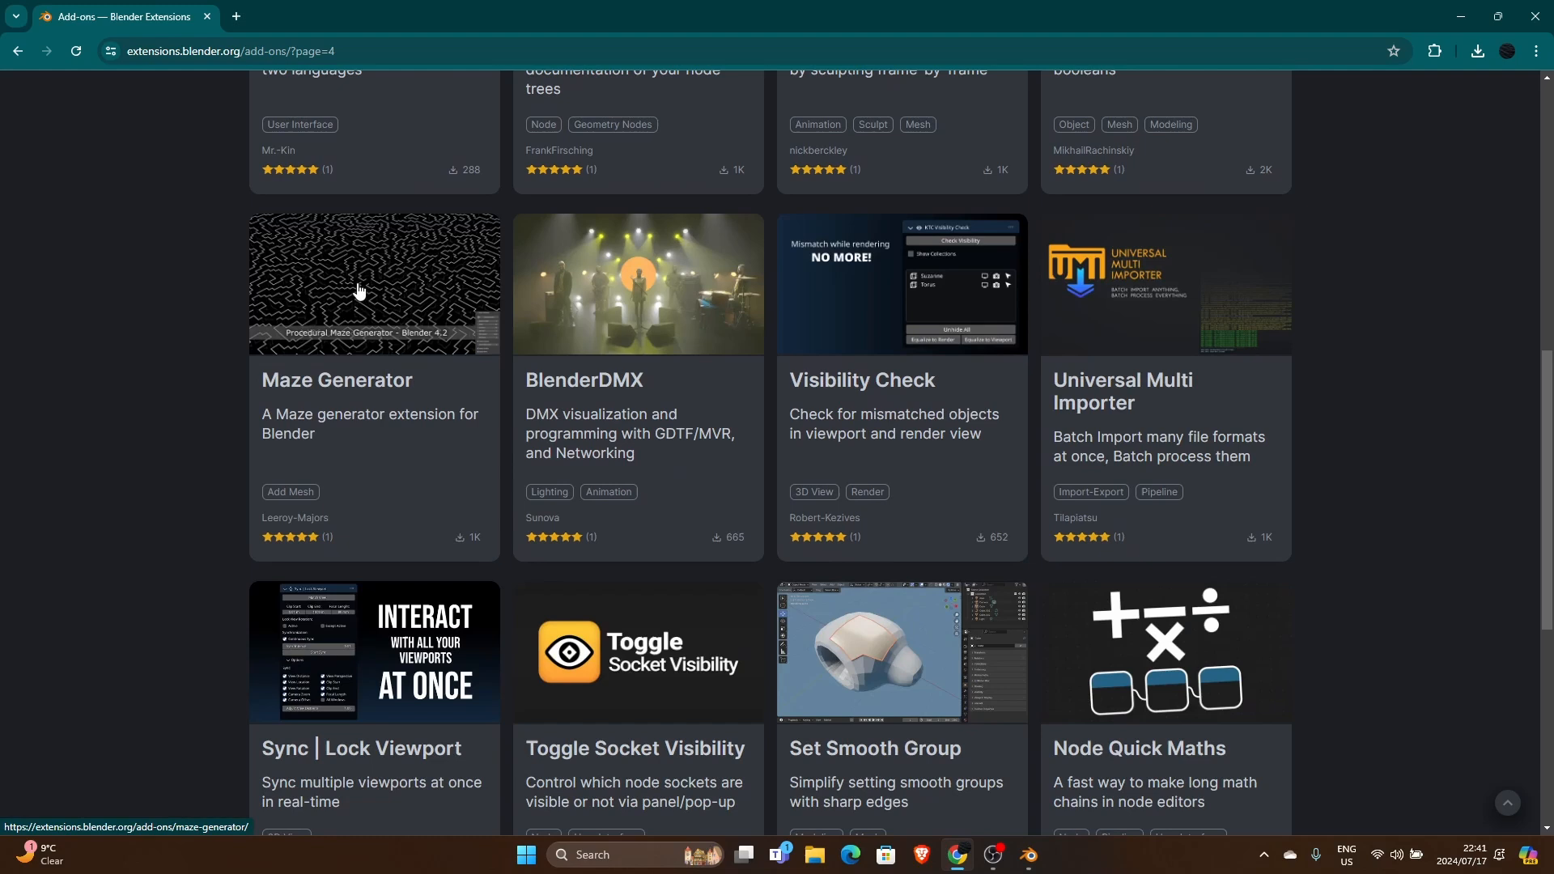
{"action": "scroll", "scroll_direction": "down", "scroll_amount": 3}
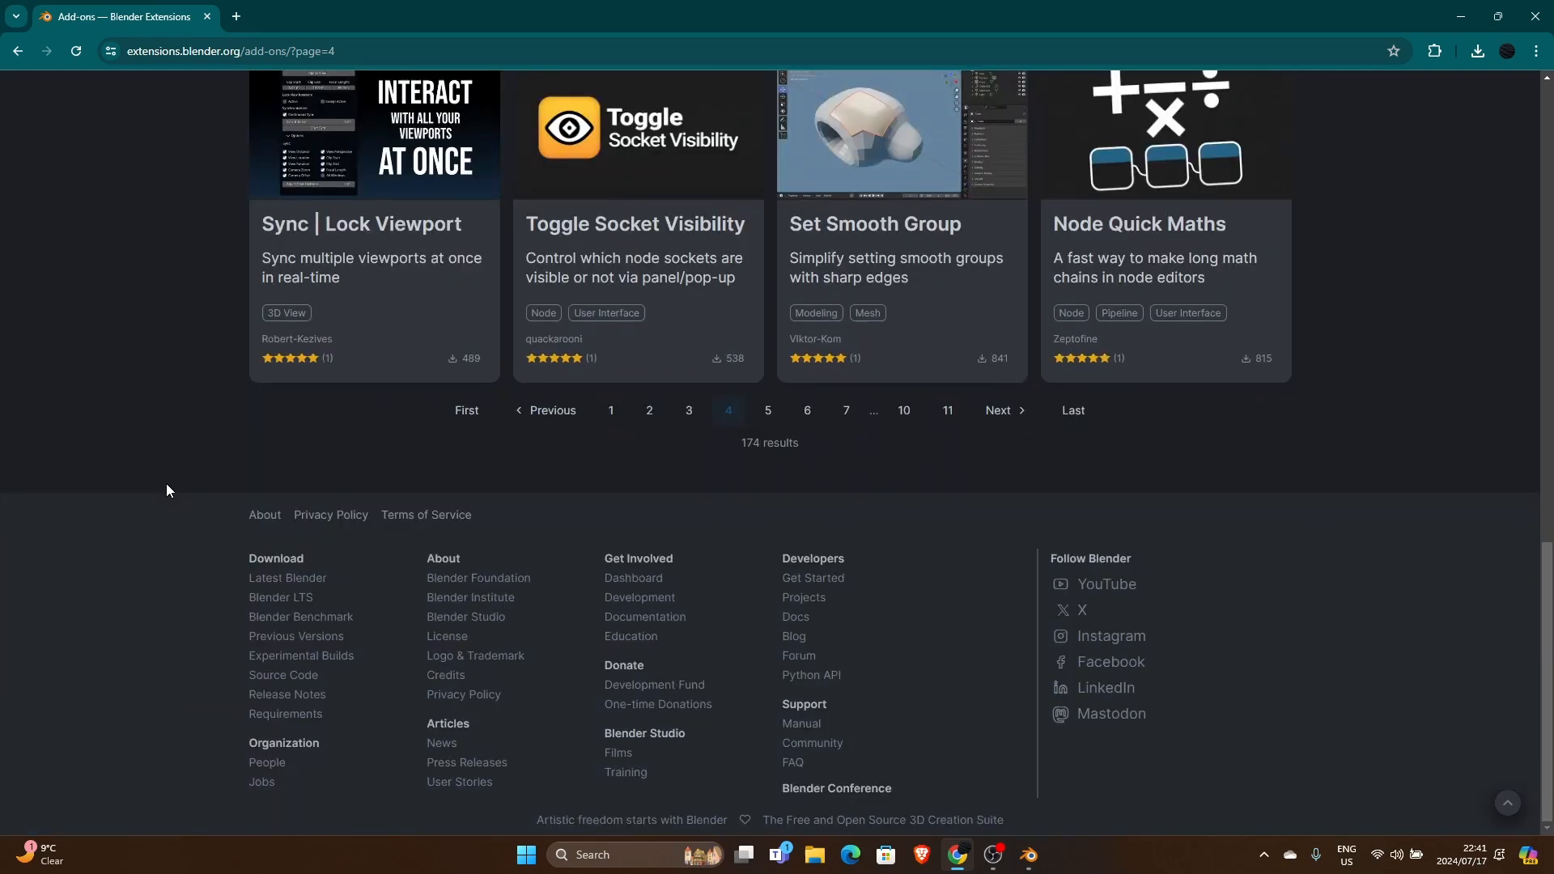
{"action": "scroll", "scroll_direction": "up", "scroll_amount": 3}
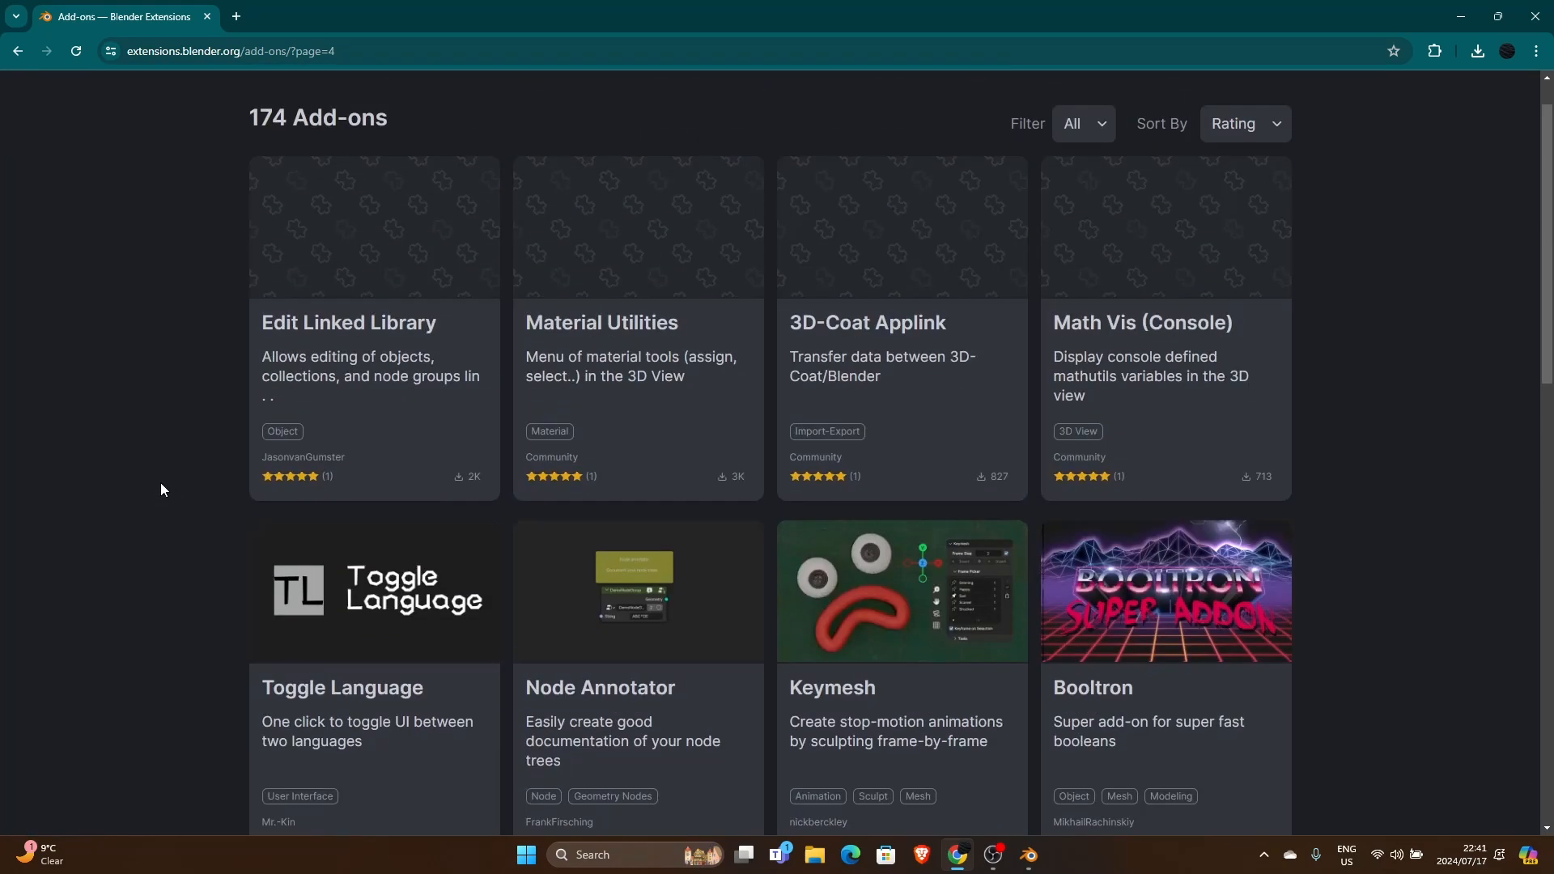
Search extensions.blender.org for 'tri lighting' and reveal the Get Add-on install options.
{"action": "left_click", "coordinate": [921, 97]}
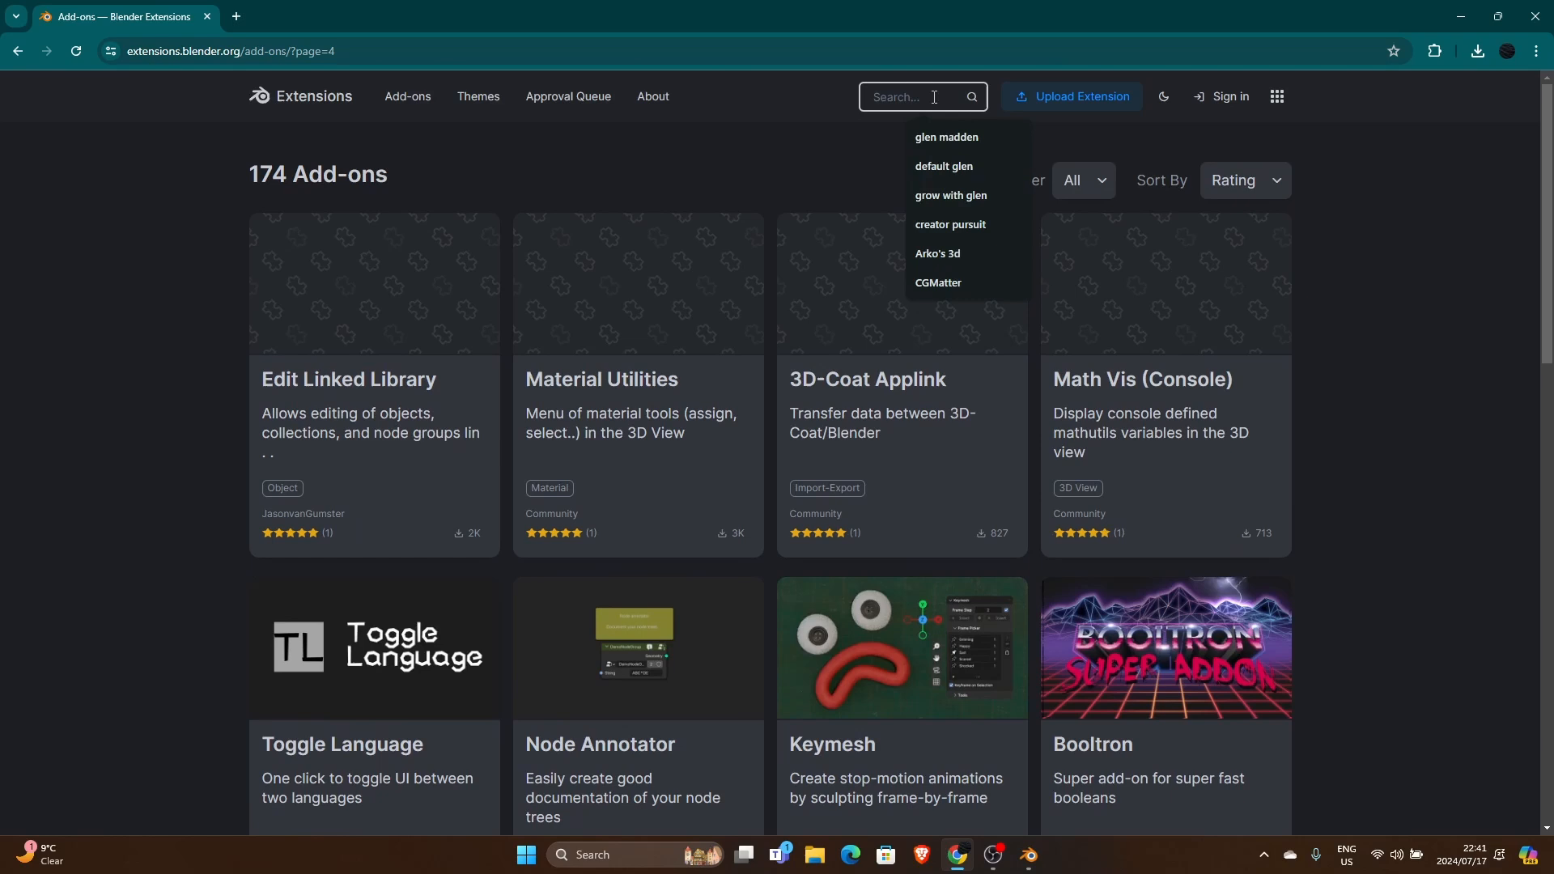
{"action": "type", "text": "tri lighting"}
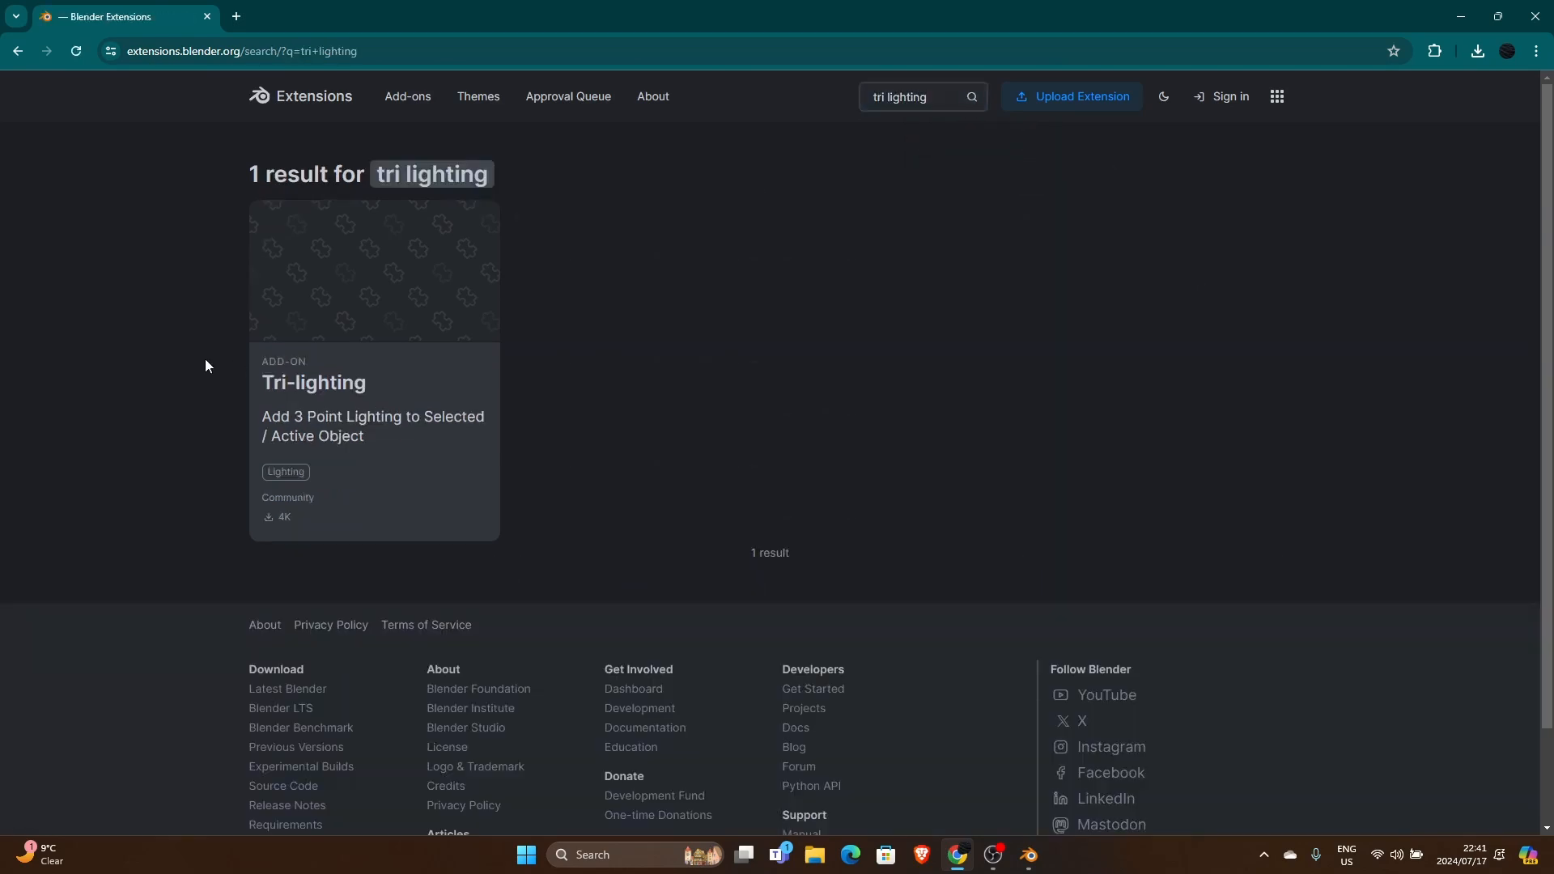
{"action": "mouse_move", "coordinate": [333, 288]}
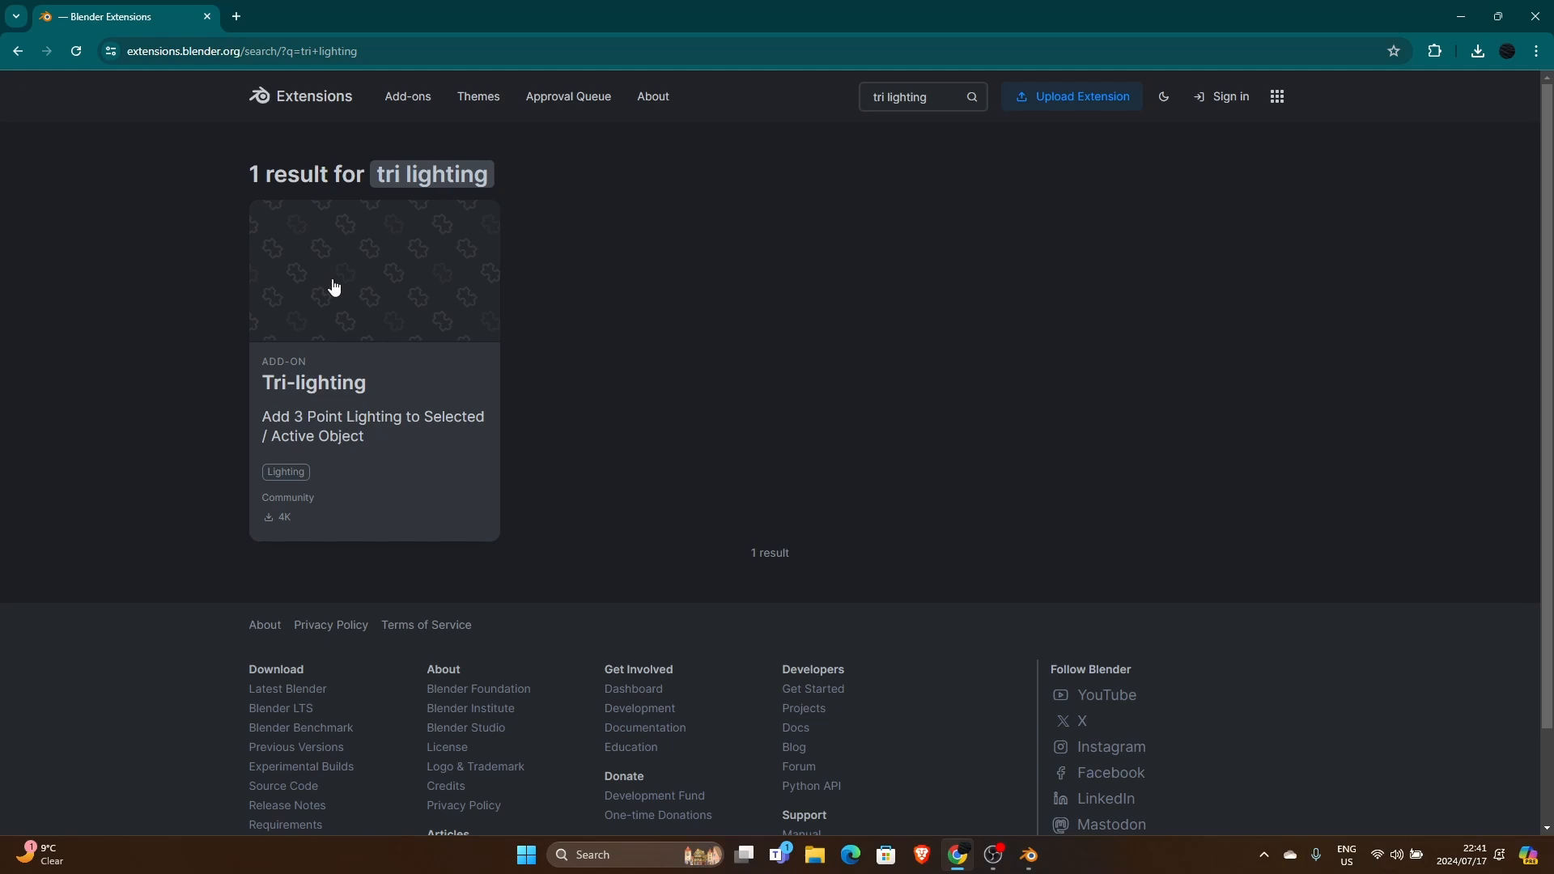
{"action": "left_click", "coordinate": [335, 289]}
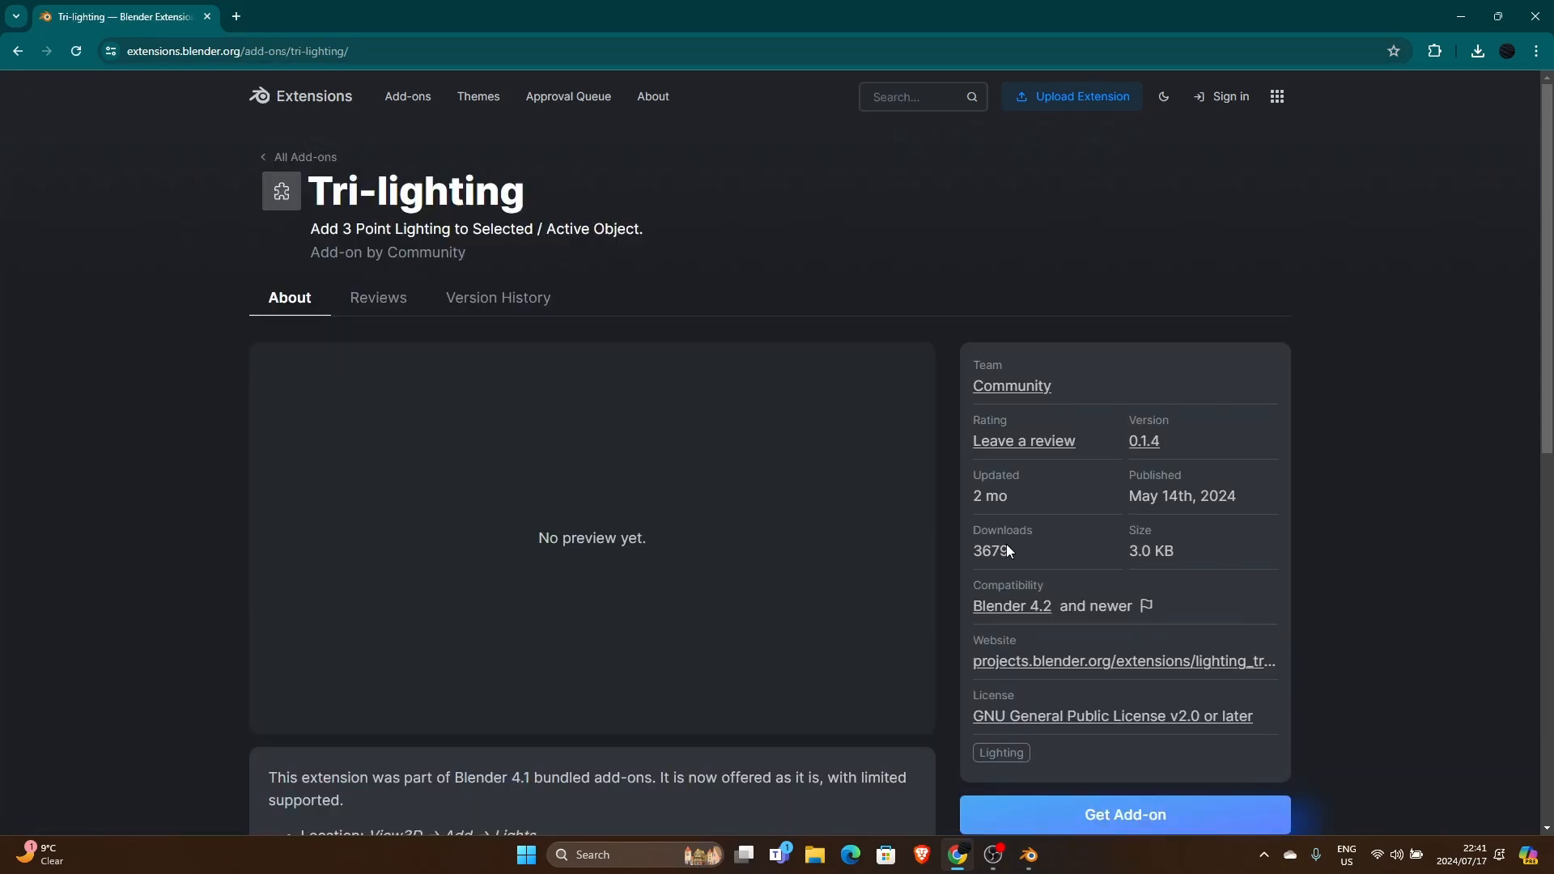
{"action": "scroll", "scroll_direction": "down", "scroll_amount": 3}
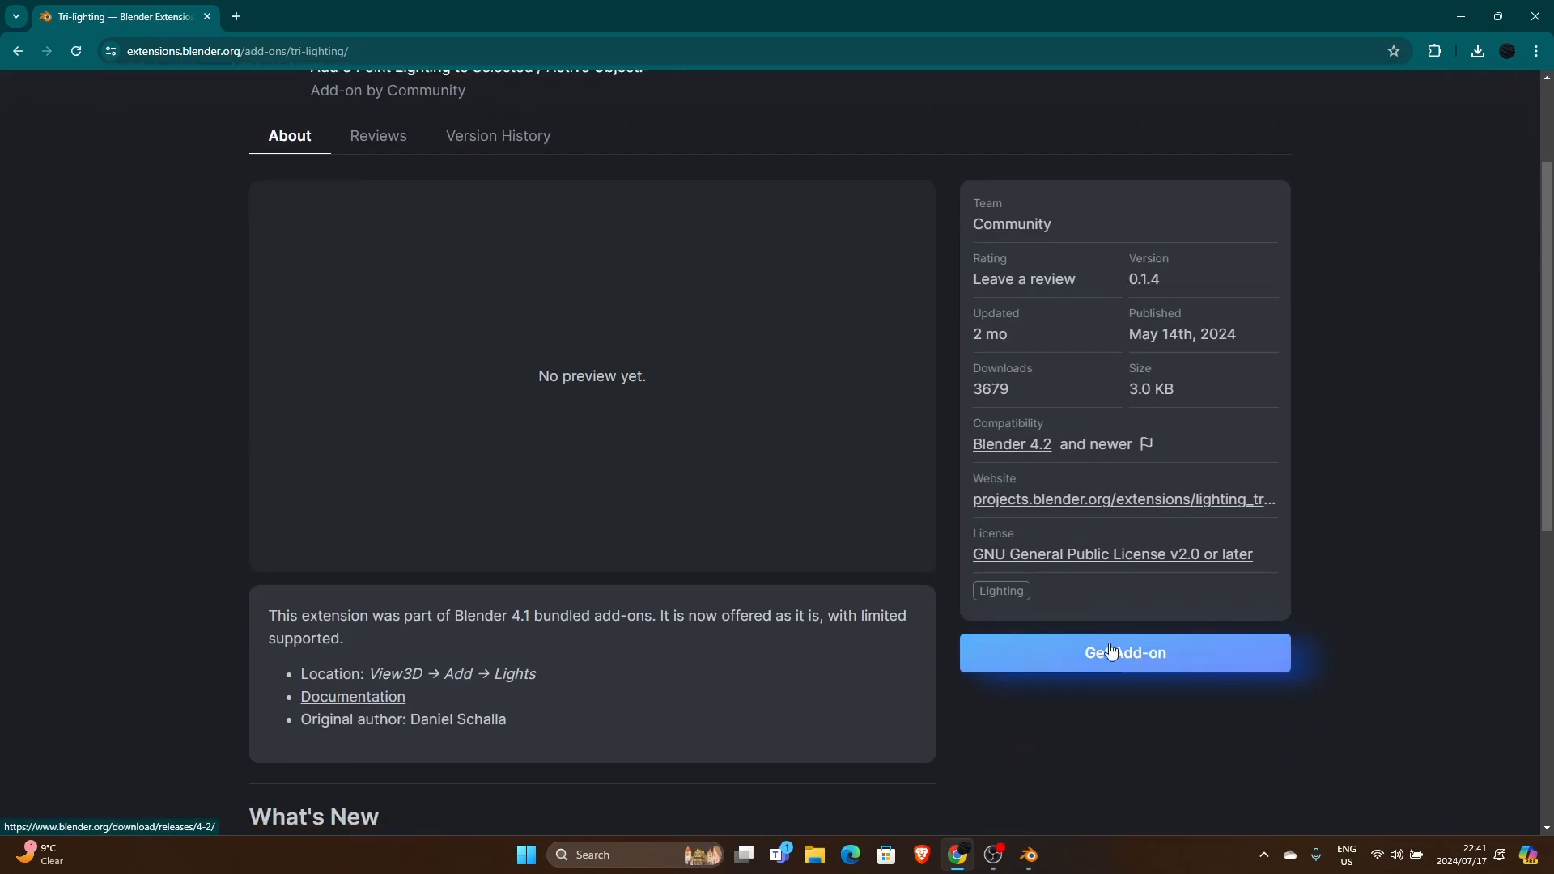
{"action": "left_click", "coordinate": [1125, 653]}
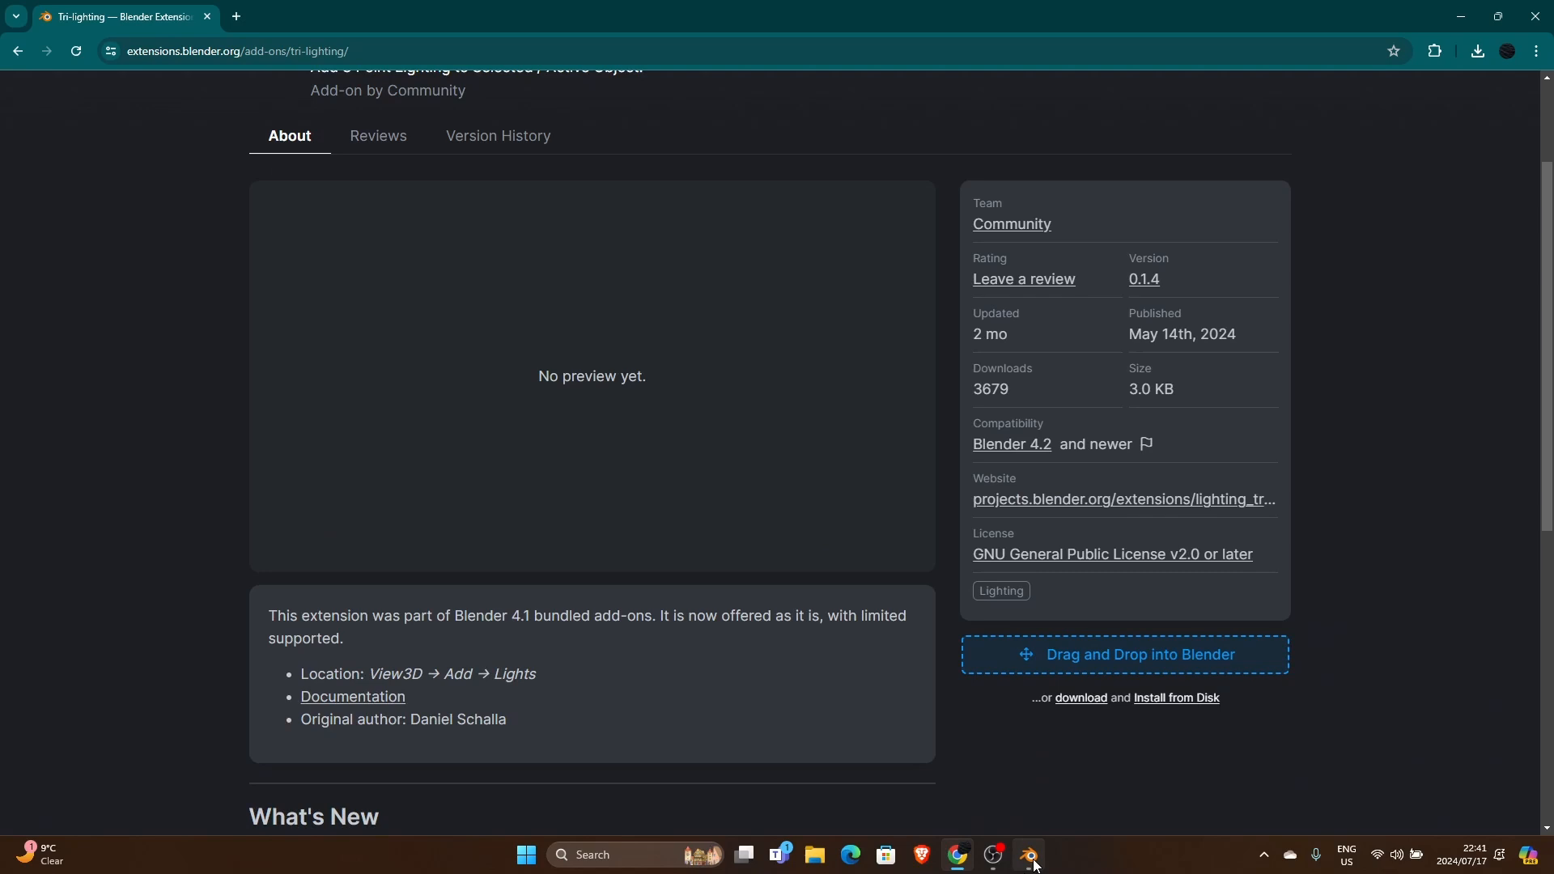
Drag Tri-lighting into Blender, which reports it already installed, then close the browser.
{"action": "left_click", "coordinate": [1027, 855]}
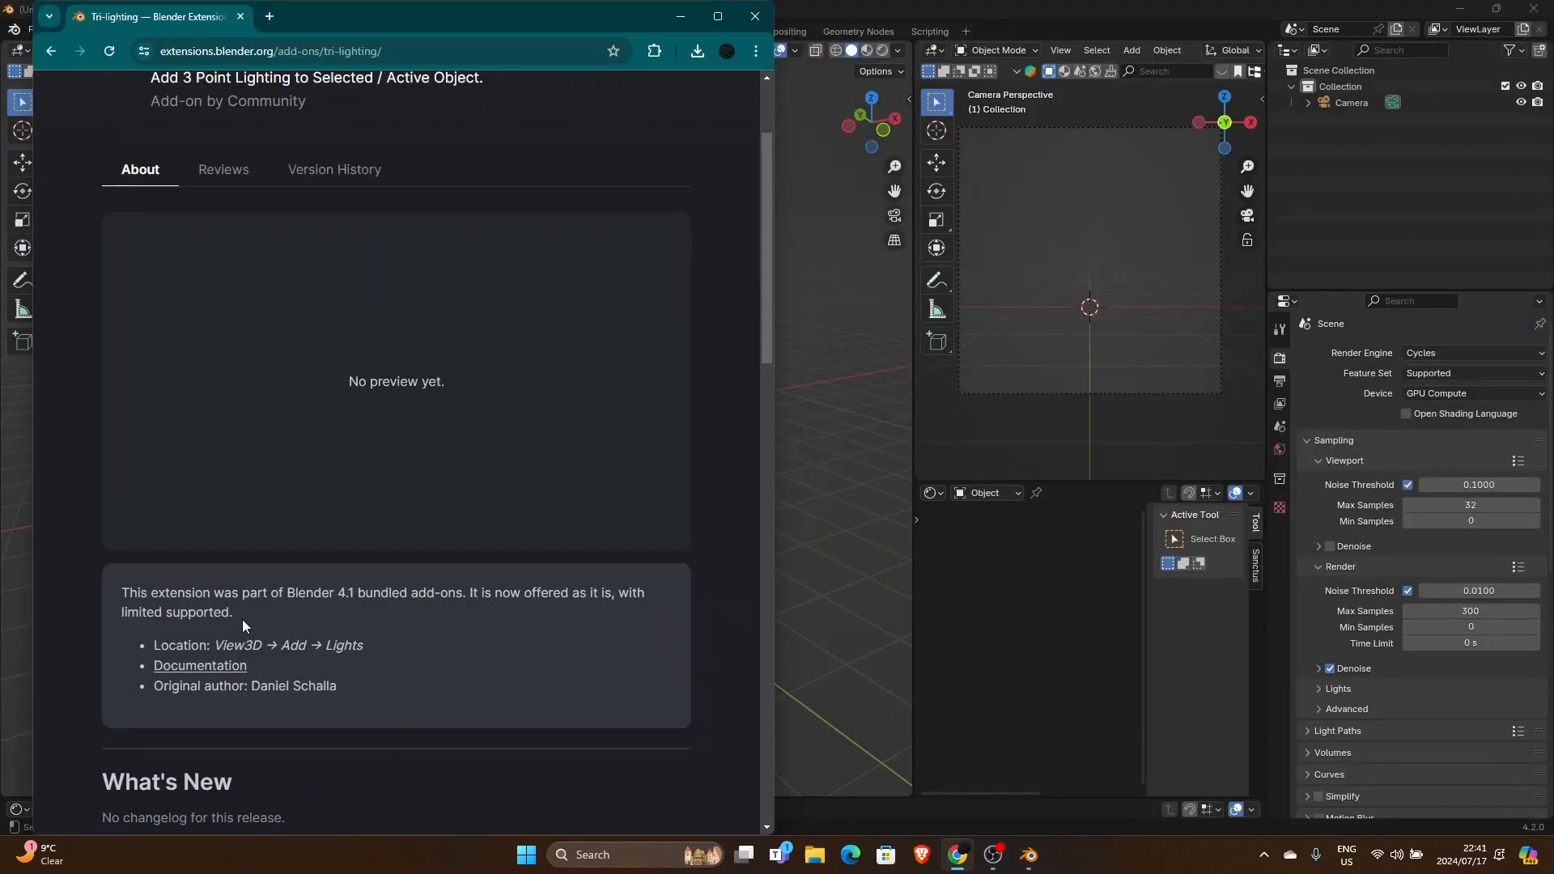
{"action": "scroll", "scroll_direction": "down", "scroll_amount": 3}
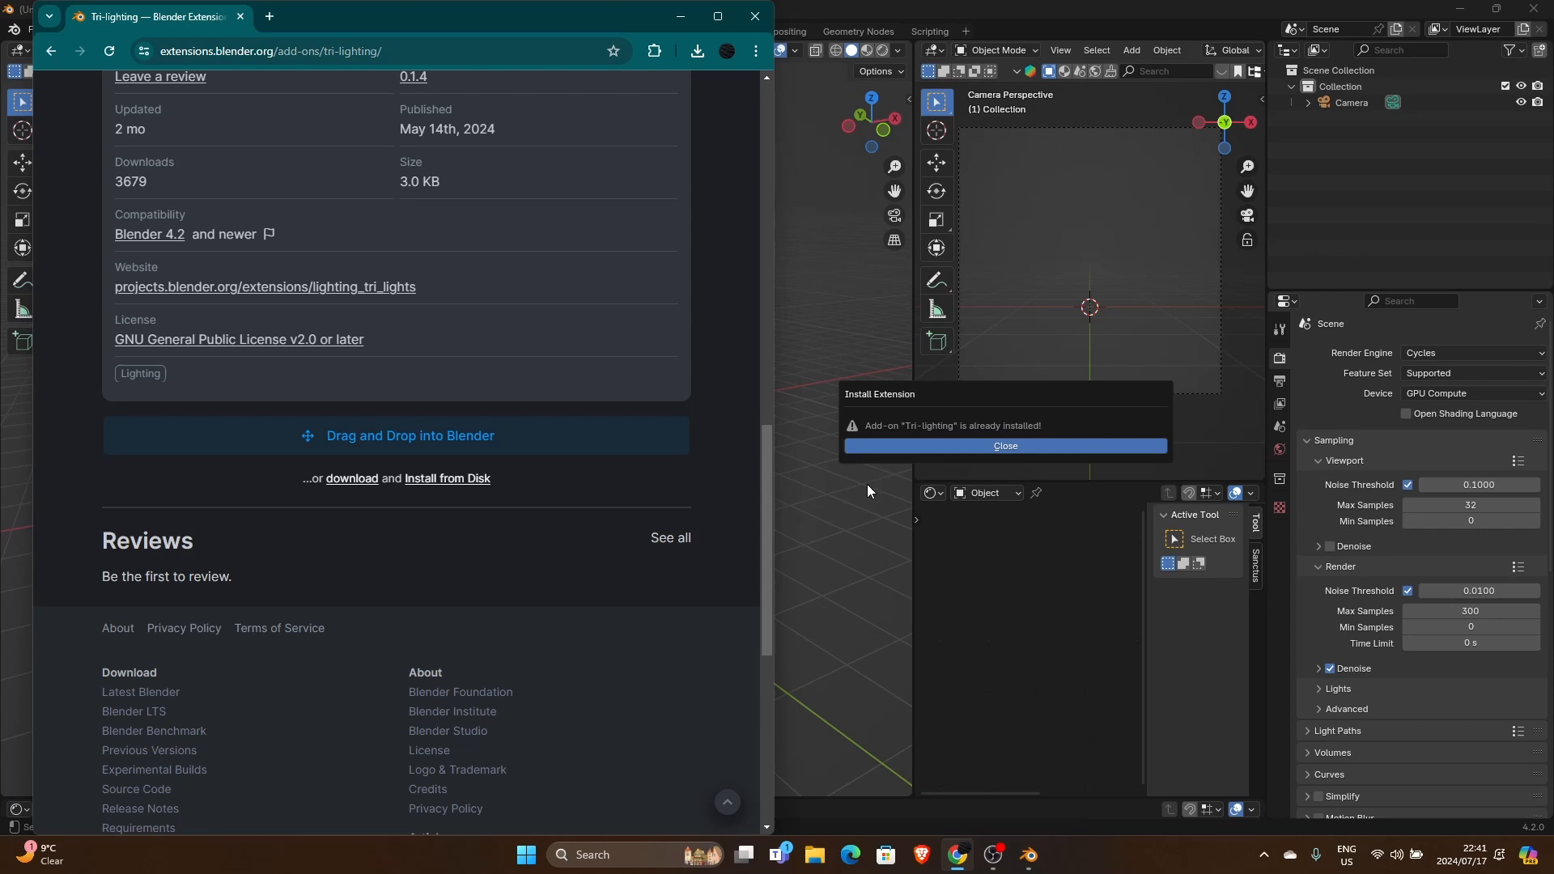
{"action": "mouse_move", "coordinate": [929, 463]}
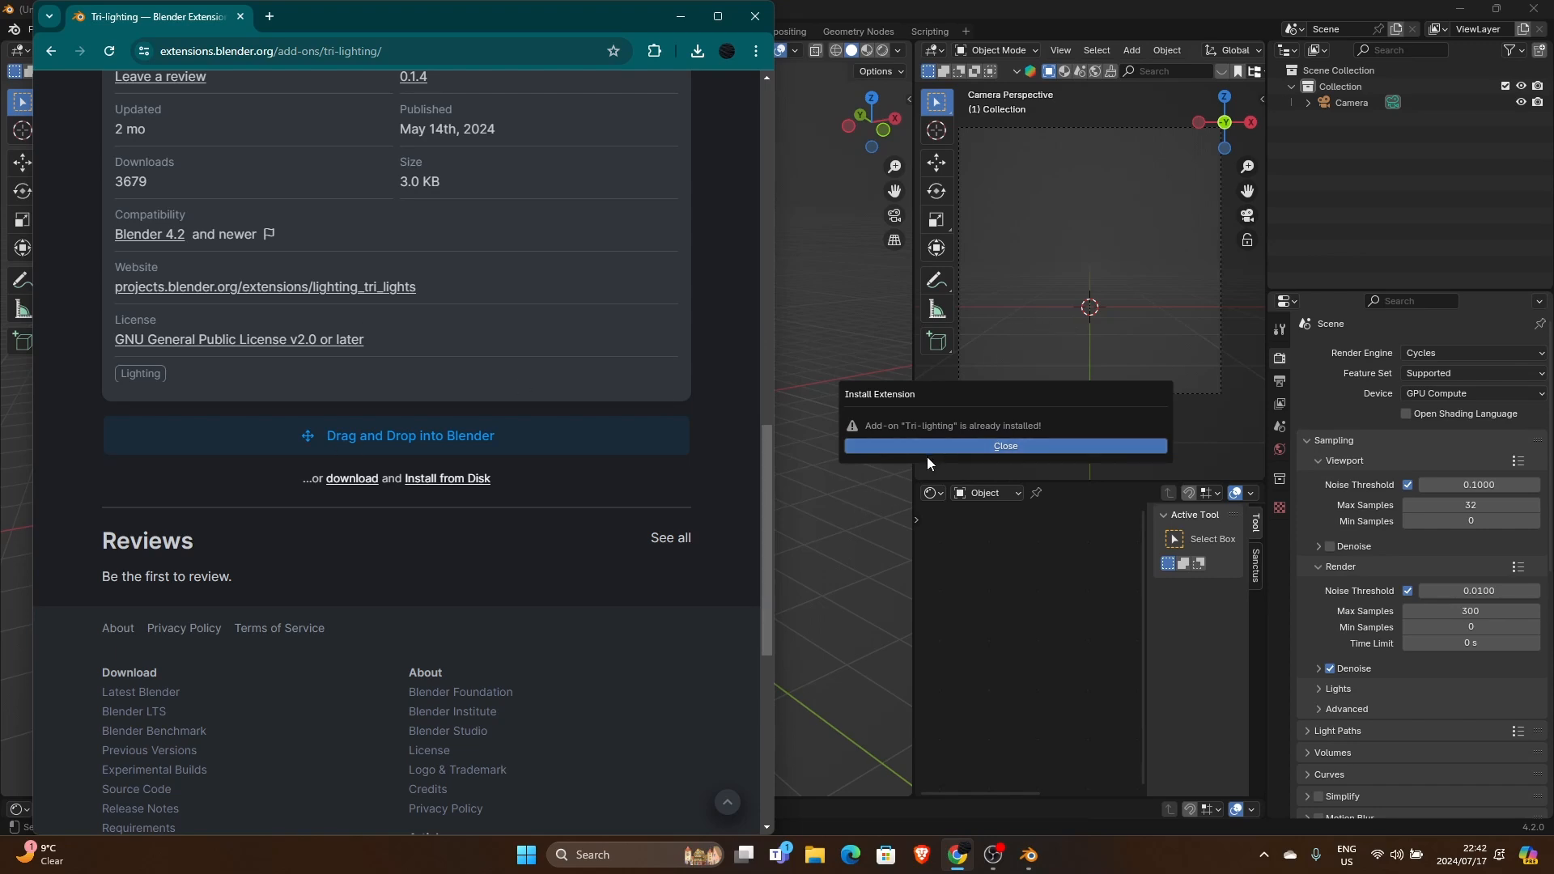
{"action": "mouse_move", "coordinate": [754, 16]}
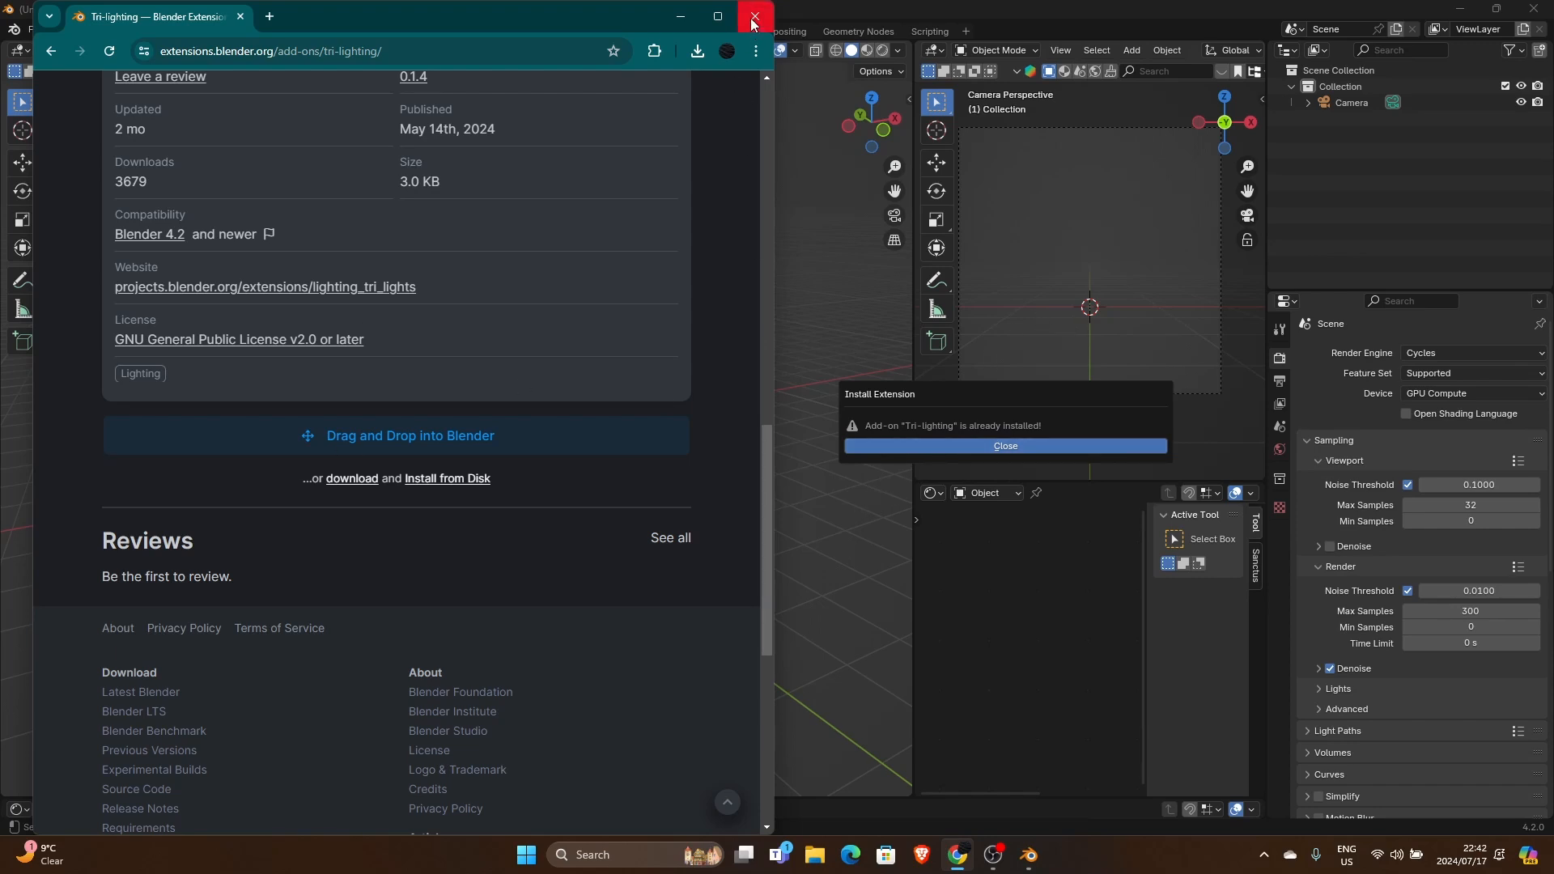
{"action": "mouse_move", "coordinate": [753, 19]}
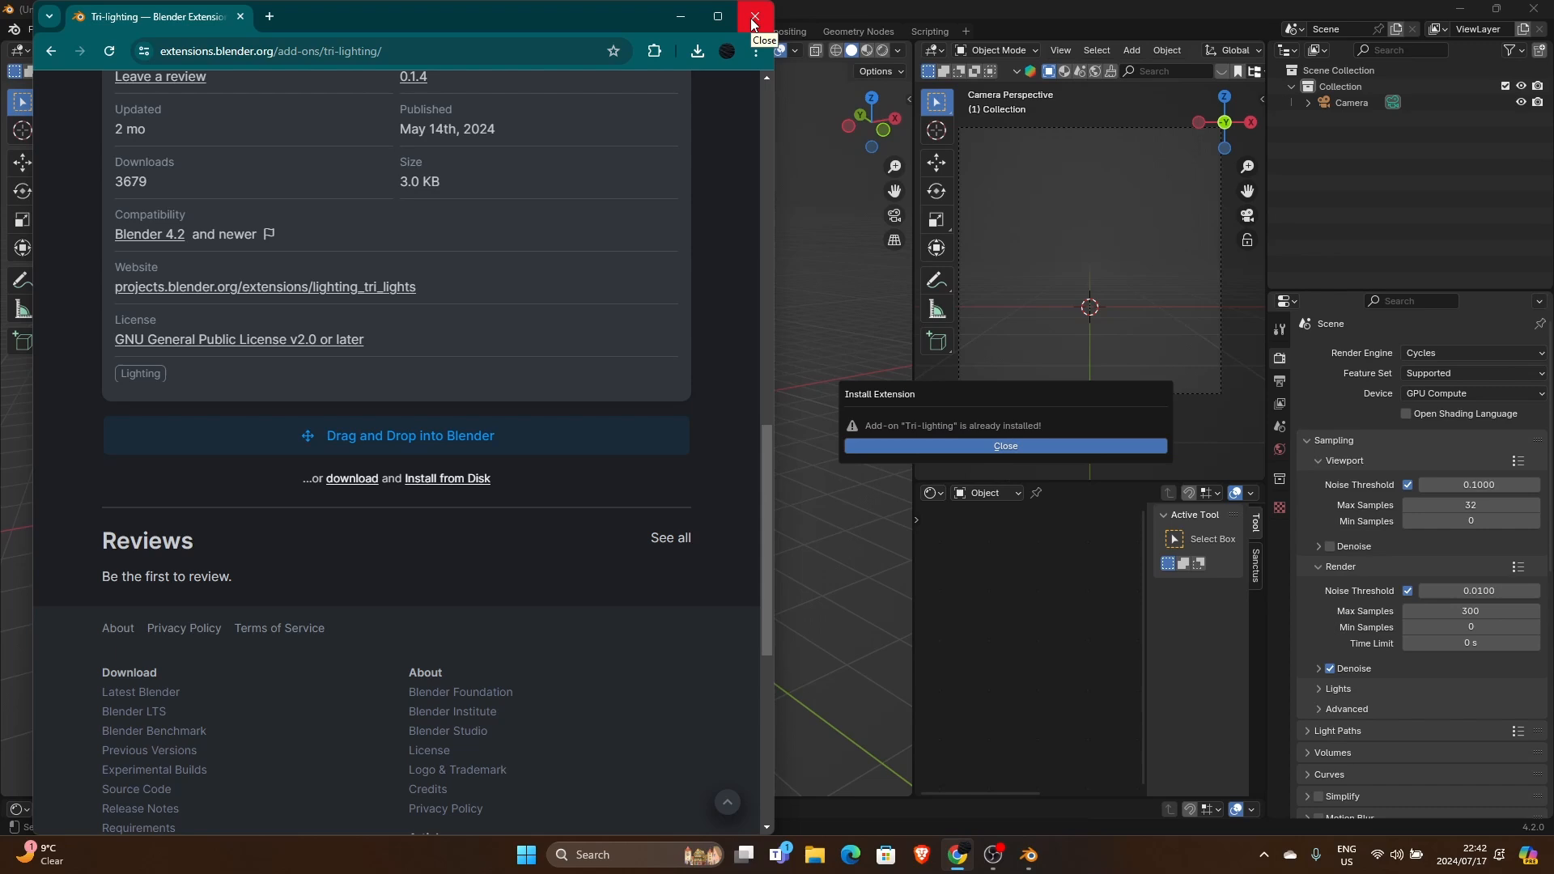
{"action": "left_click", "coordinate": [755, 16]}
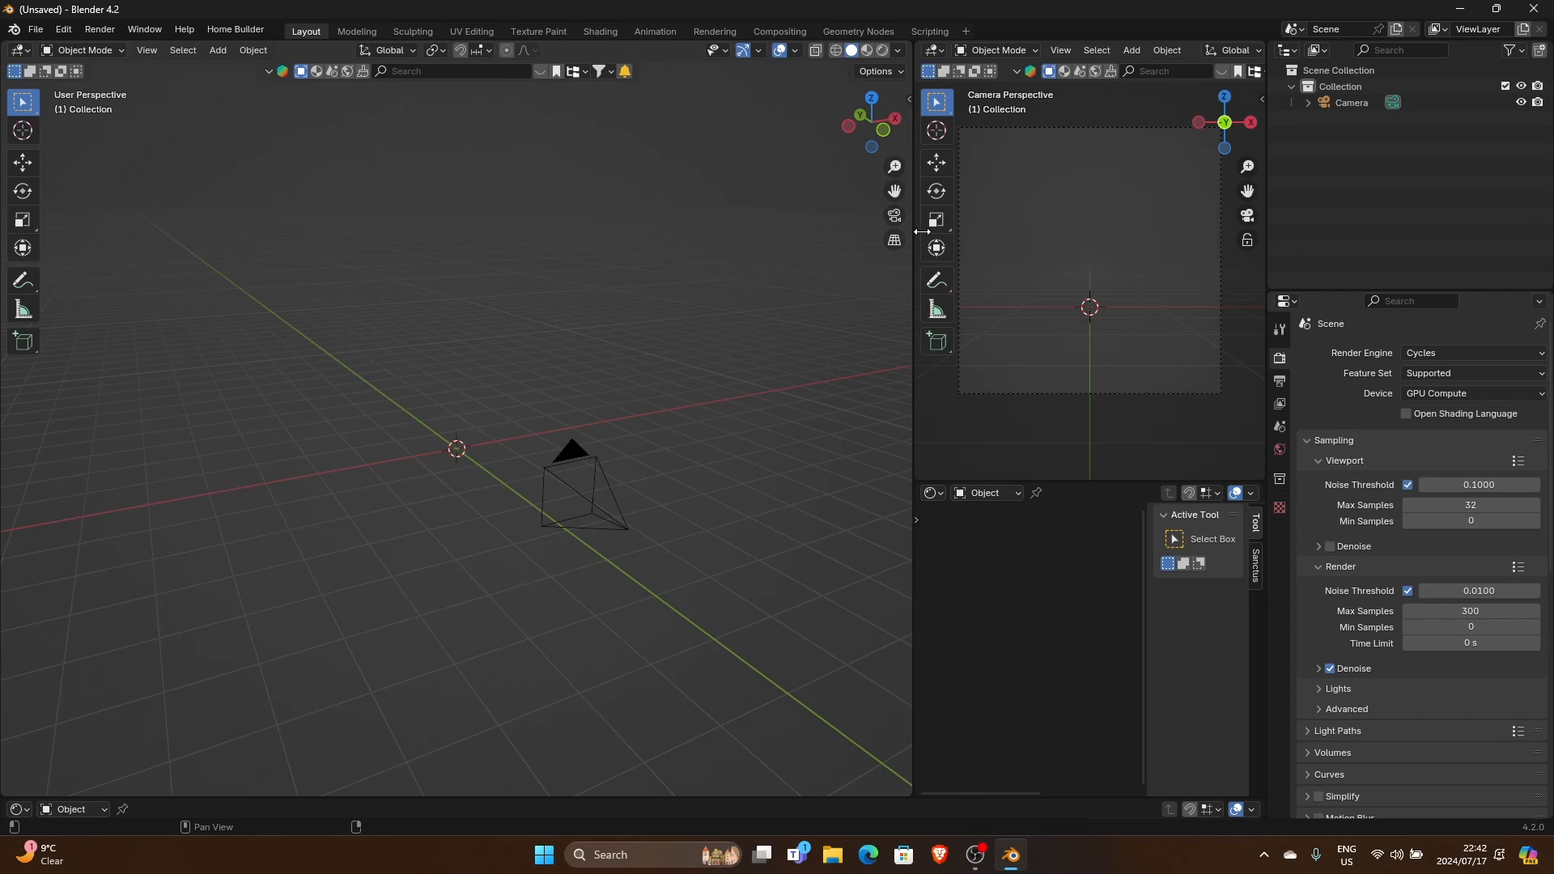
{"action": "mouse_move", "coordinate": [370, 426]}
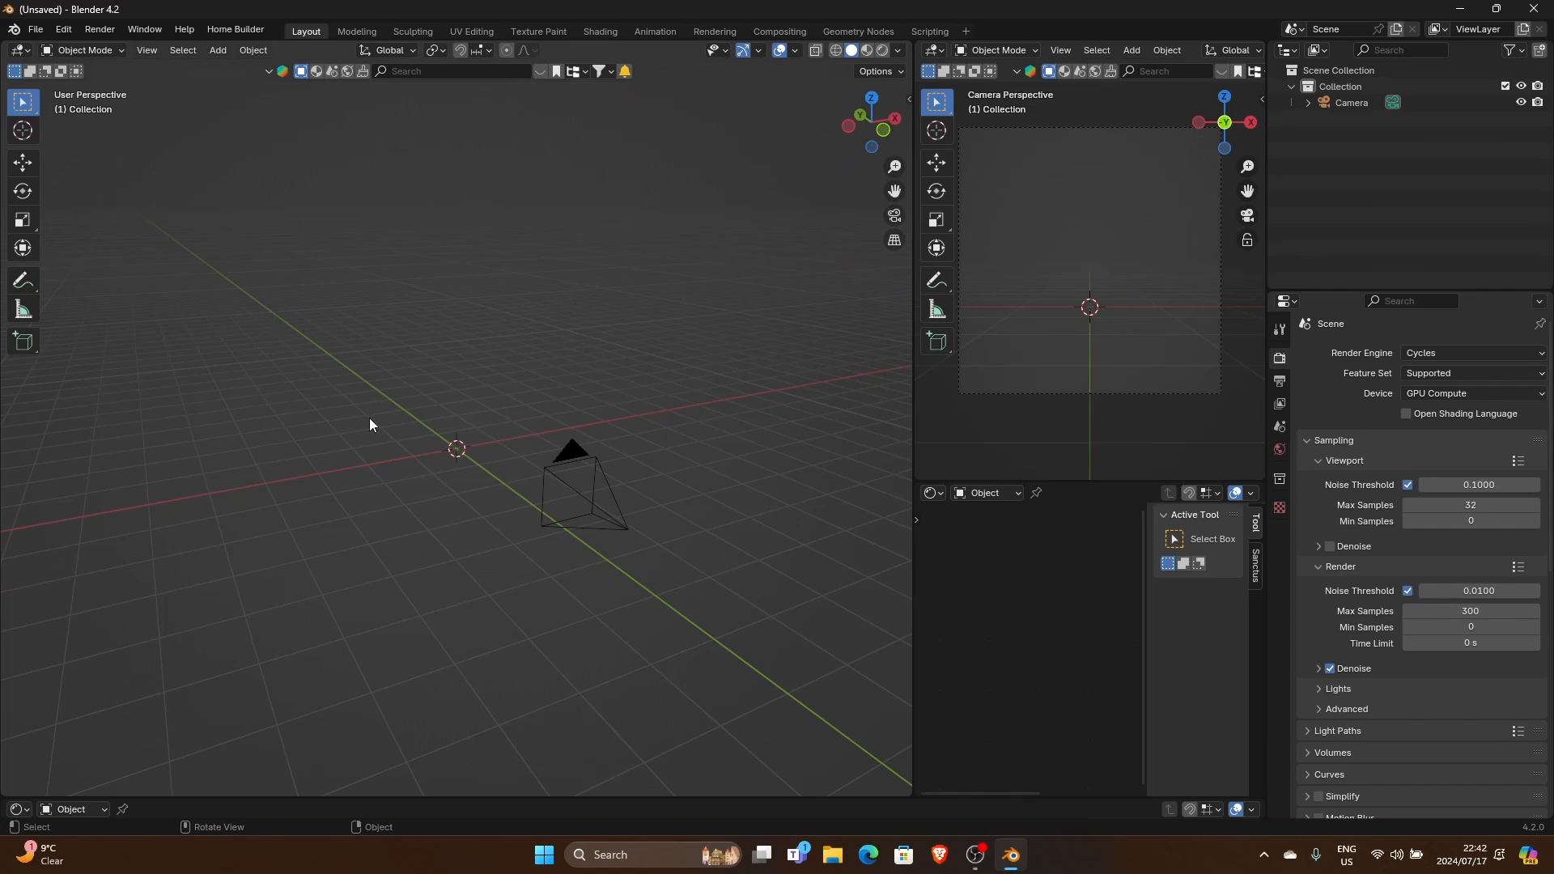